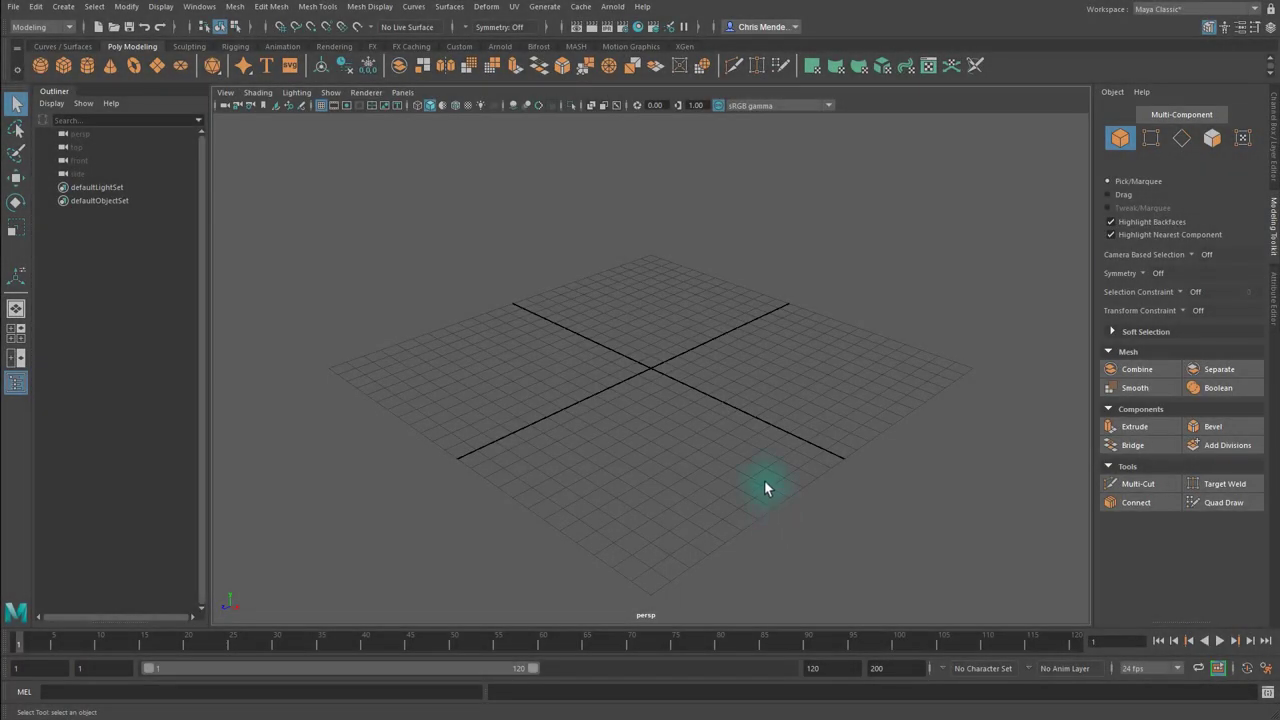
mouse_move(688, 420)
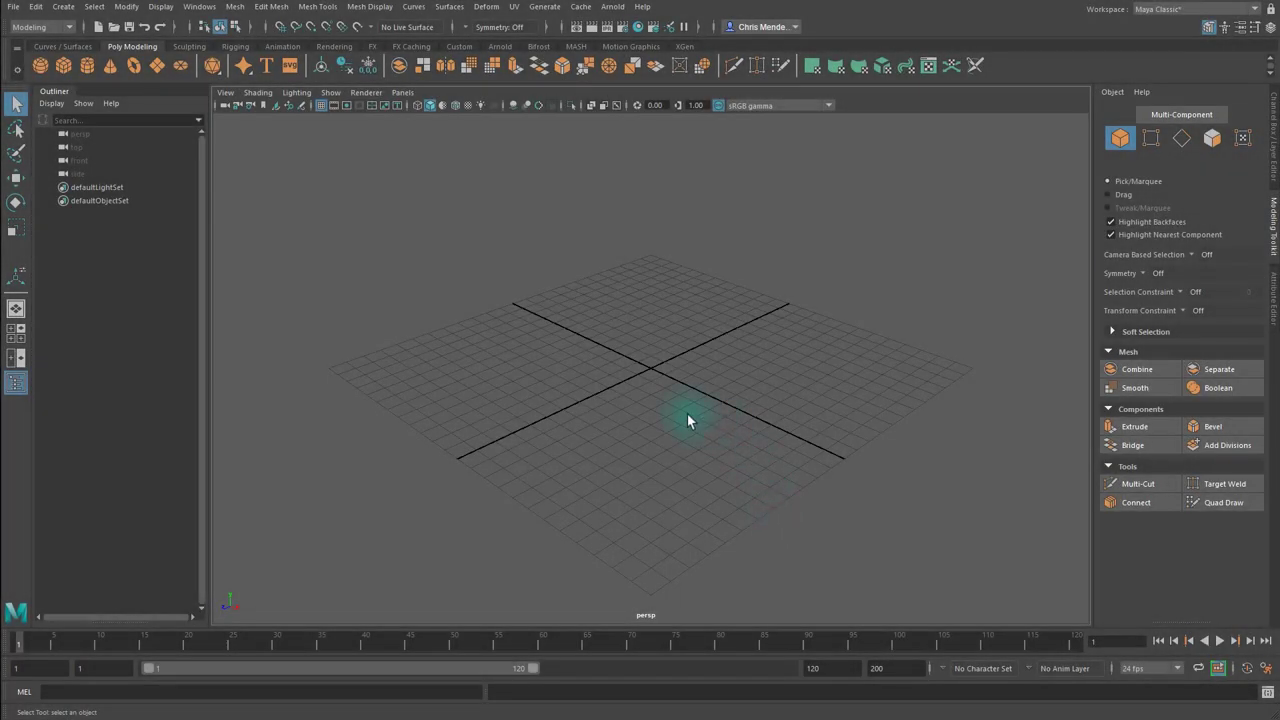
mouse_move(518, 324)
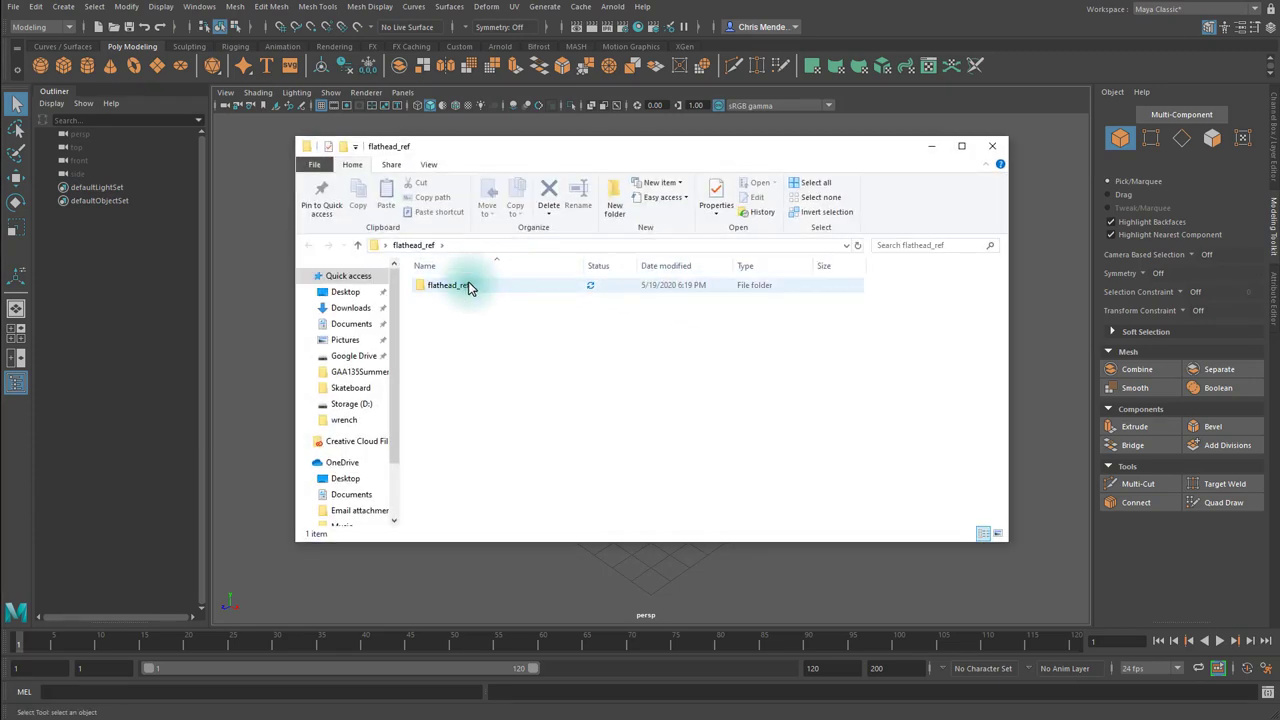
View flathead_1, flathead_2 and flathead_3 in Photos, then close the viewer and folder.
double_click(447, 285)
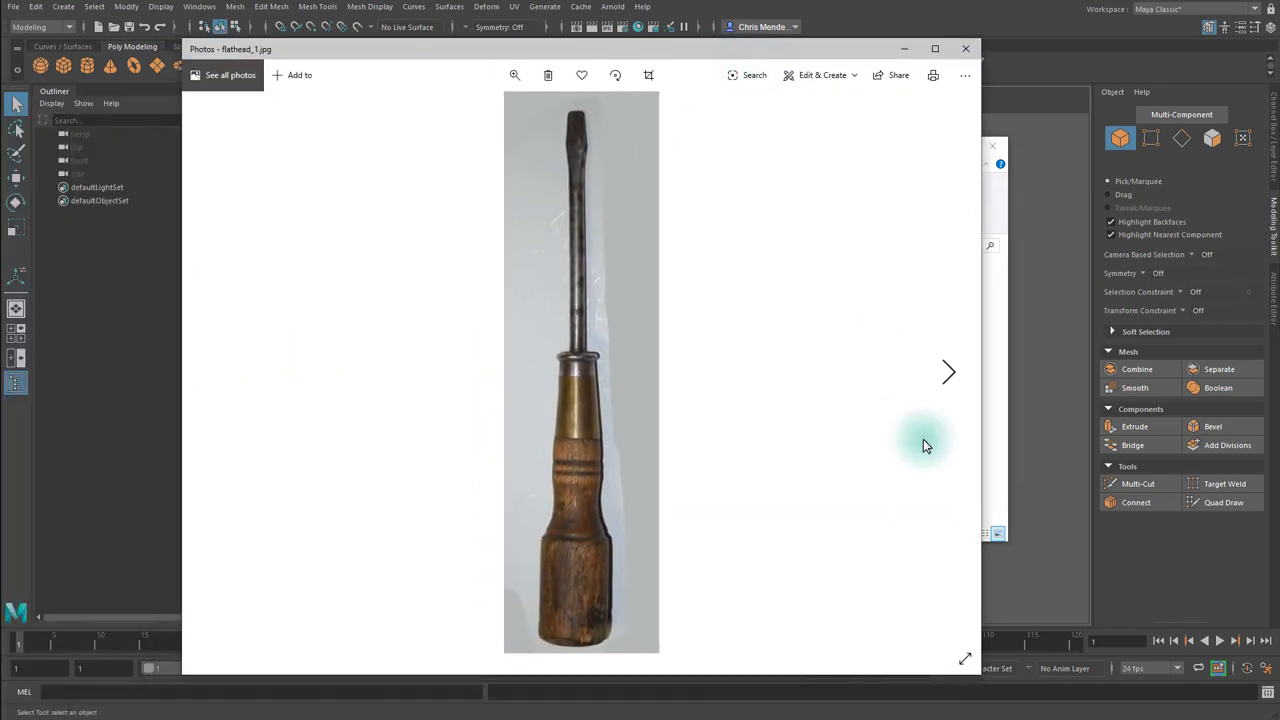
mouse_move(1134, 426)
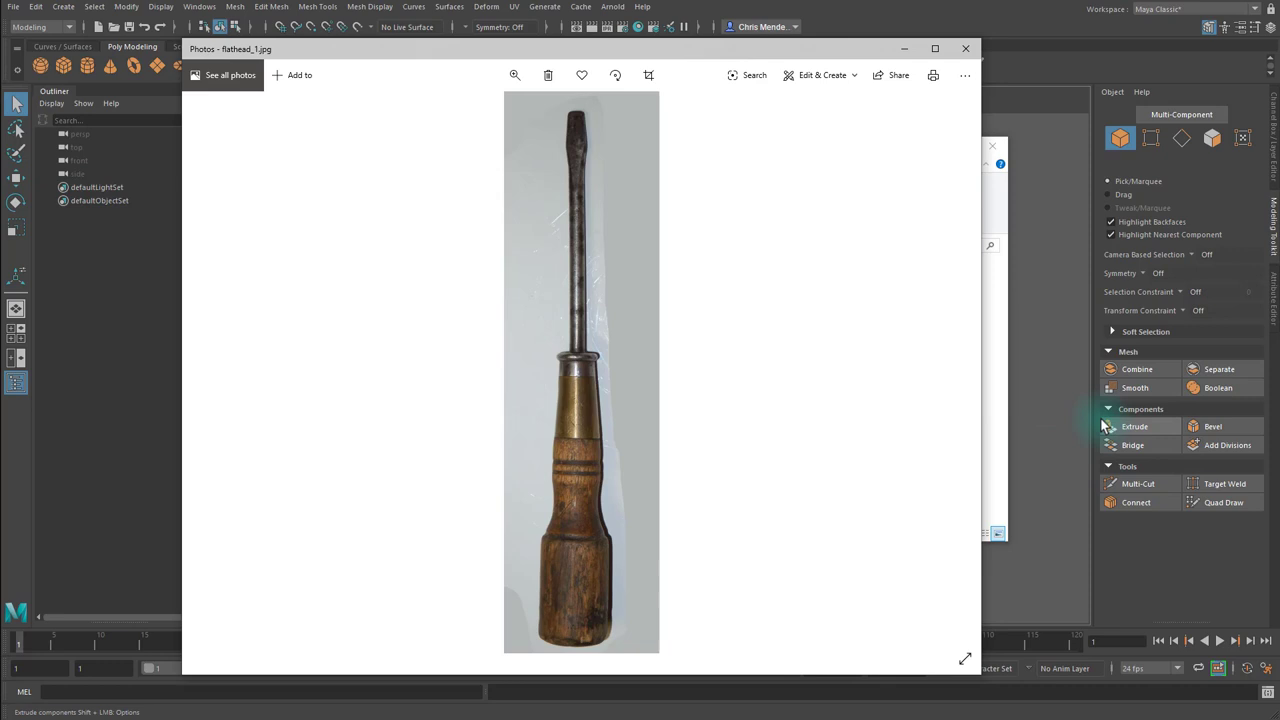
mouse_move(948, 375)
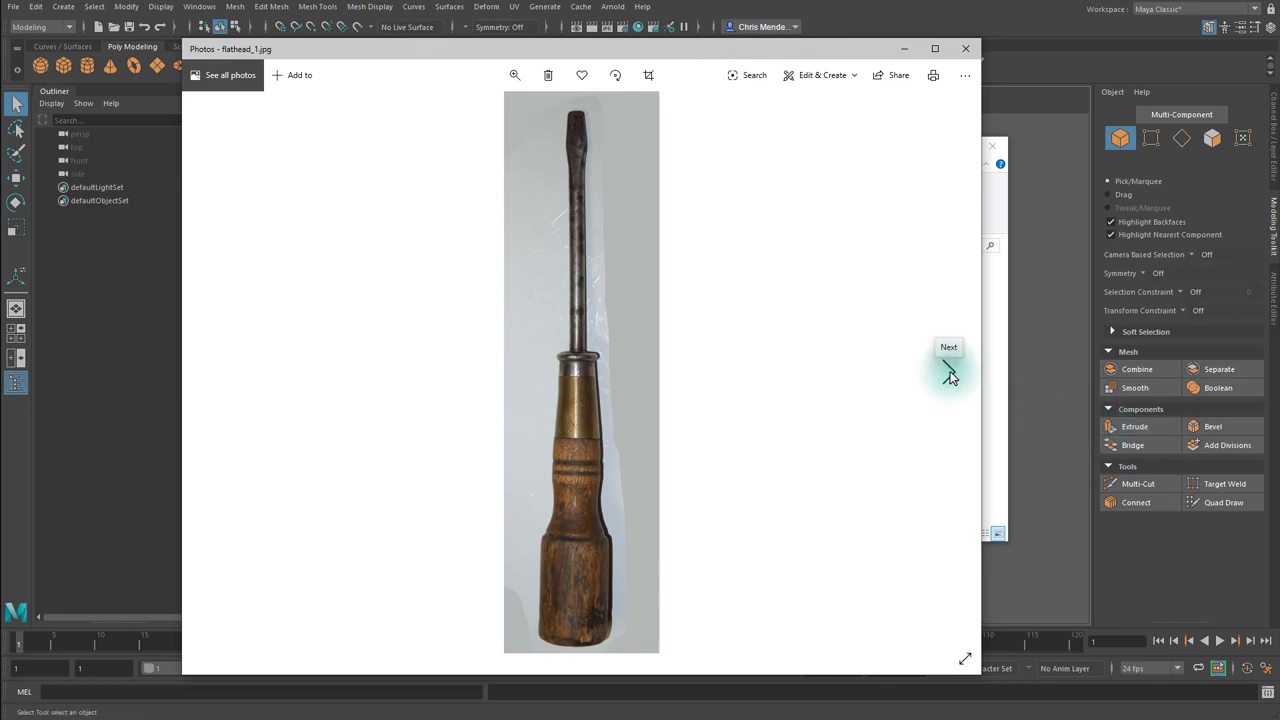
left_click(948, 347)
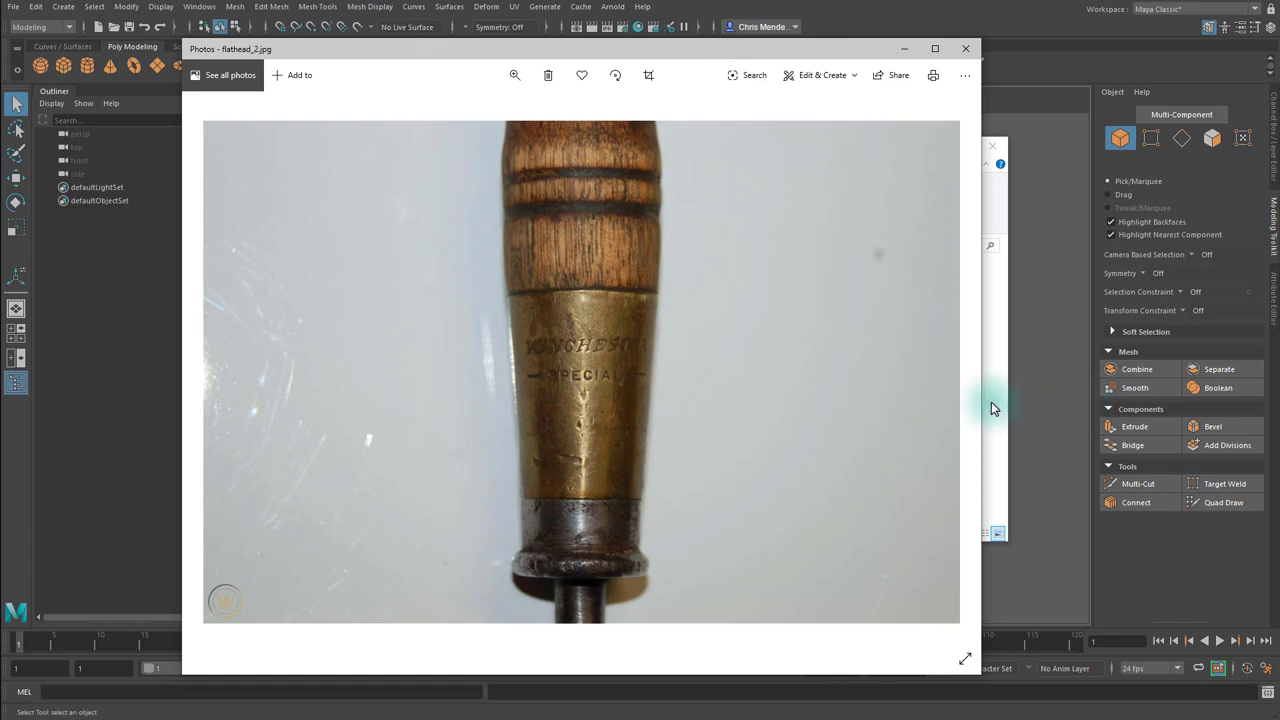
mouse_move(948, 375)
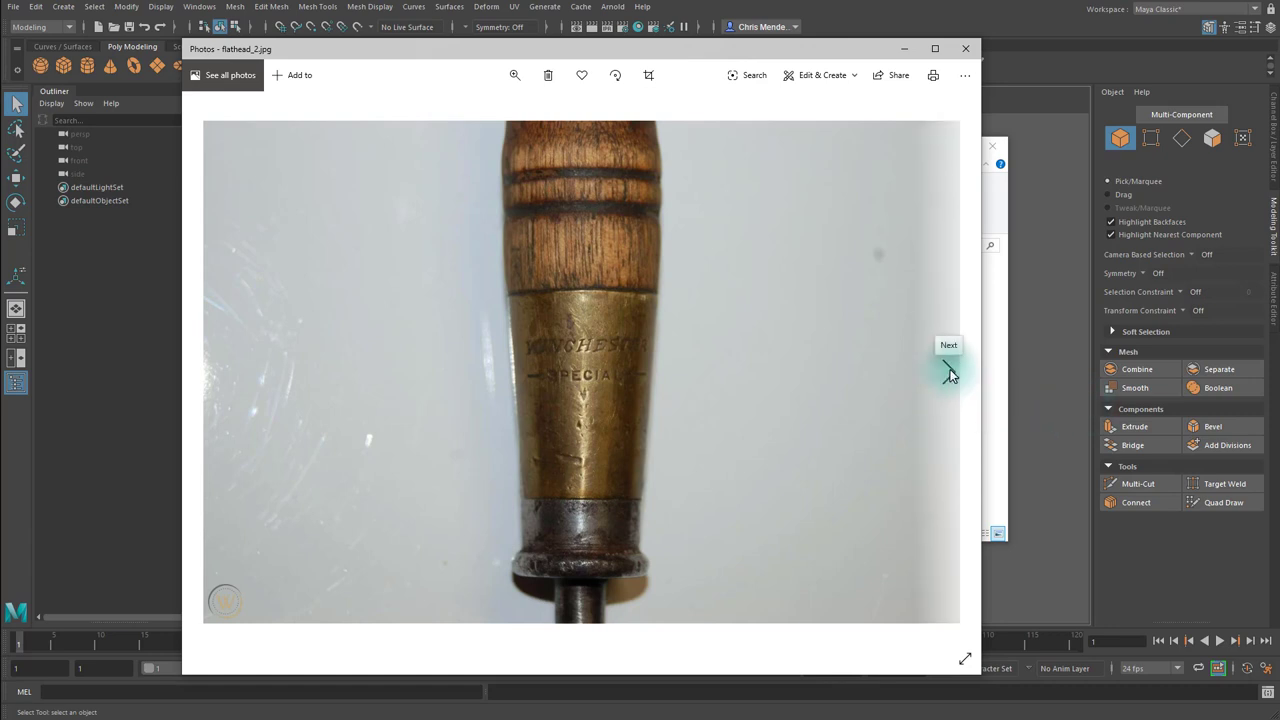
left_click(948, 345)
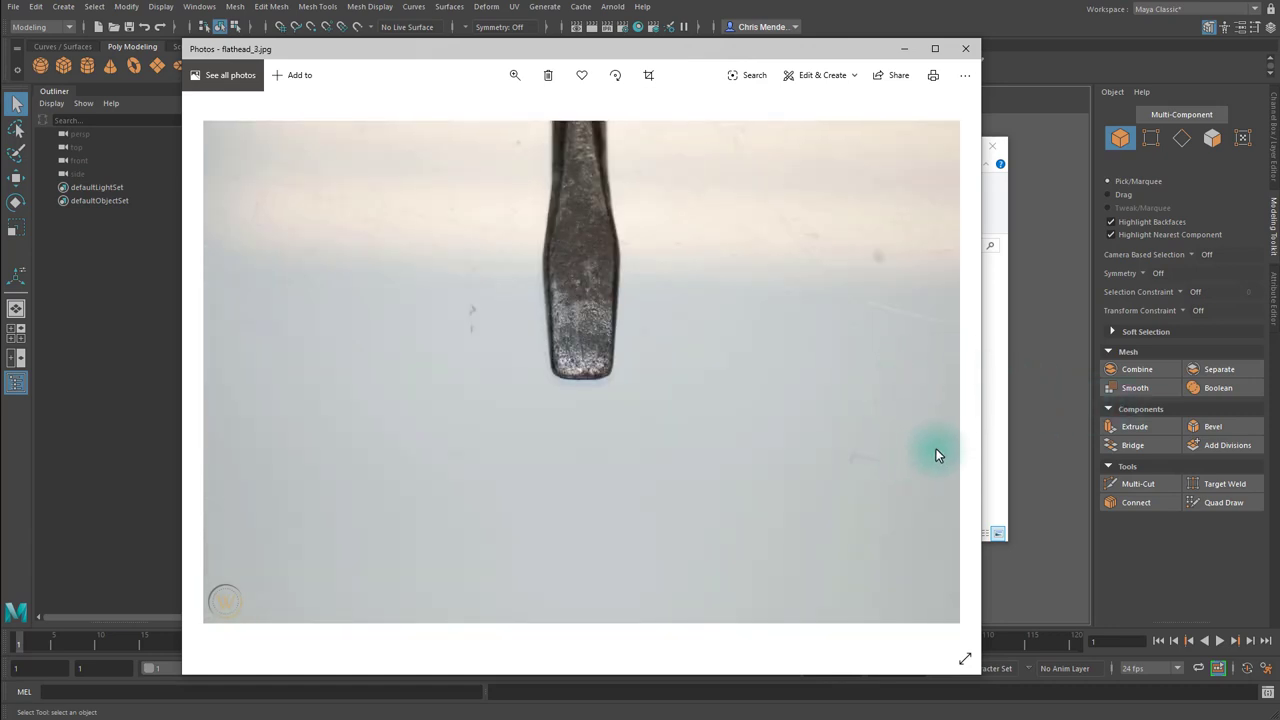
mouse_move(885, 167)
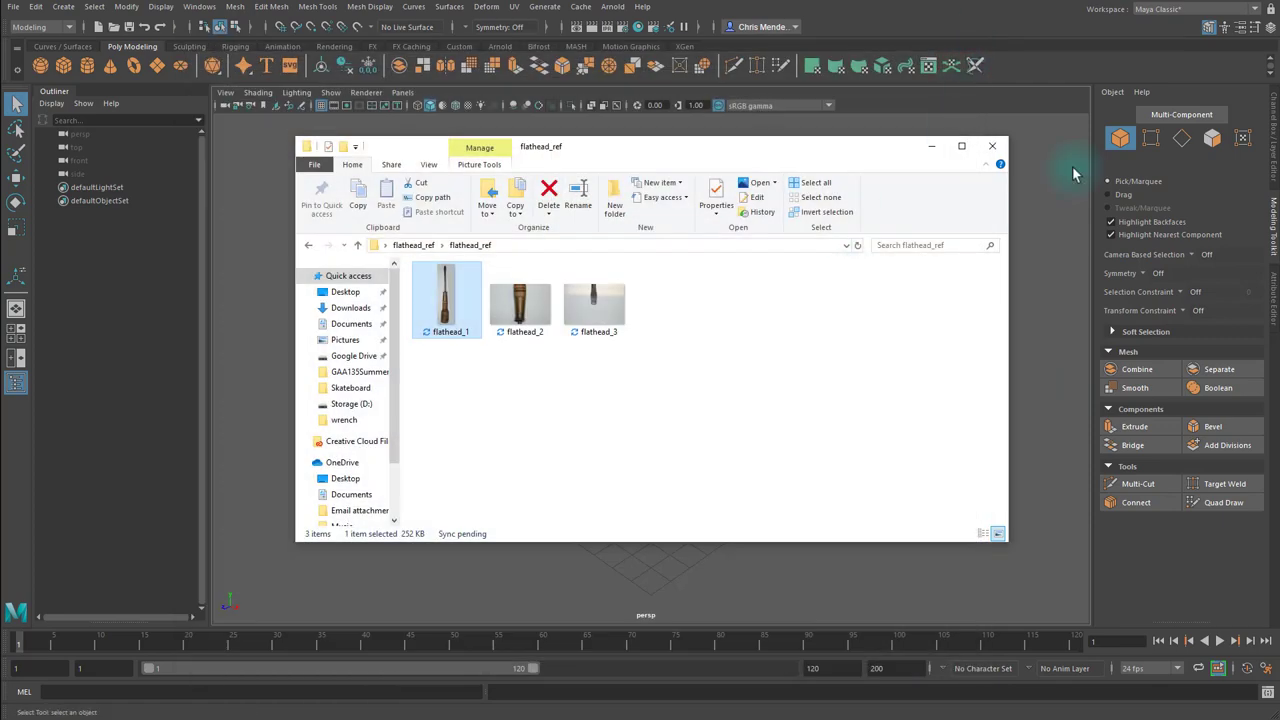
left_click(992, 146)
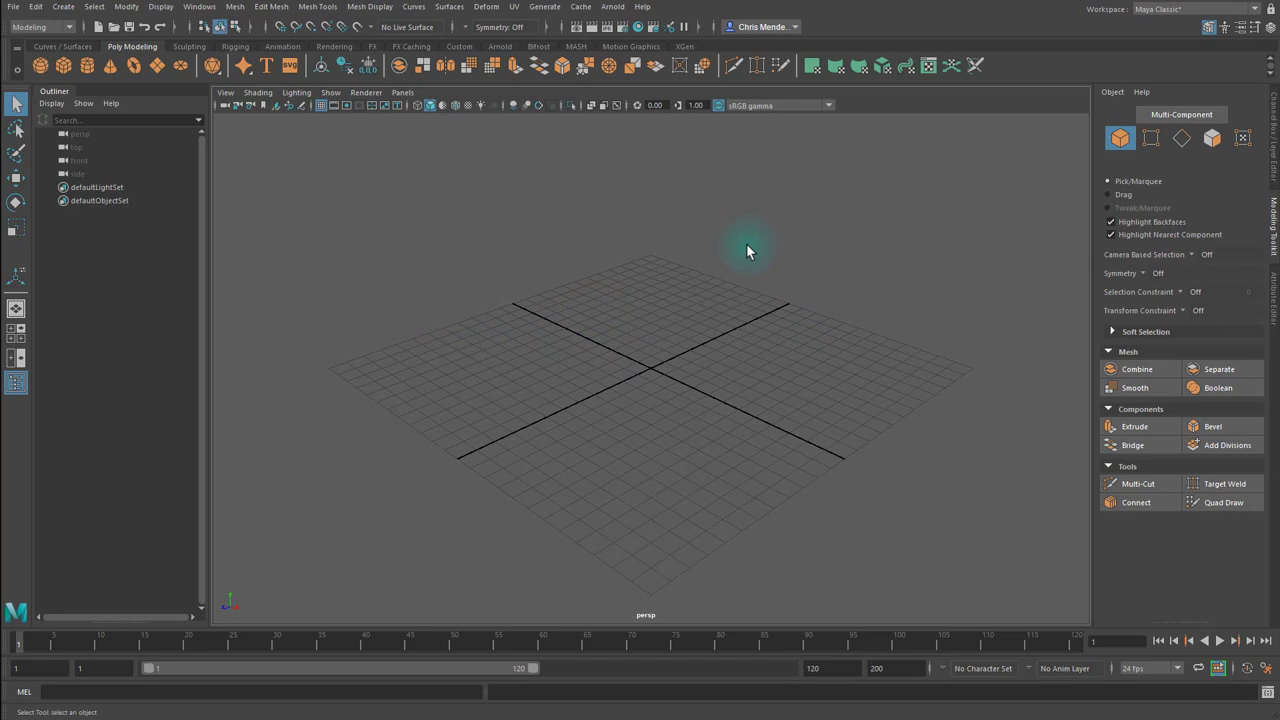
mouse_move(745, 425)
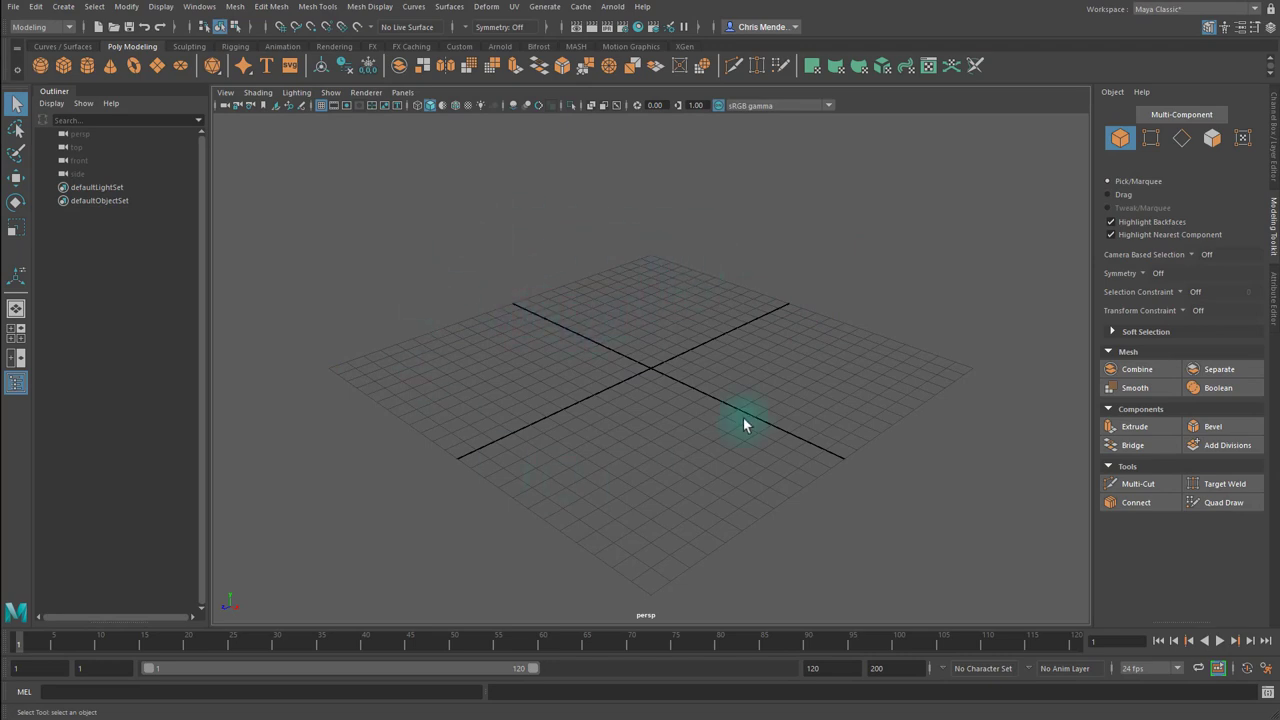
mouse_move(470, 400)
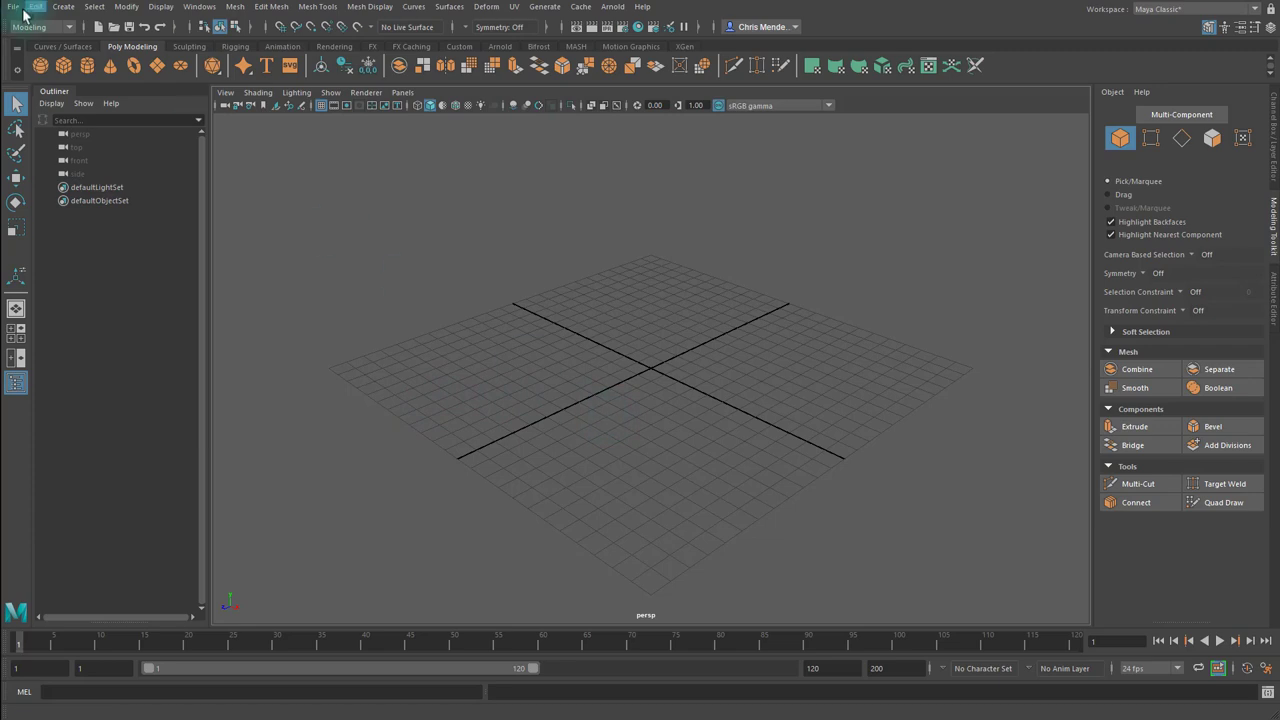
Create a new Maya project named cMendenhall_A1 on the Desktop from the Project Window.
left_click(14, 7)
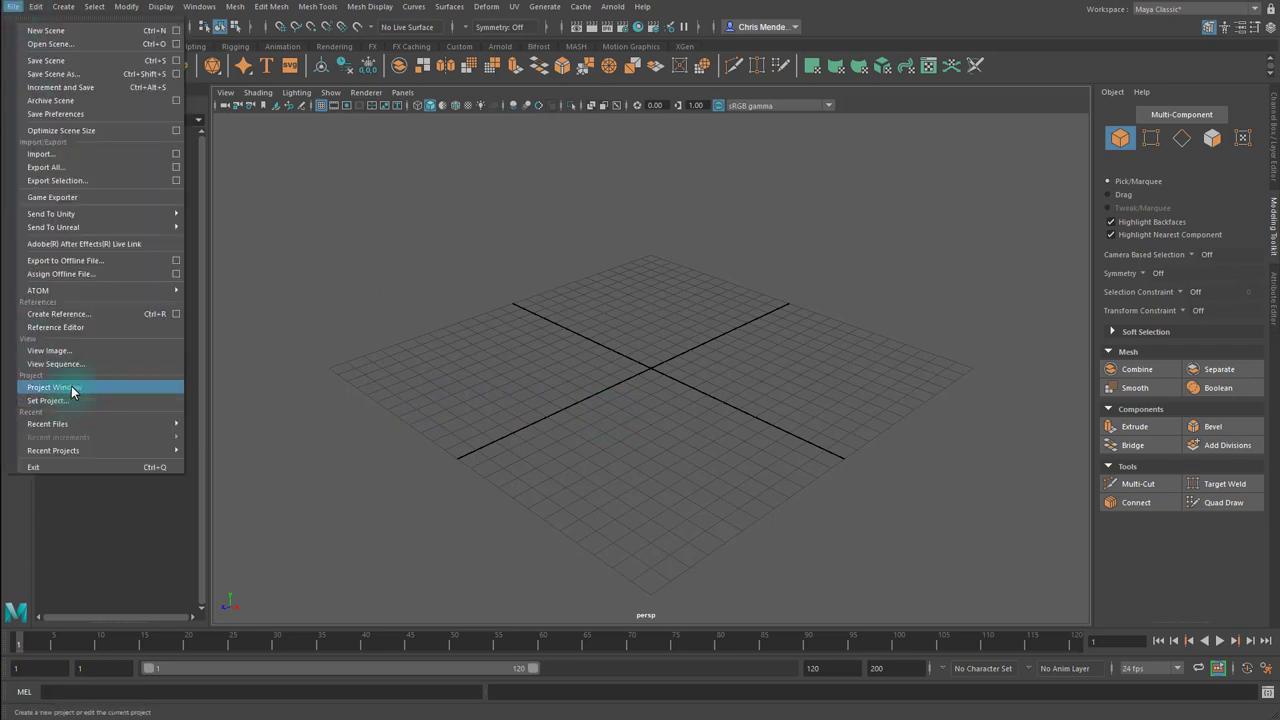
left_click(49, 387)
type("c")
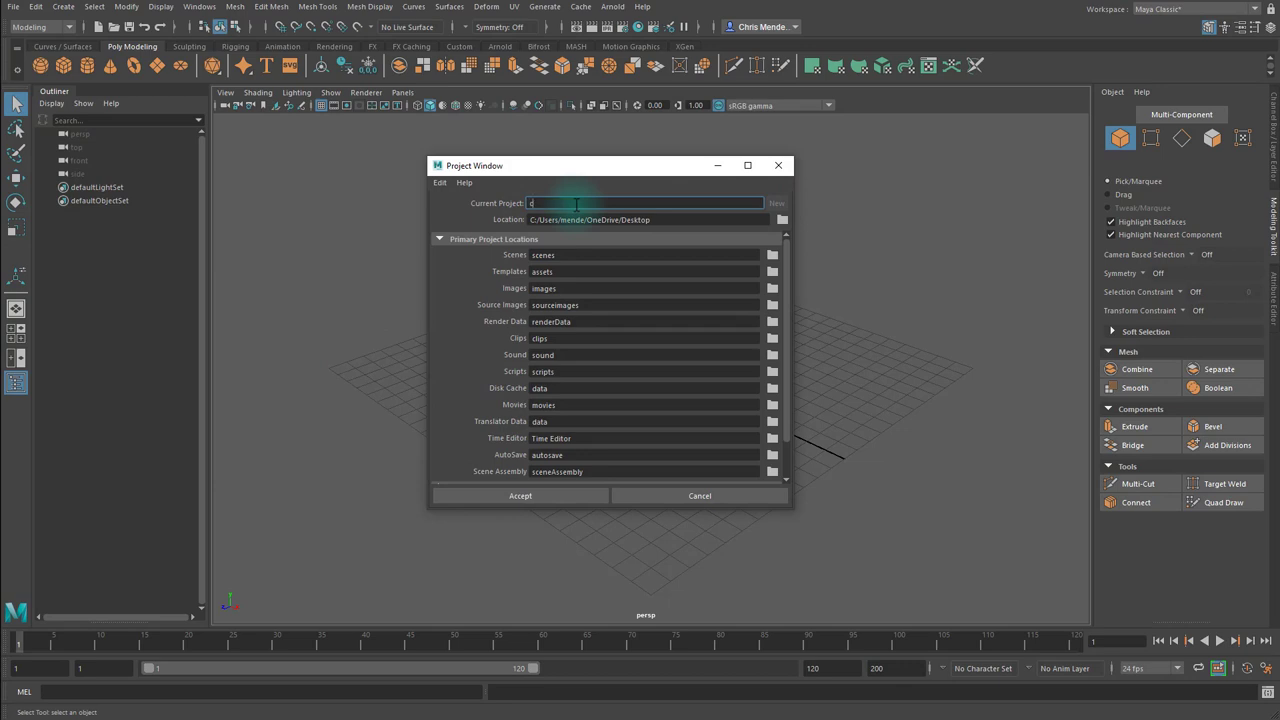
type("Mendenhall")
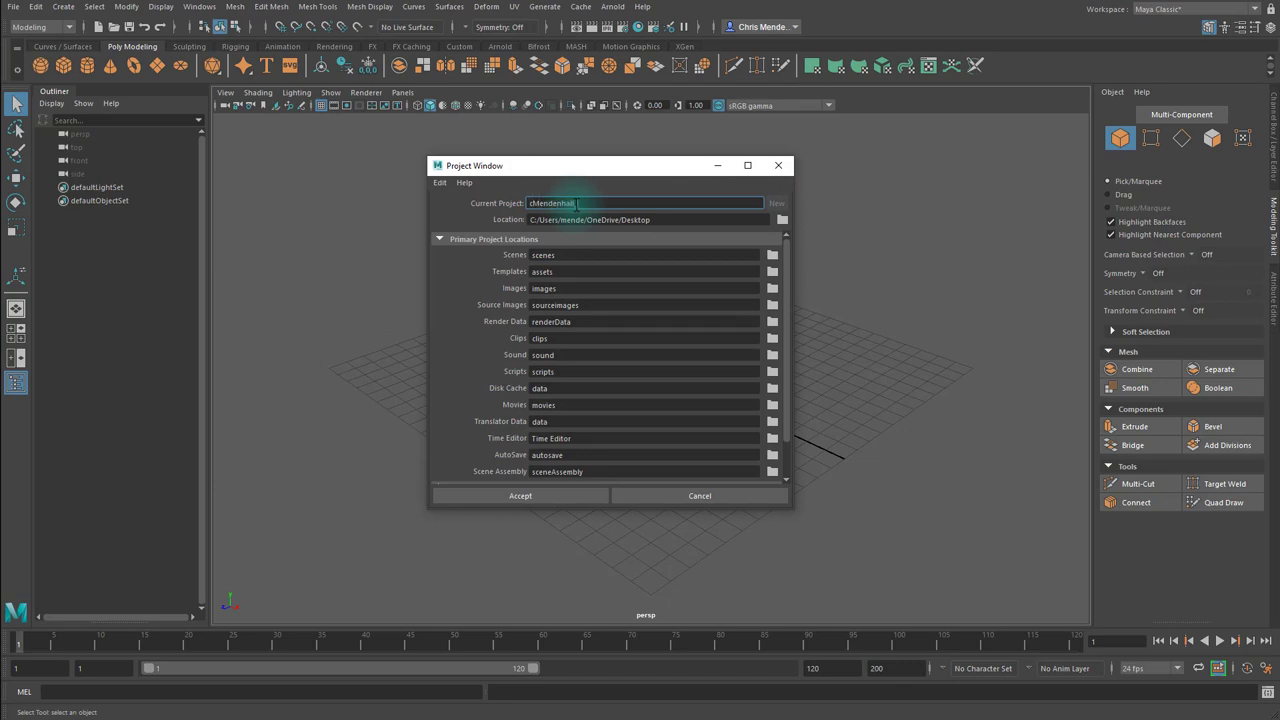
type("Screwdr")
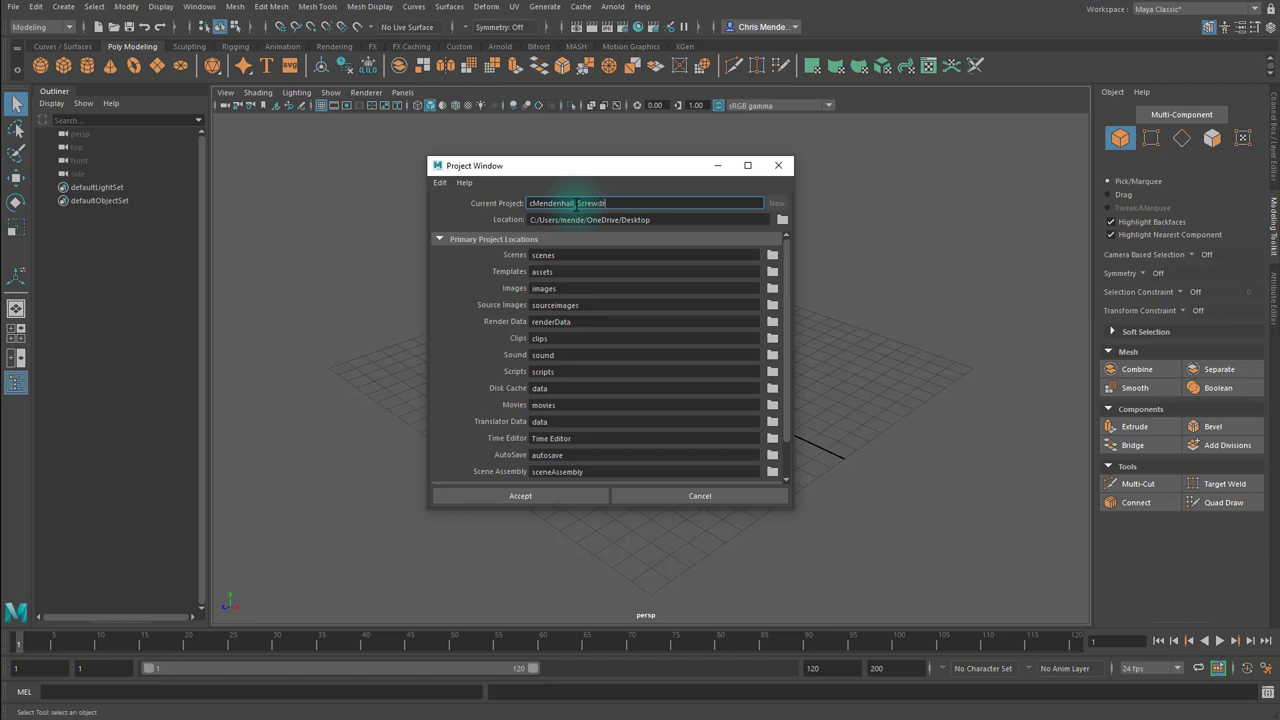
key("backspace")
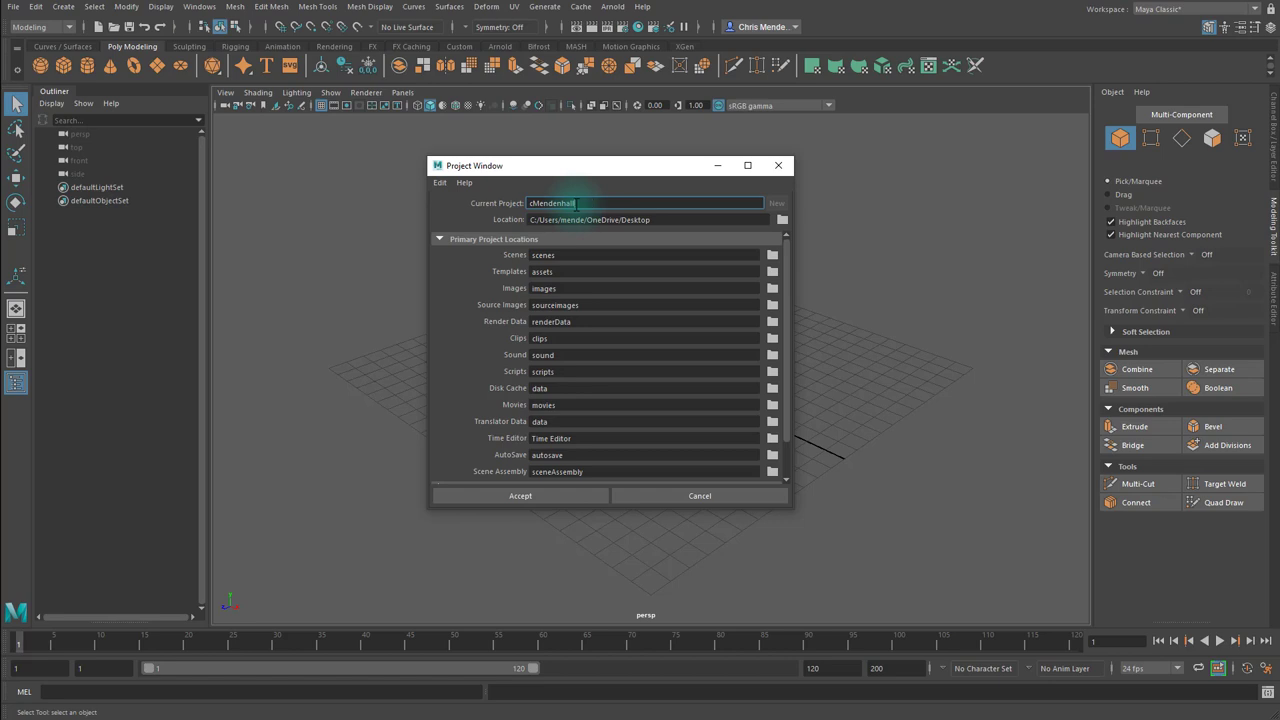
type("_A1")
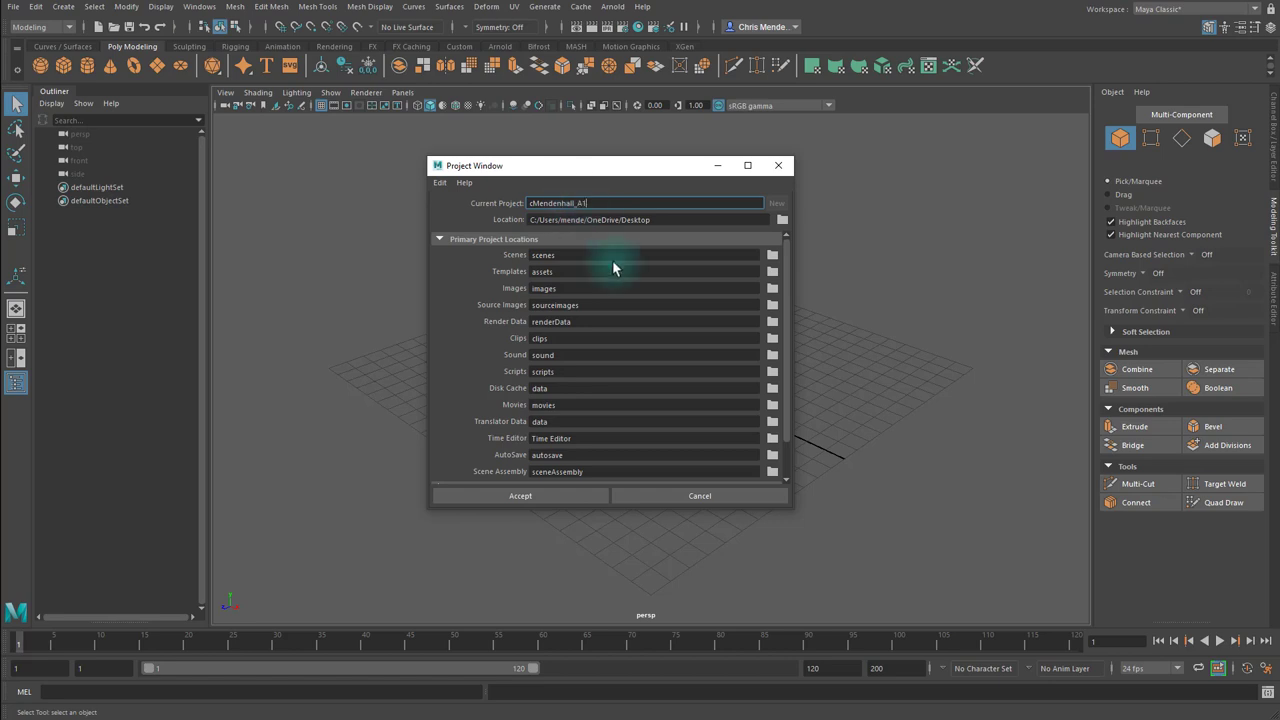
scroll("down", 3)
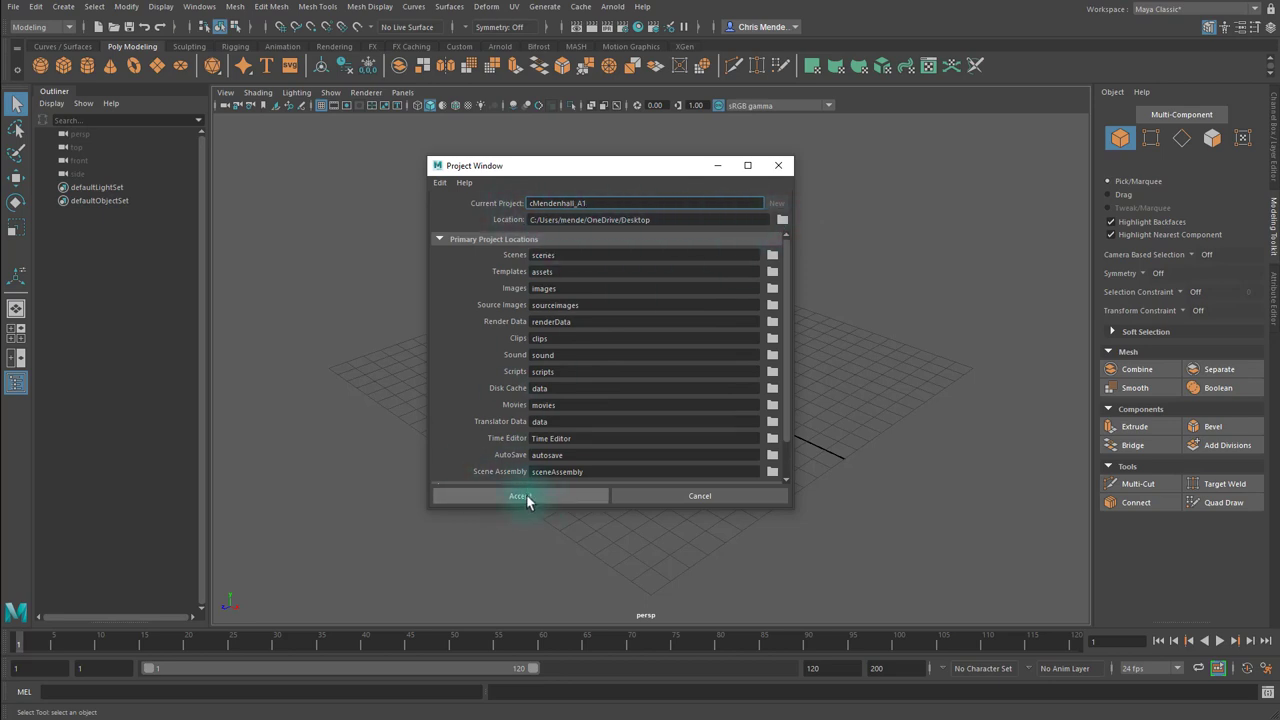
left_click(518, 496)
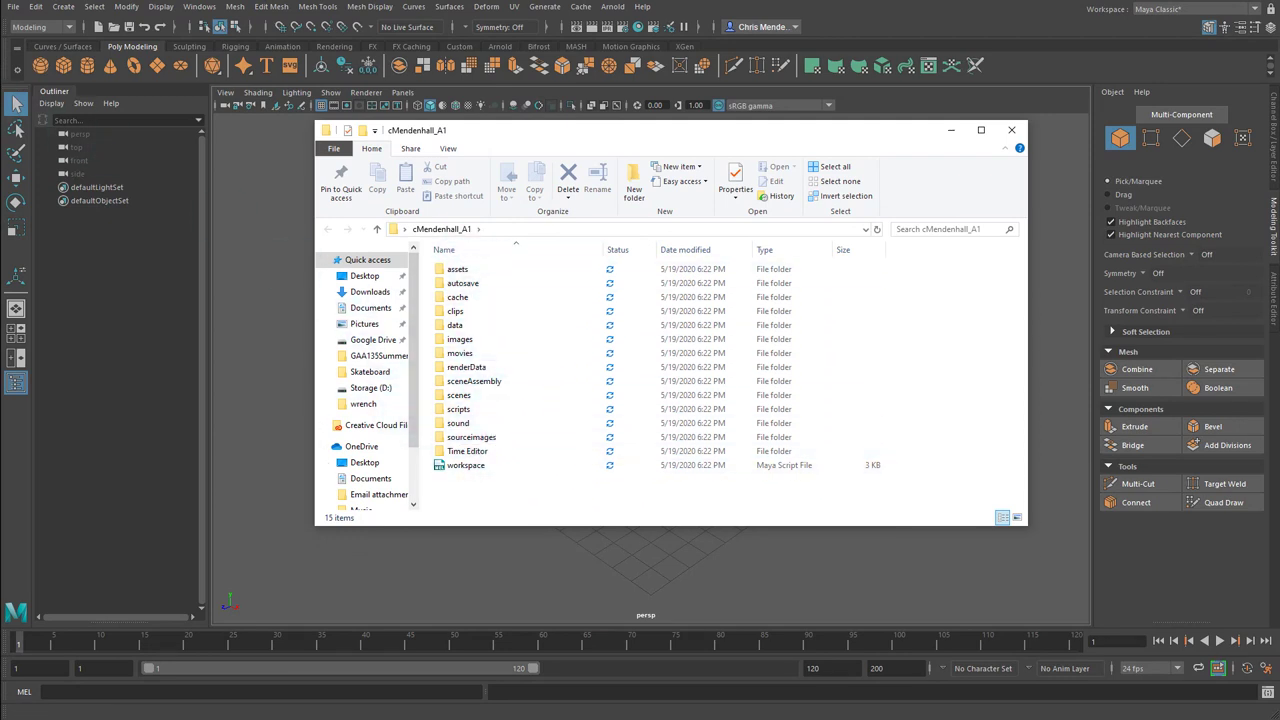
mouse_move(490, 451)
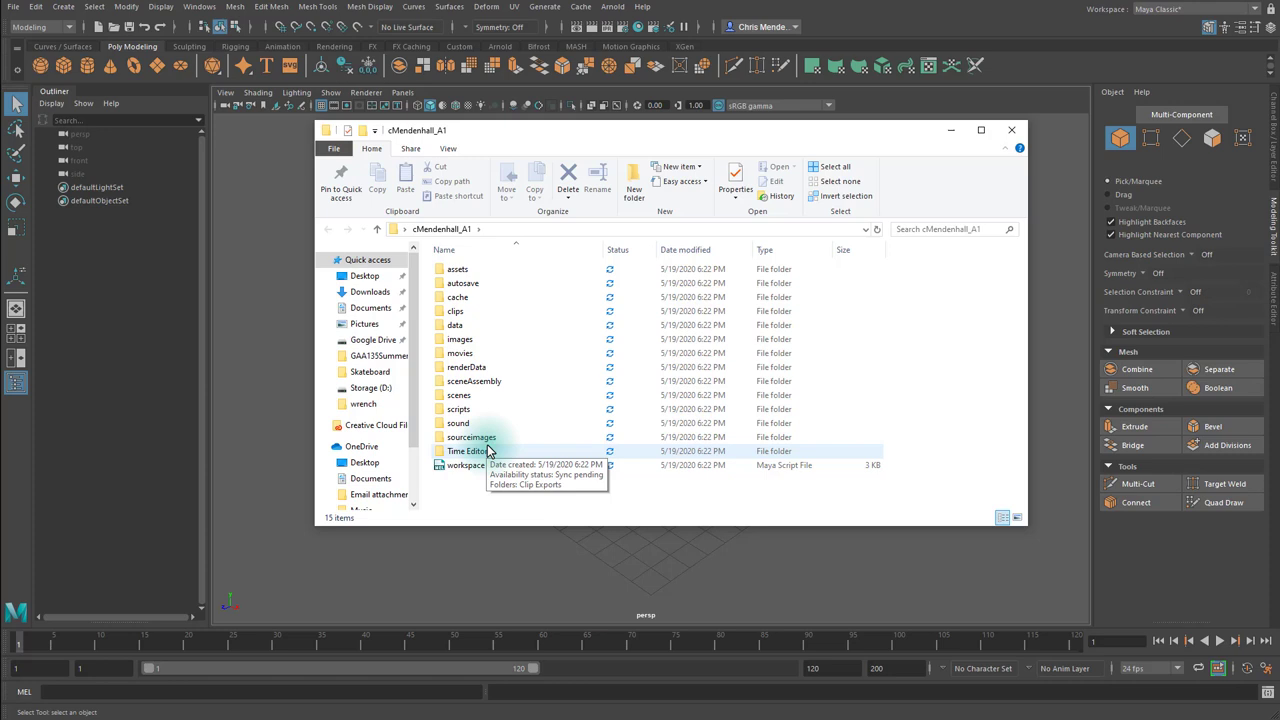
mouse_move(520, 442)
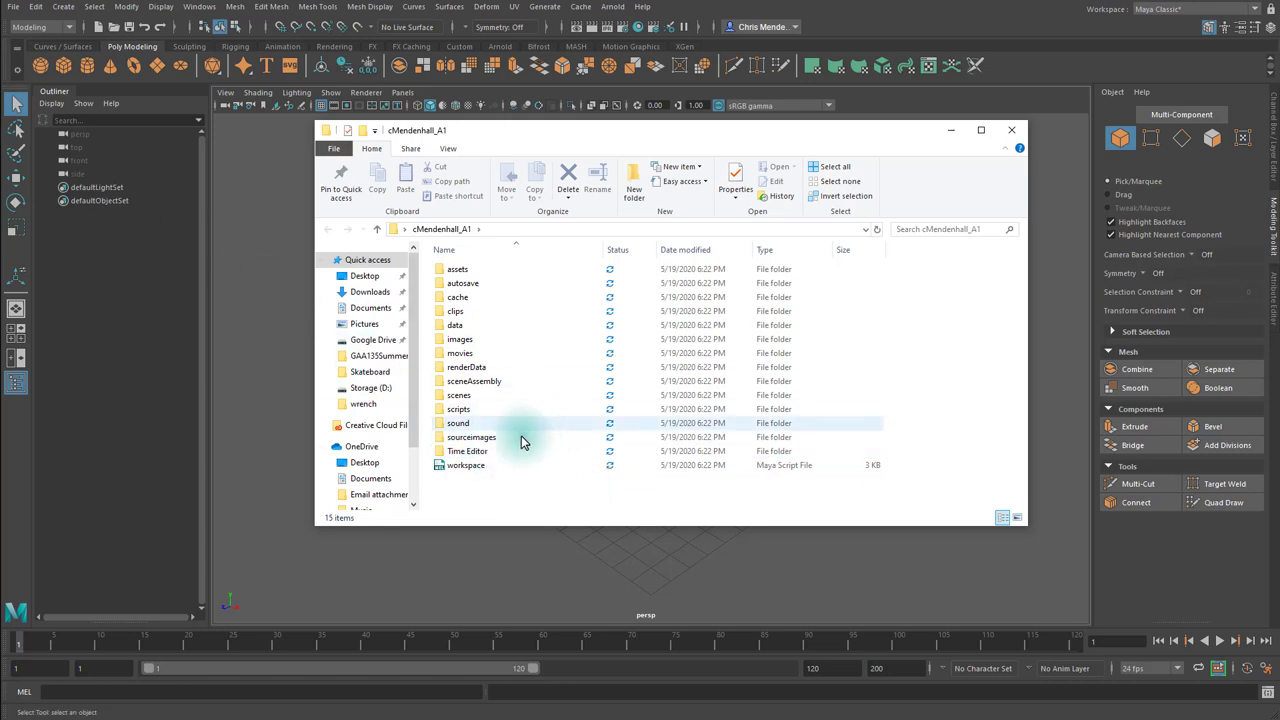
mouse_move(490, 437)
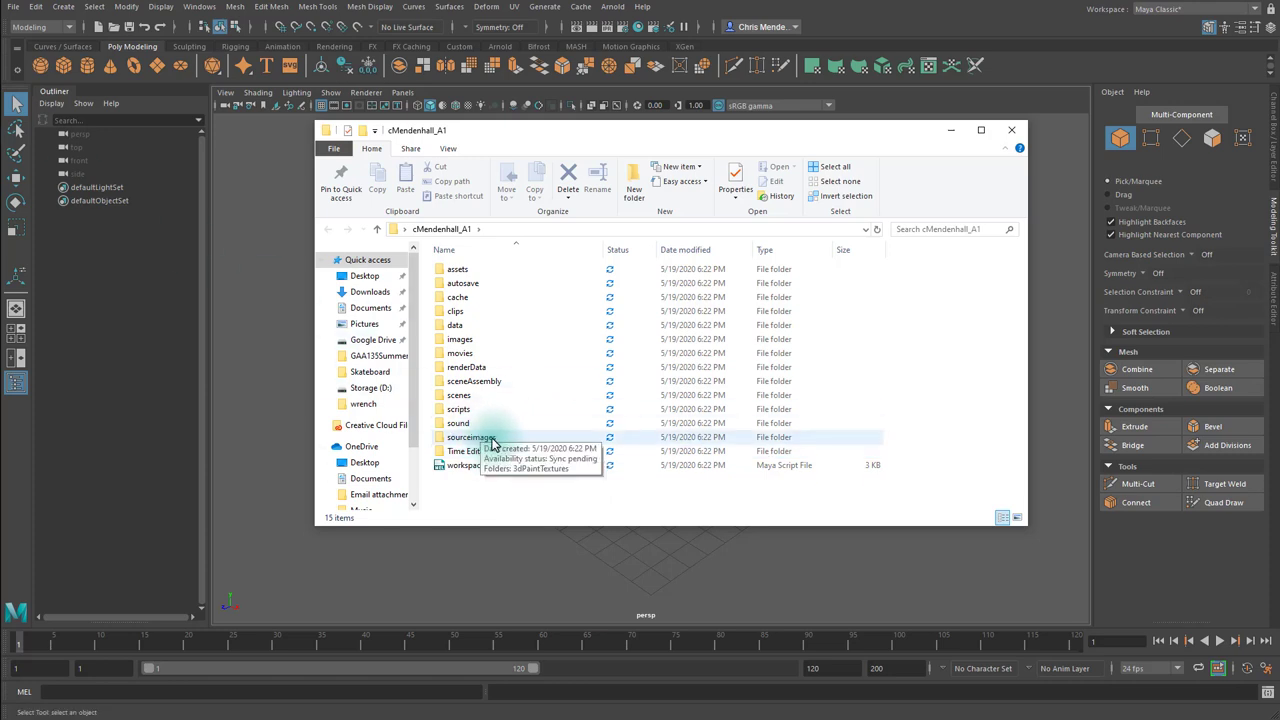
Browse the project's sourceimages/flathead_ref folder and preview the flathead_1 photo.
double_click(471, 437)
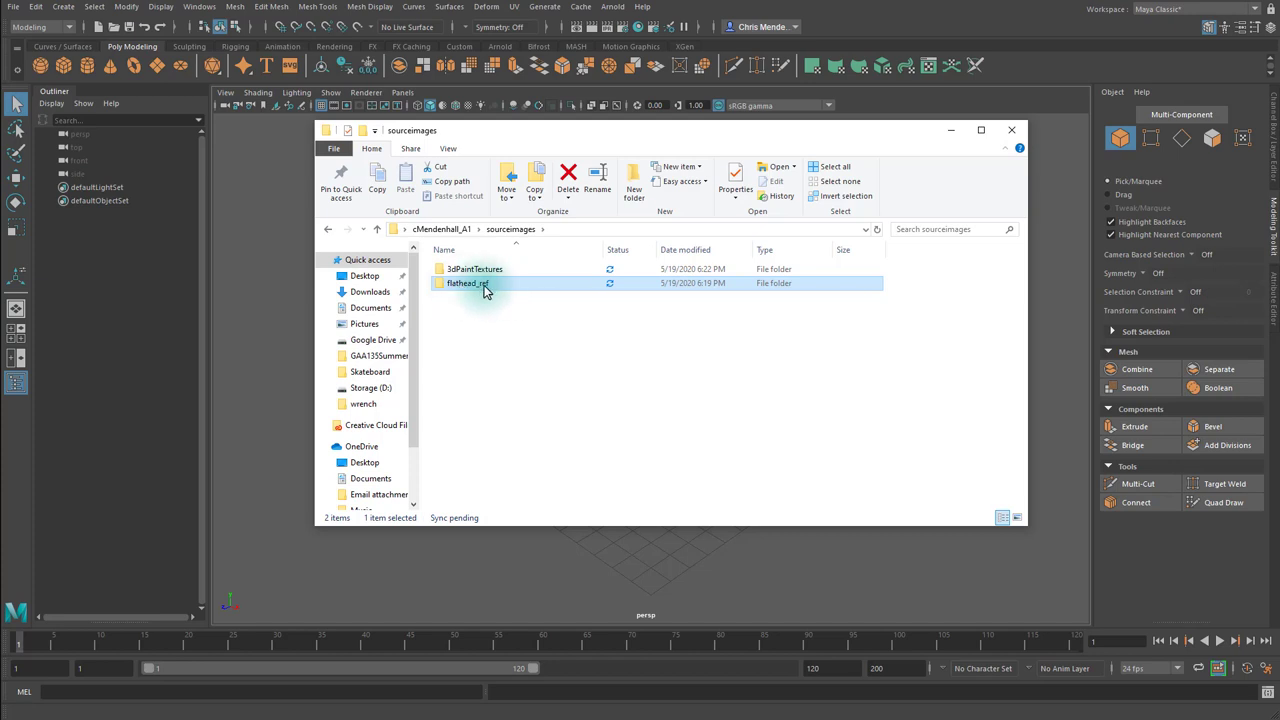
double_click(467, 283)
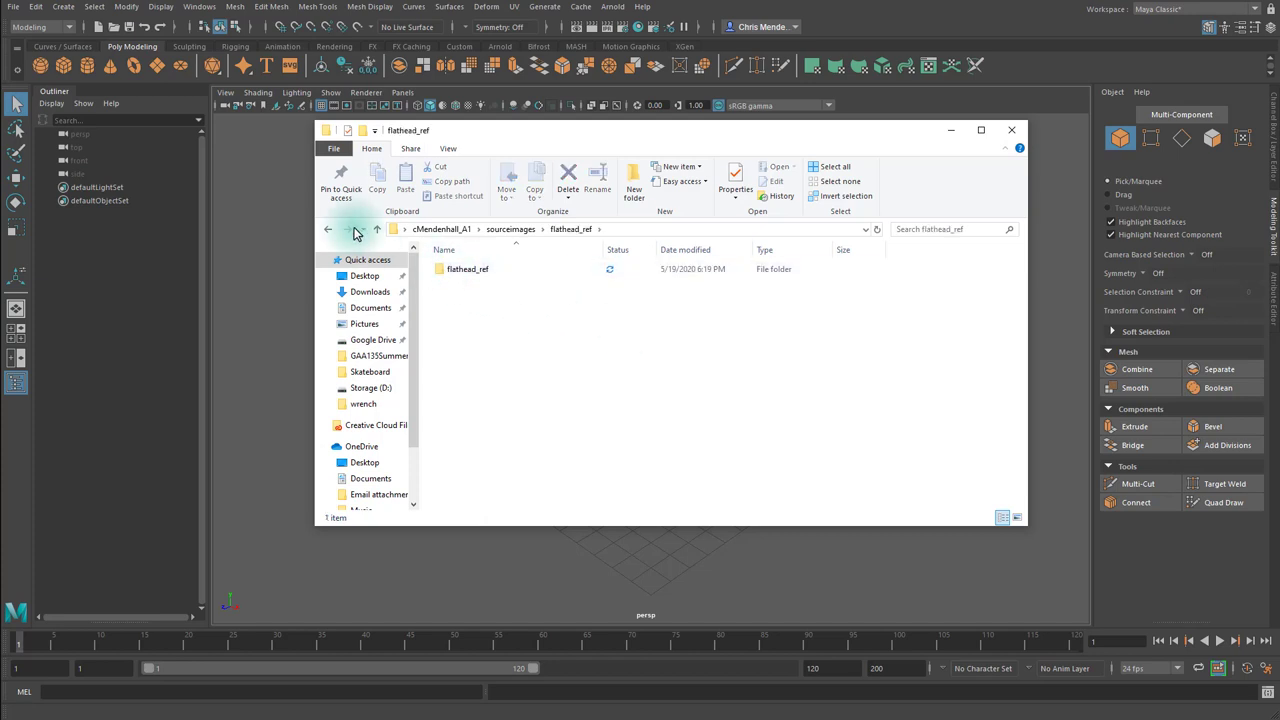
left_click(467, 269)
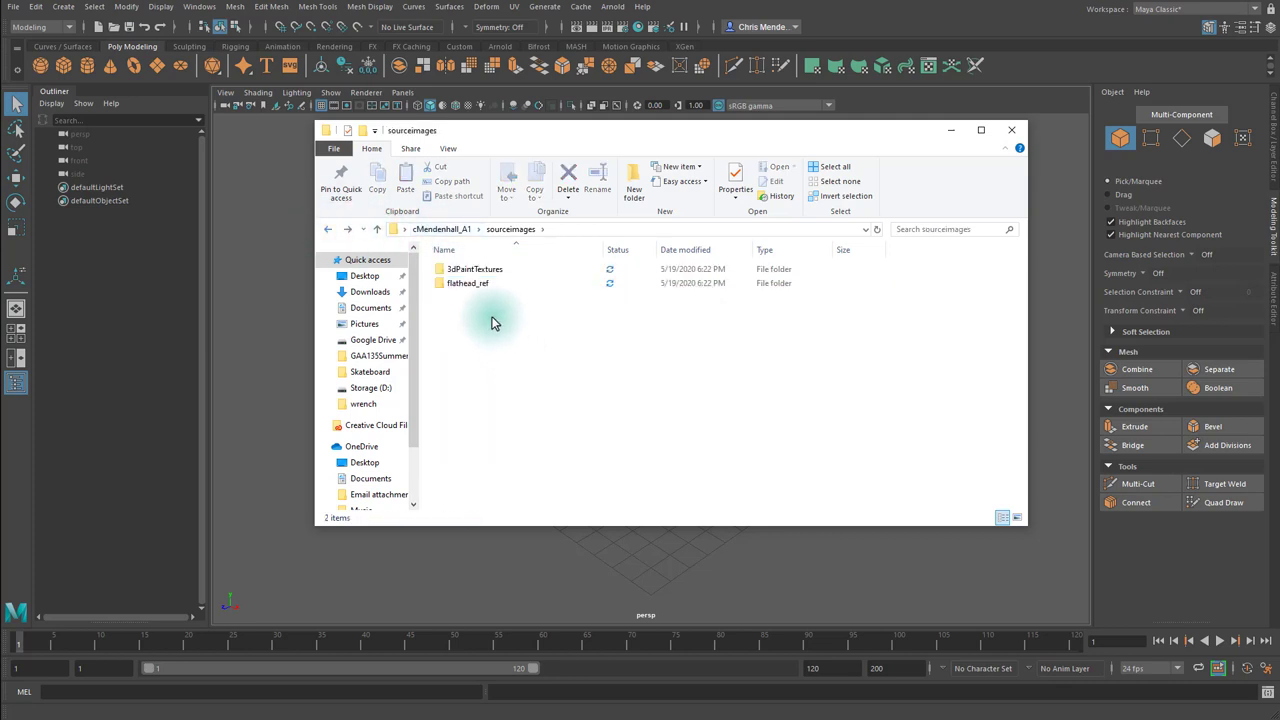
double_click(468, 283)
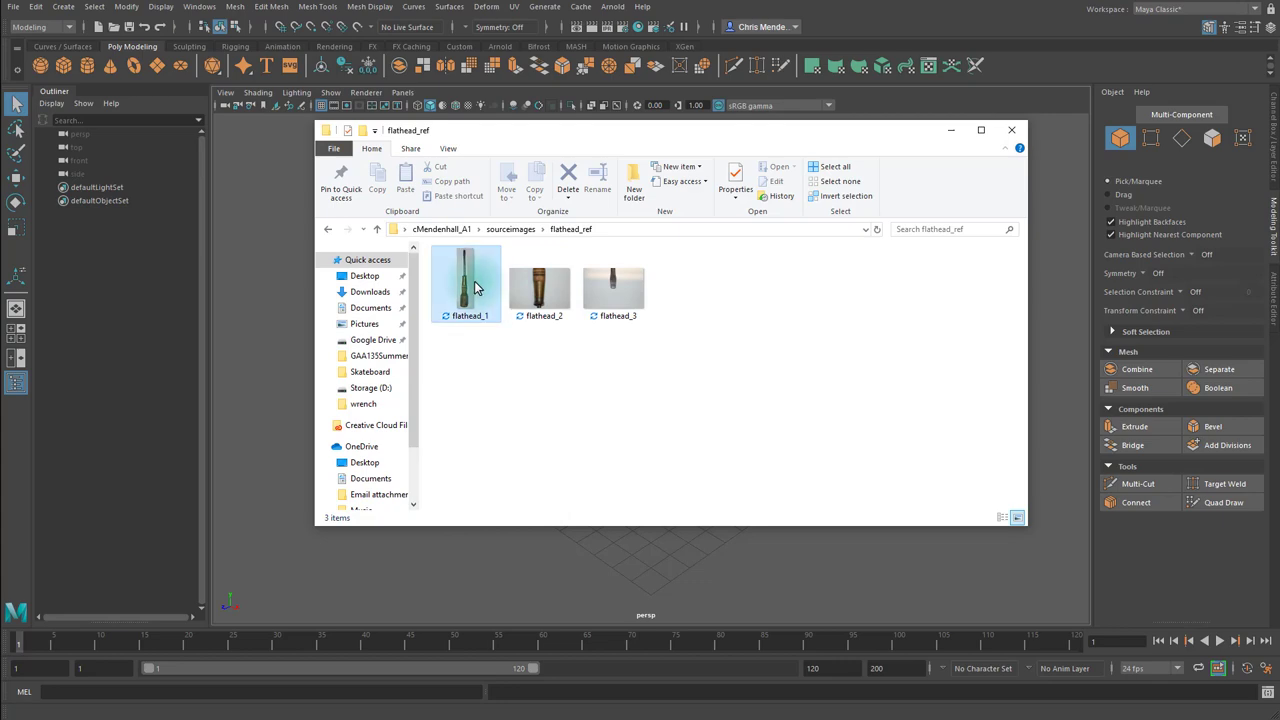
double_click(539, 285)
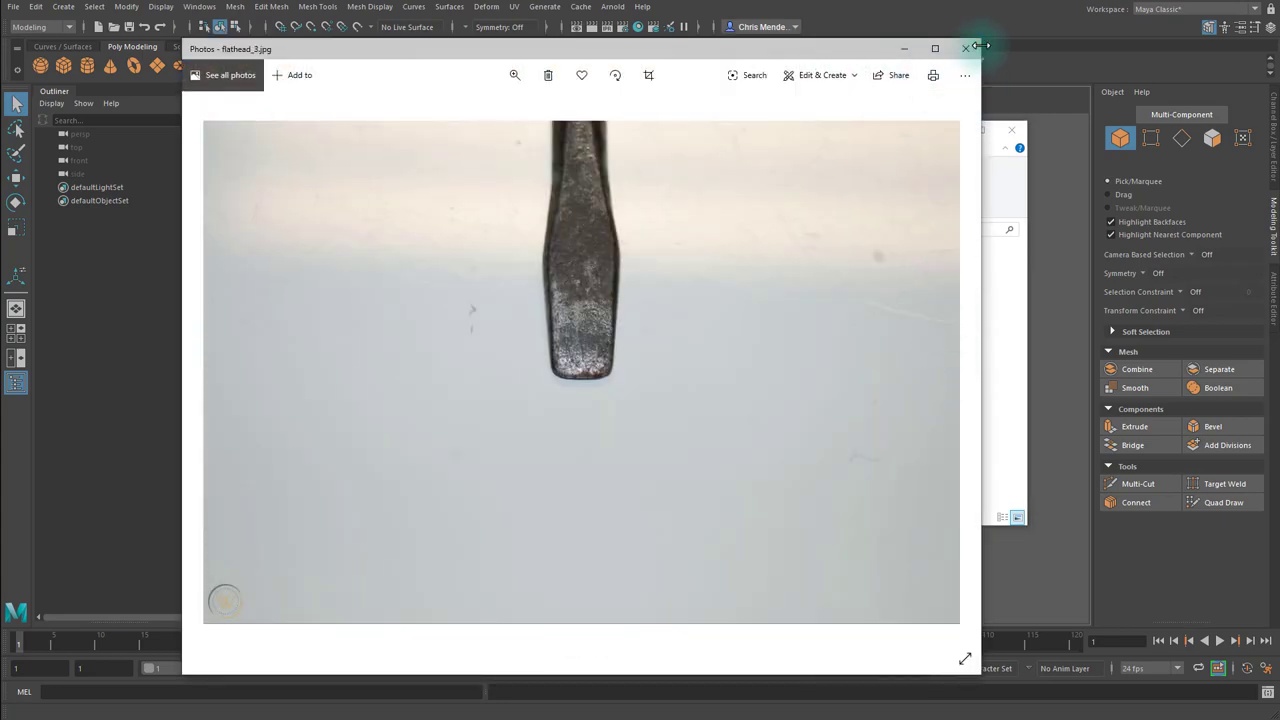
left_click(966, 48)
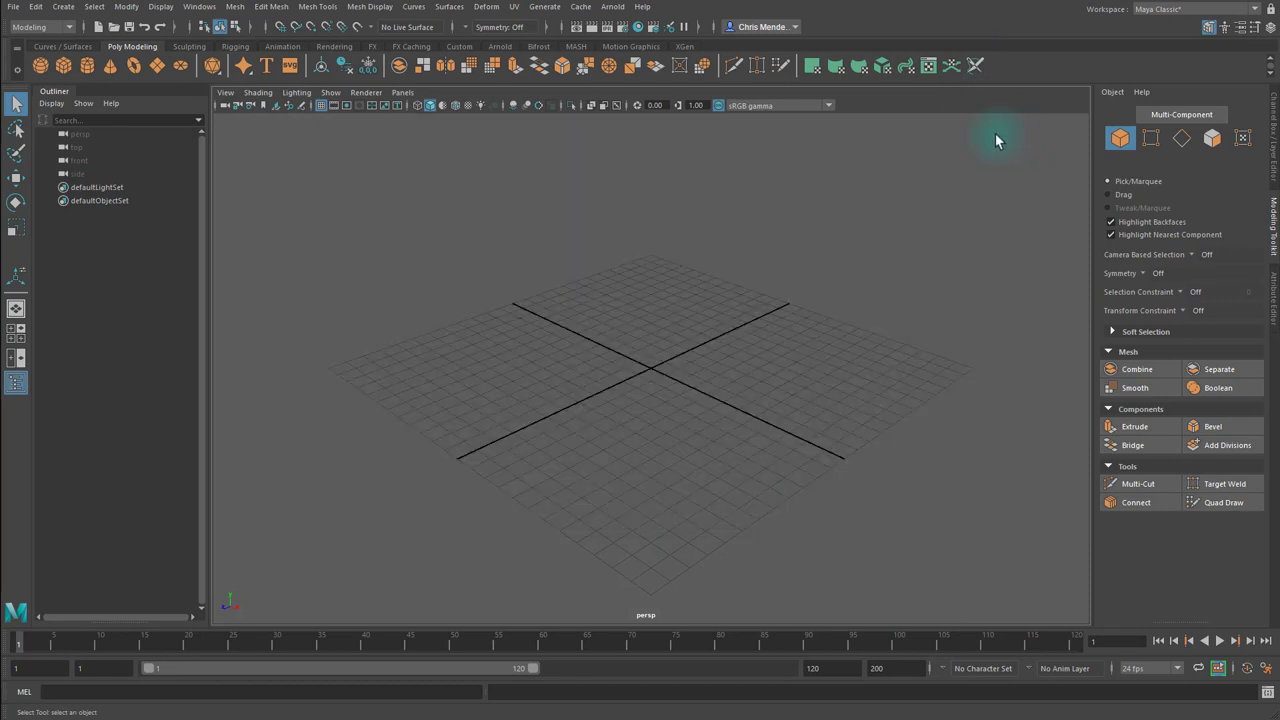
mouse_move(750, 400)
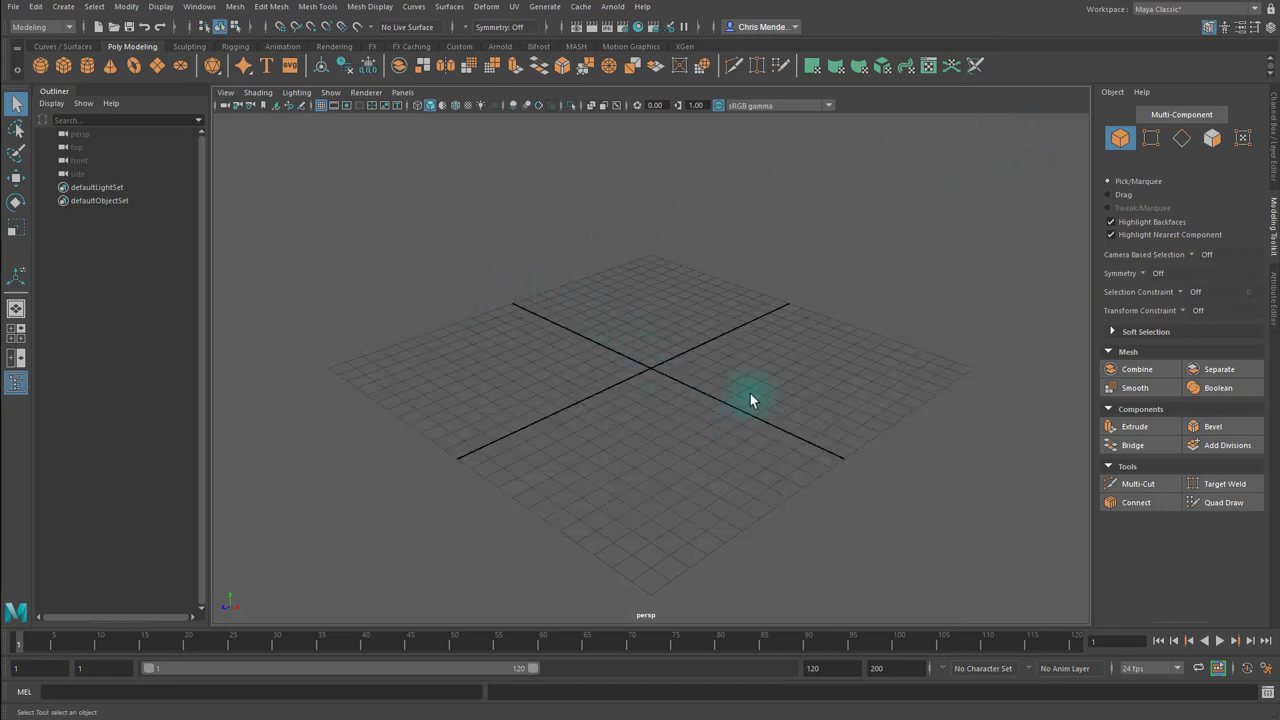
mouse_move(15, 8)
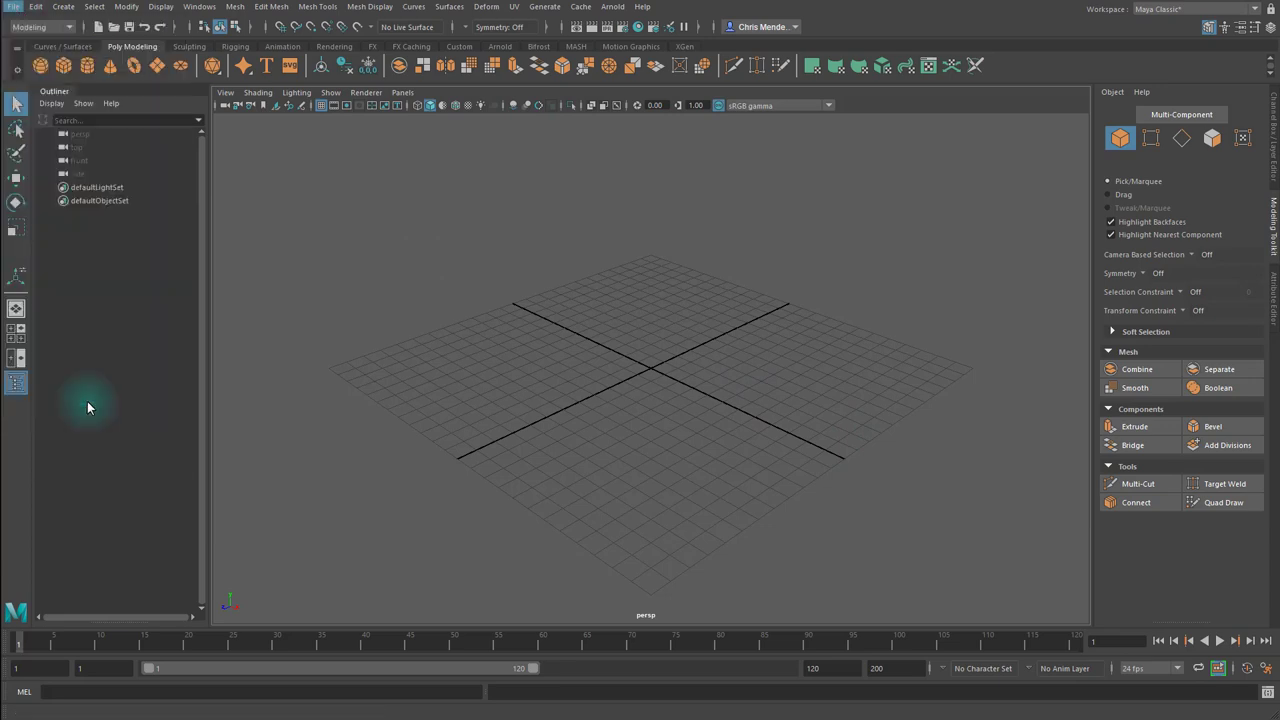
Set the cMendenhall_A1 folder as the current Maya project.
left_click(14, 7)
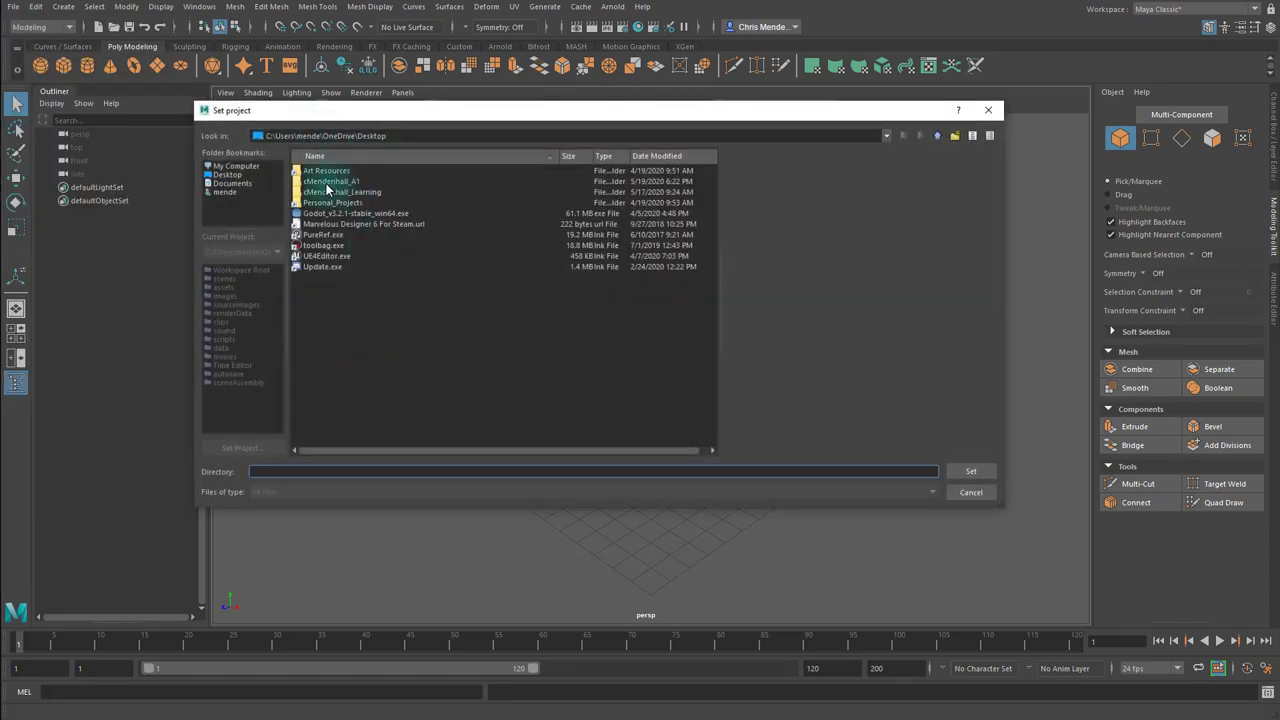
left_click(331, 181)
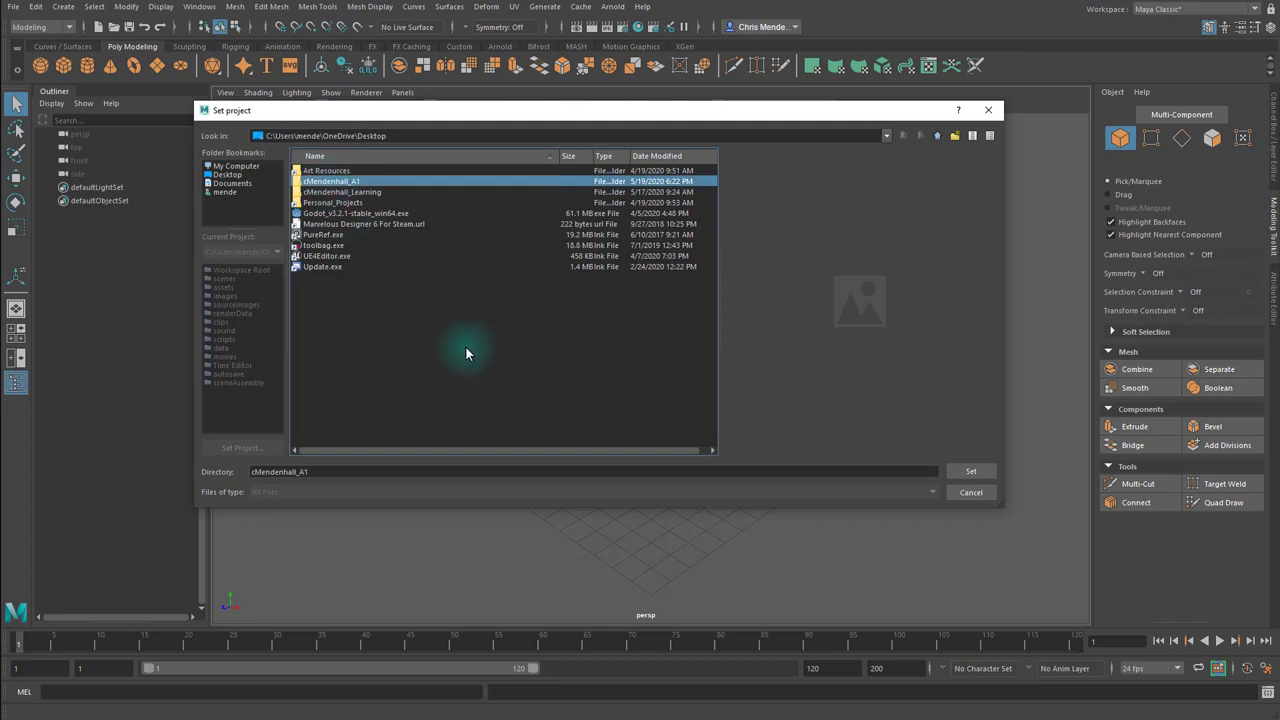
left_click(969, 471)
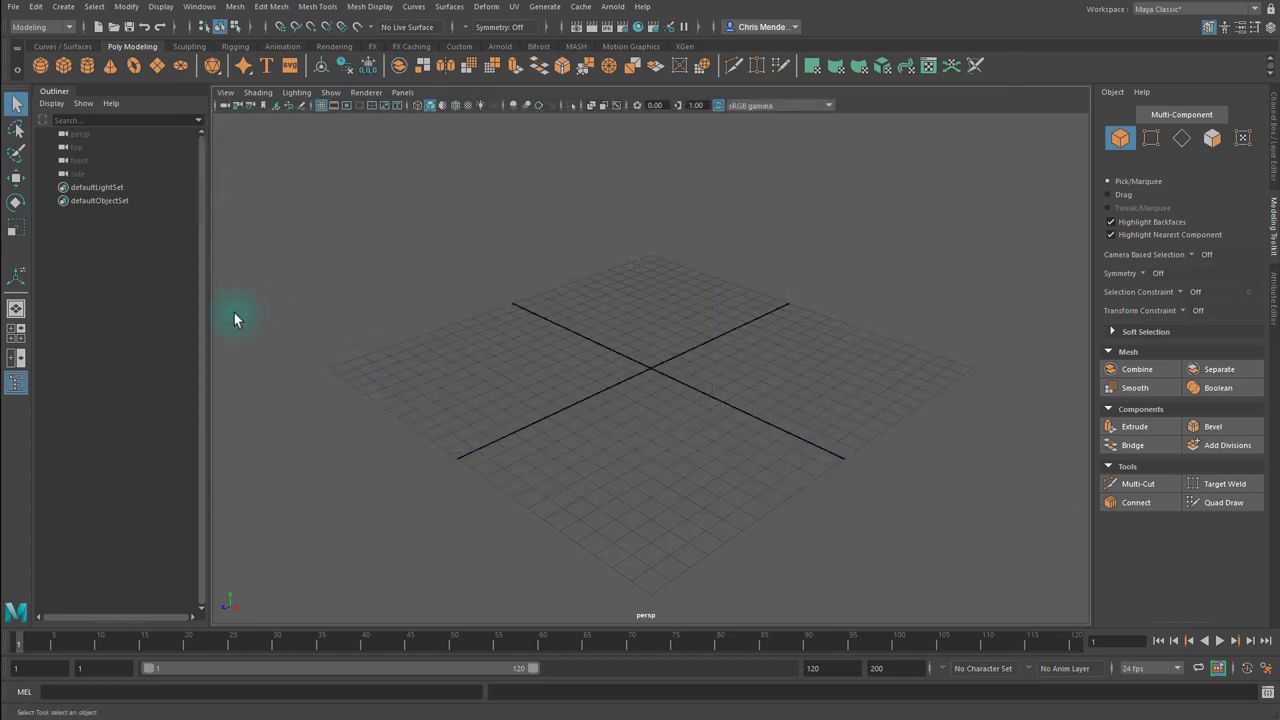
mouse_move(675, 375)
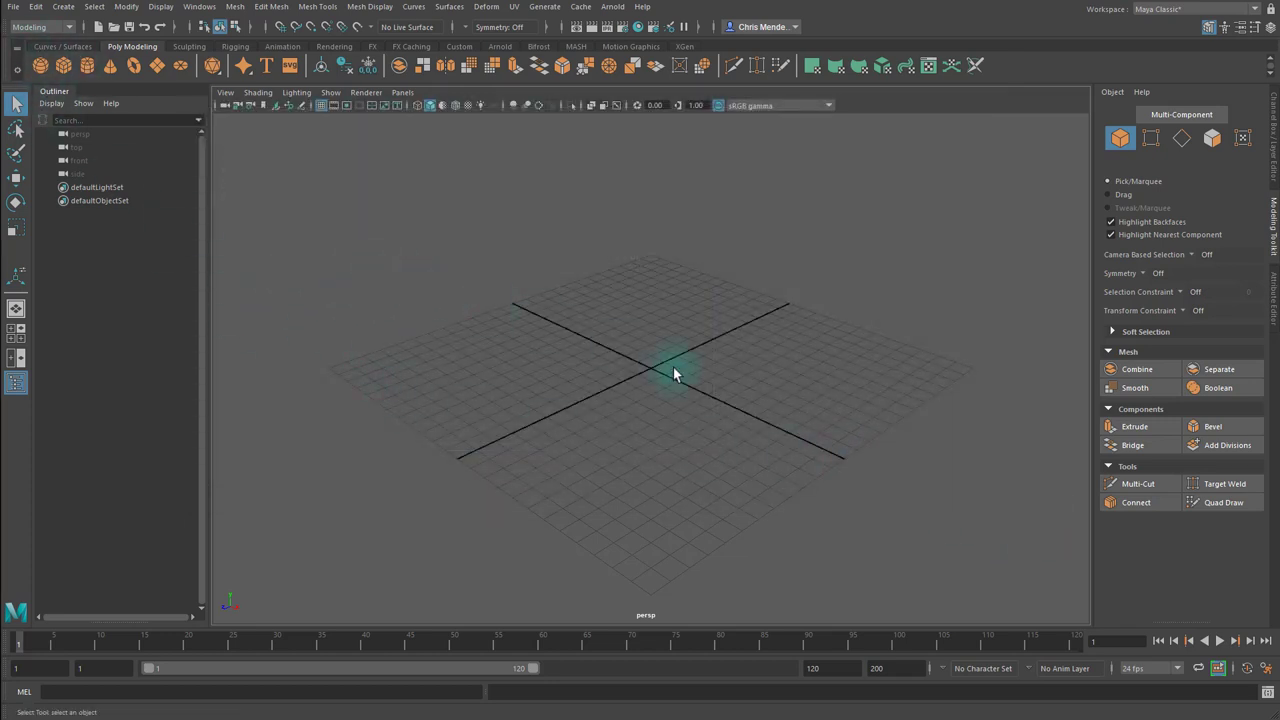
mouse_move(700, 392)
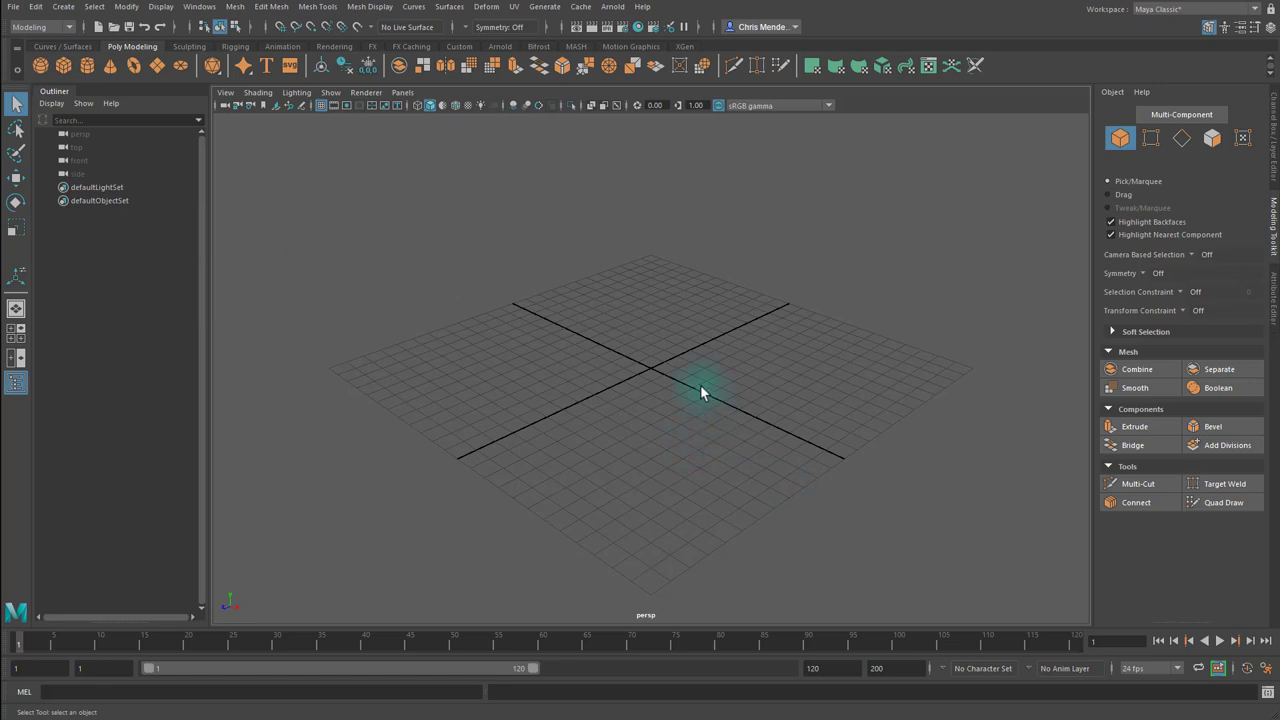
mouse_move(293, 348)
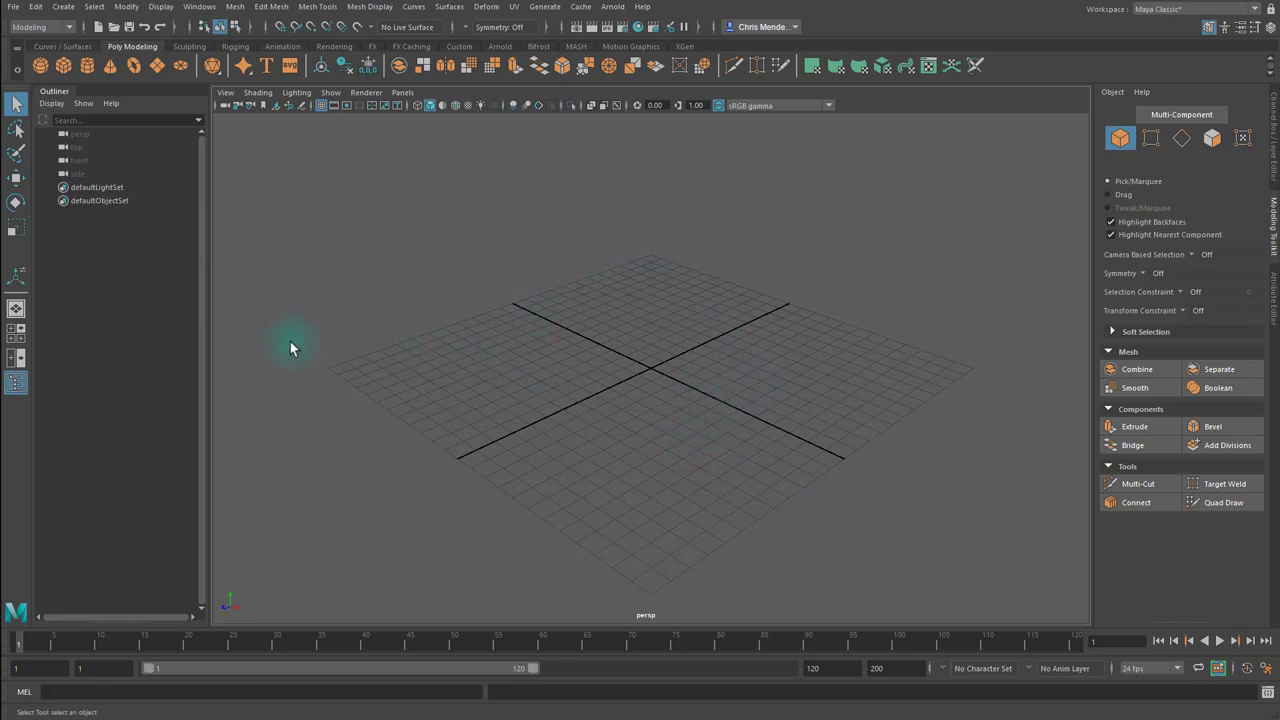
mouse_move(655, 363)
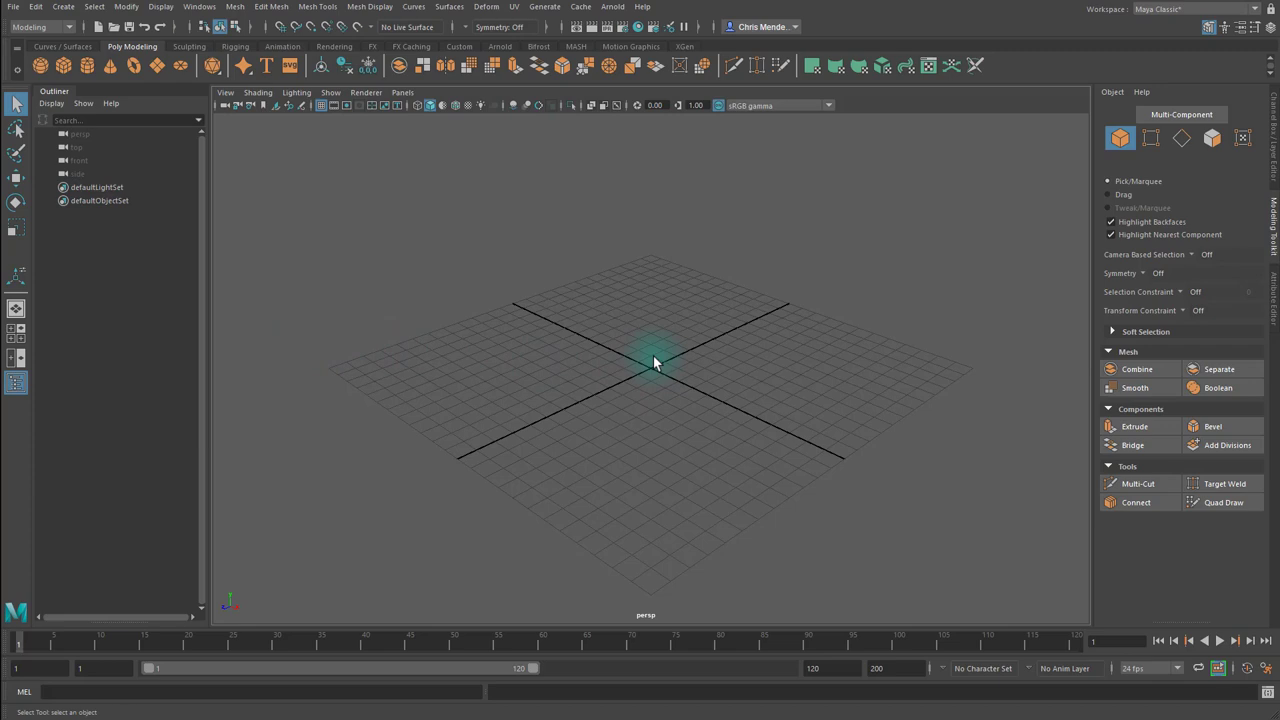
mouse_move(870, 428)
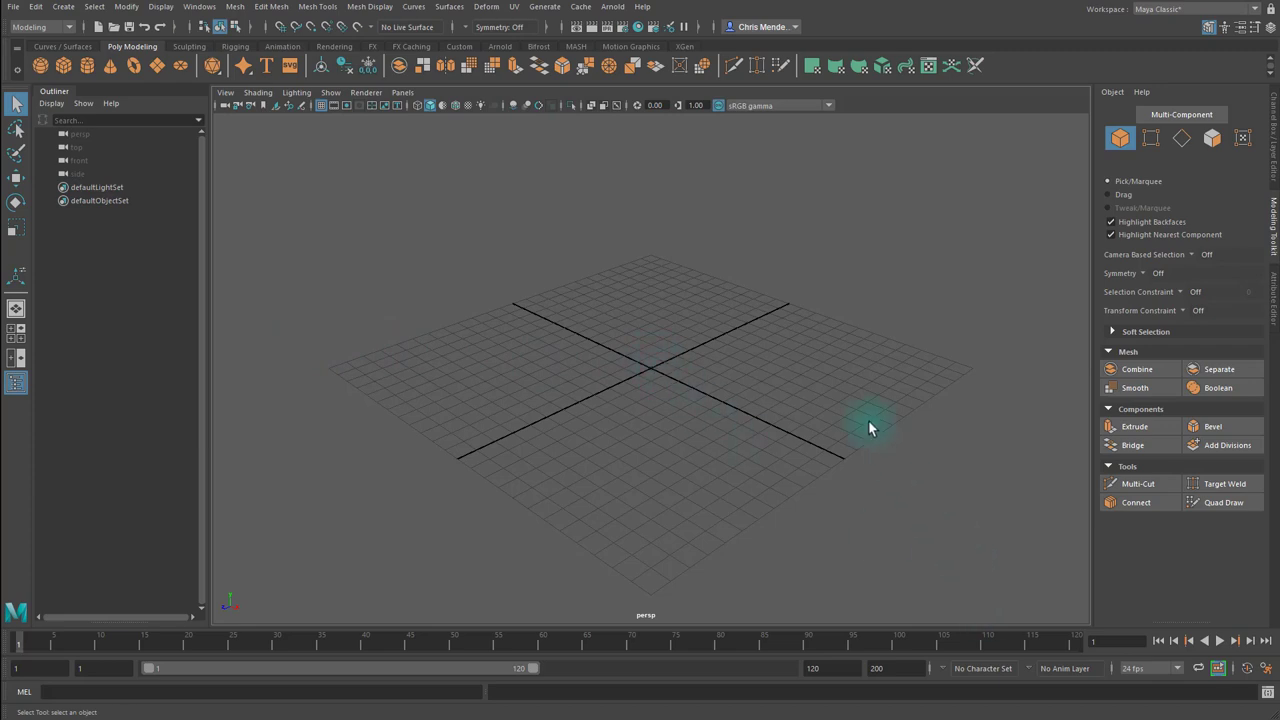
mouse_move(715, 405)
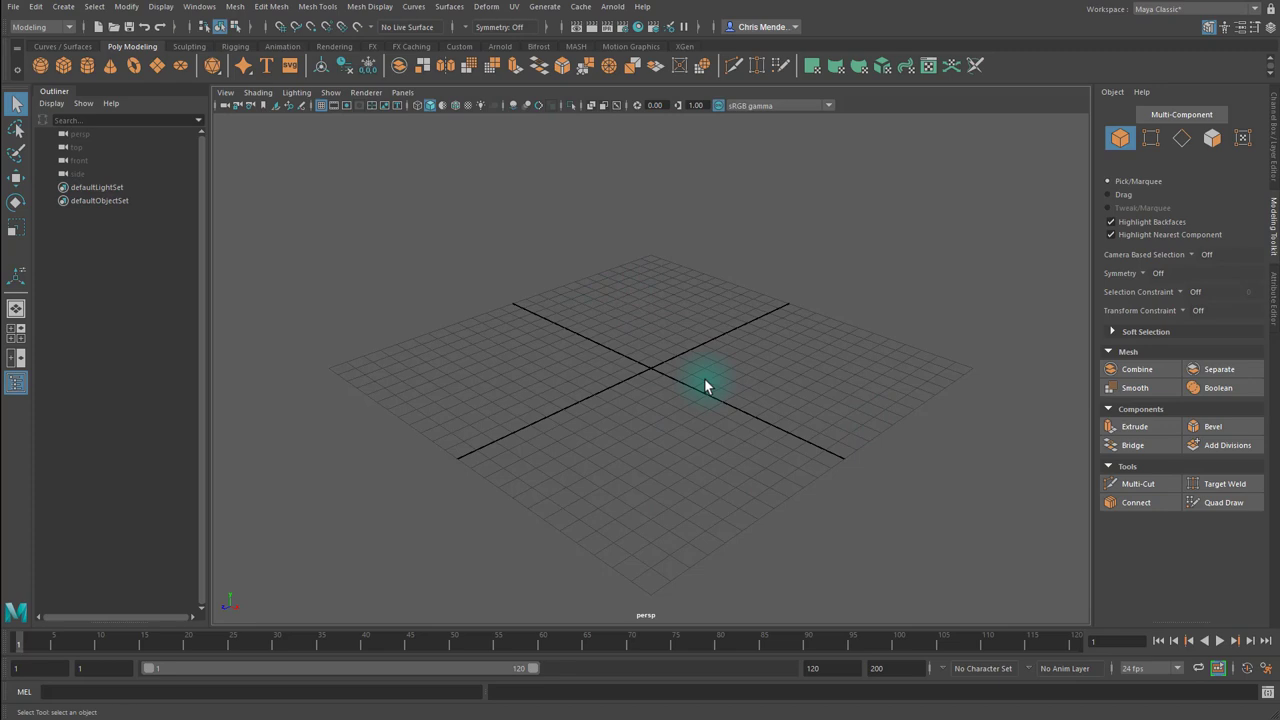
mouse_move(695, 355)
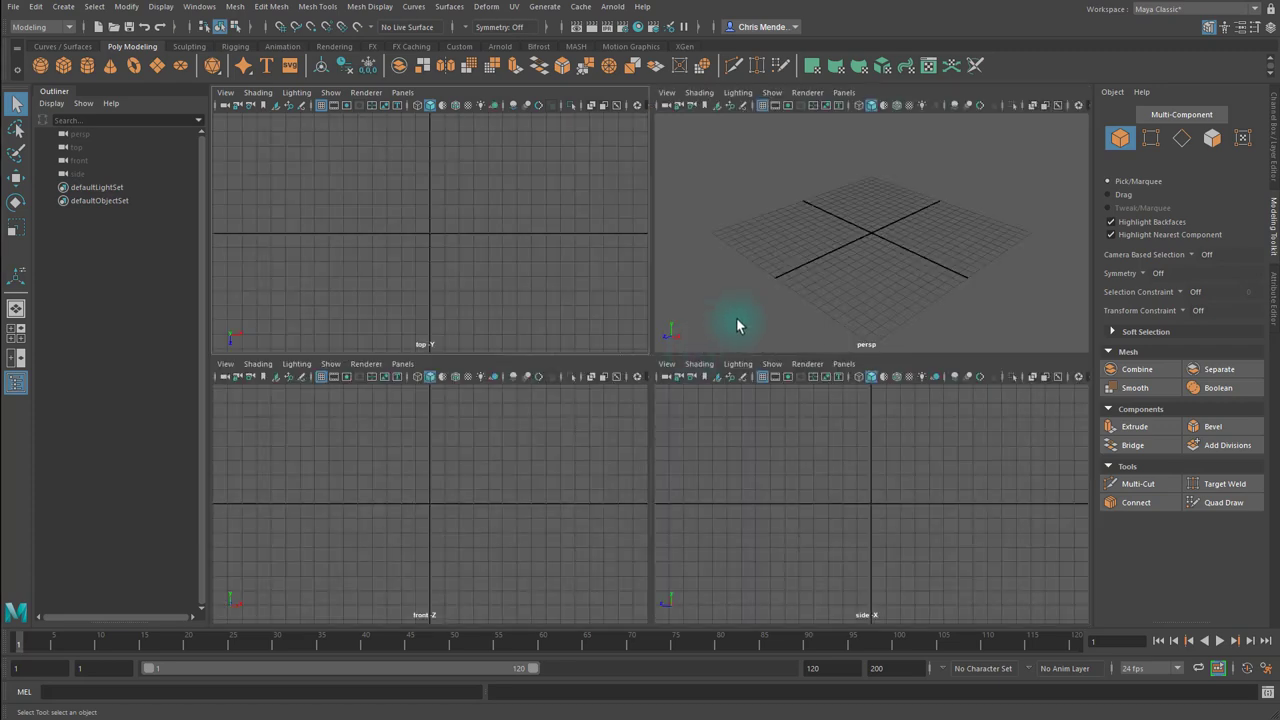
mouse_move(738, 484)
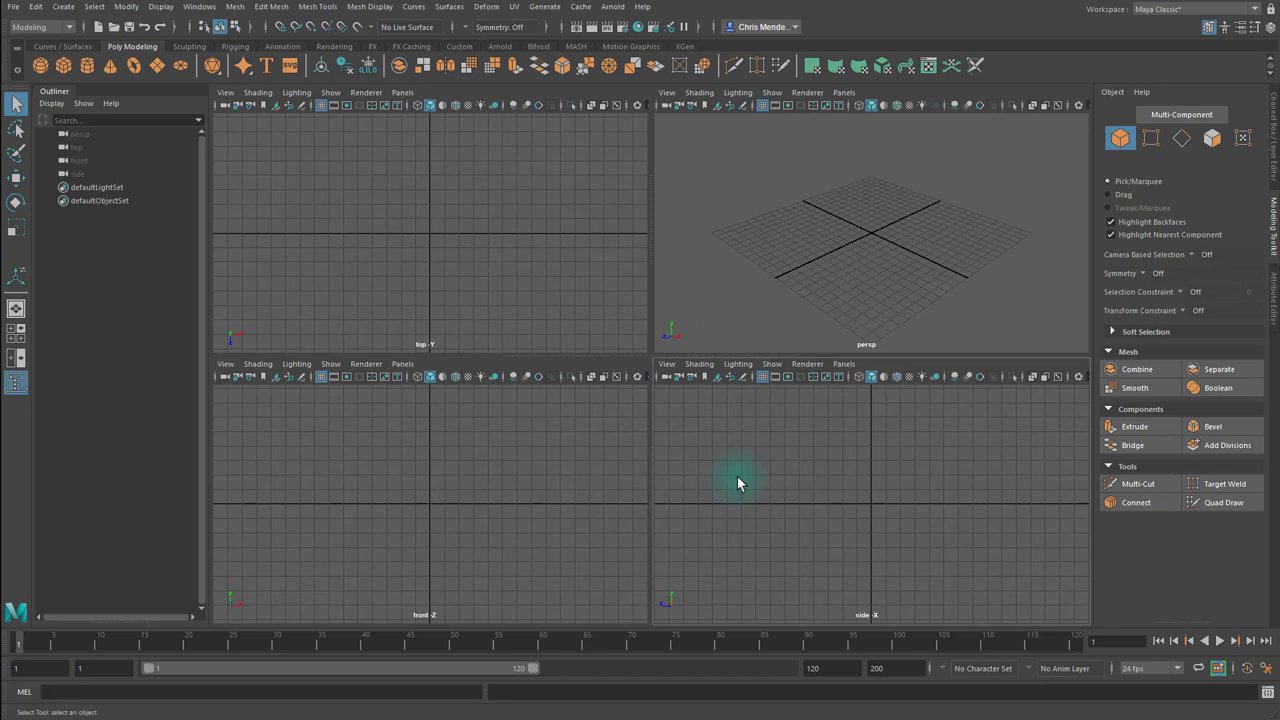
Import flathead_1.jpg from flathead_ref as an image plane in the side view.
left_click(666, 363)
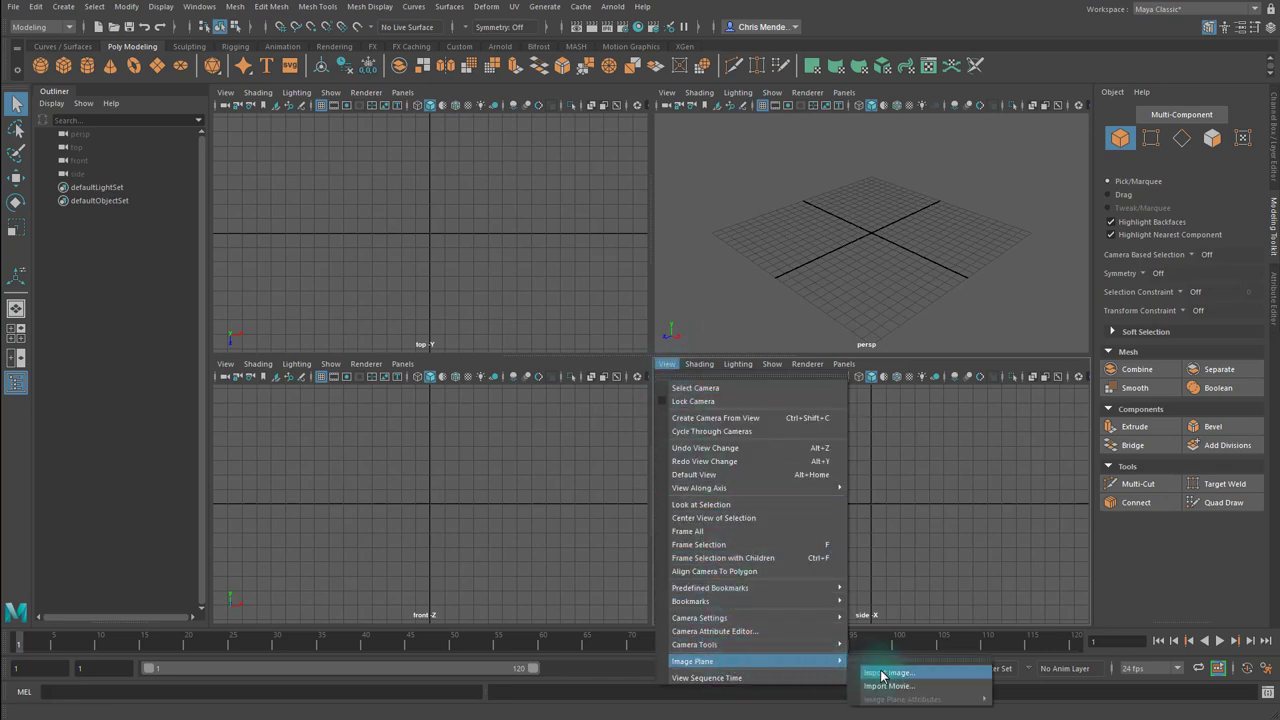
left_click(895, 672)
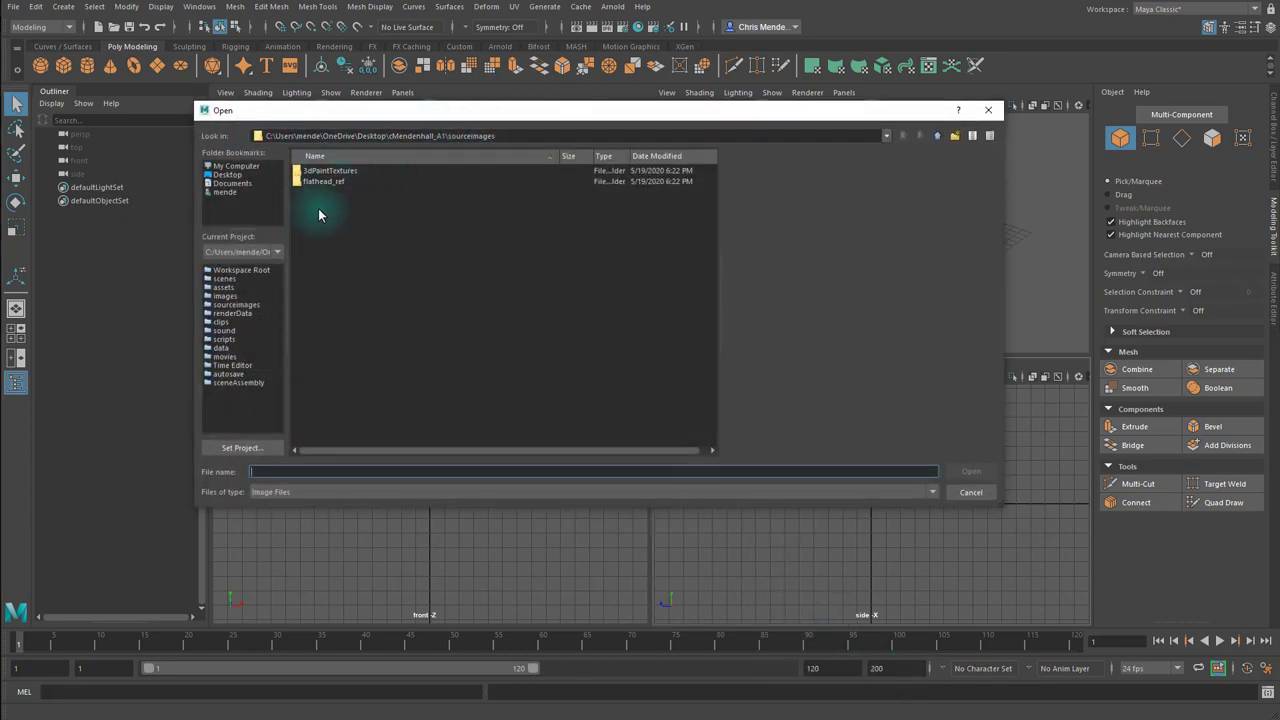
left_click(324, 181)
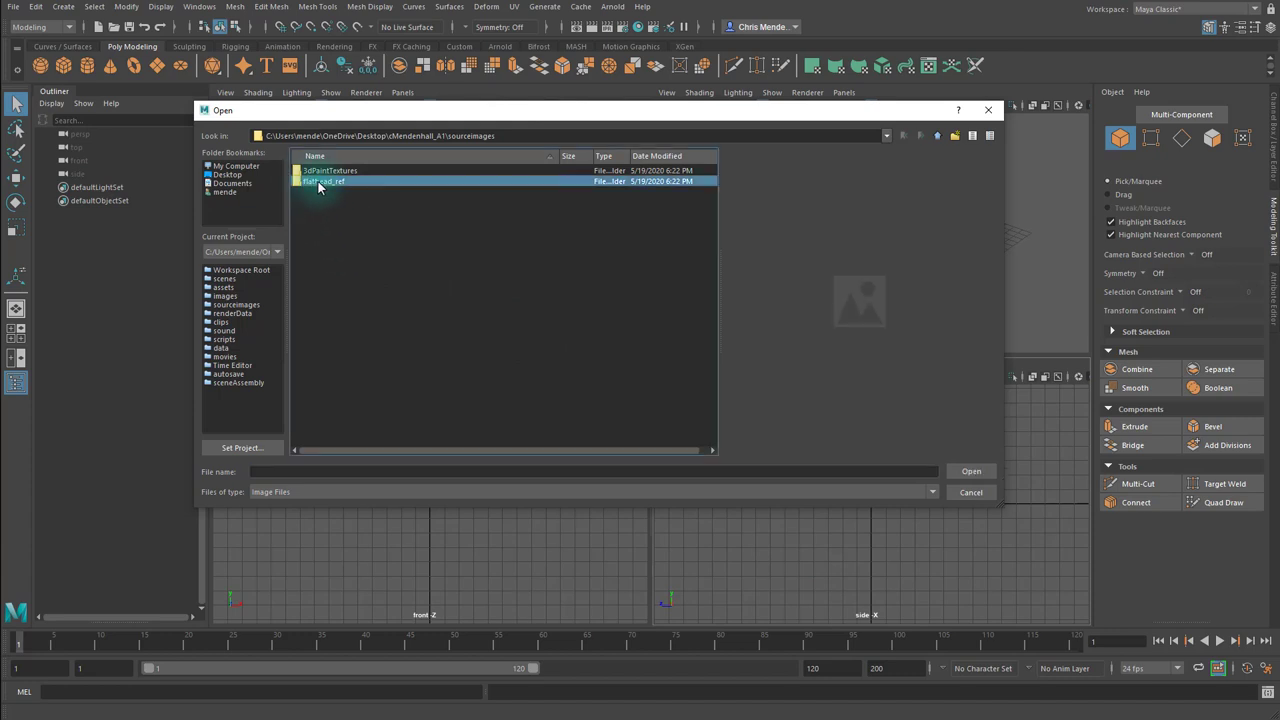
double_click(330, 181)
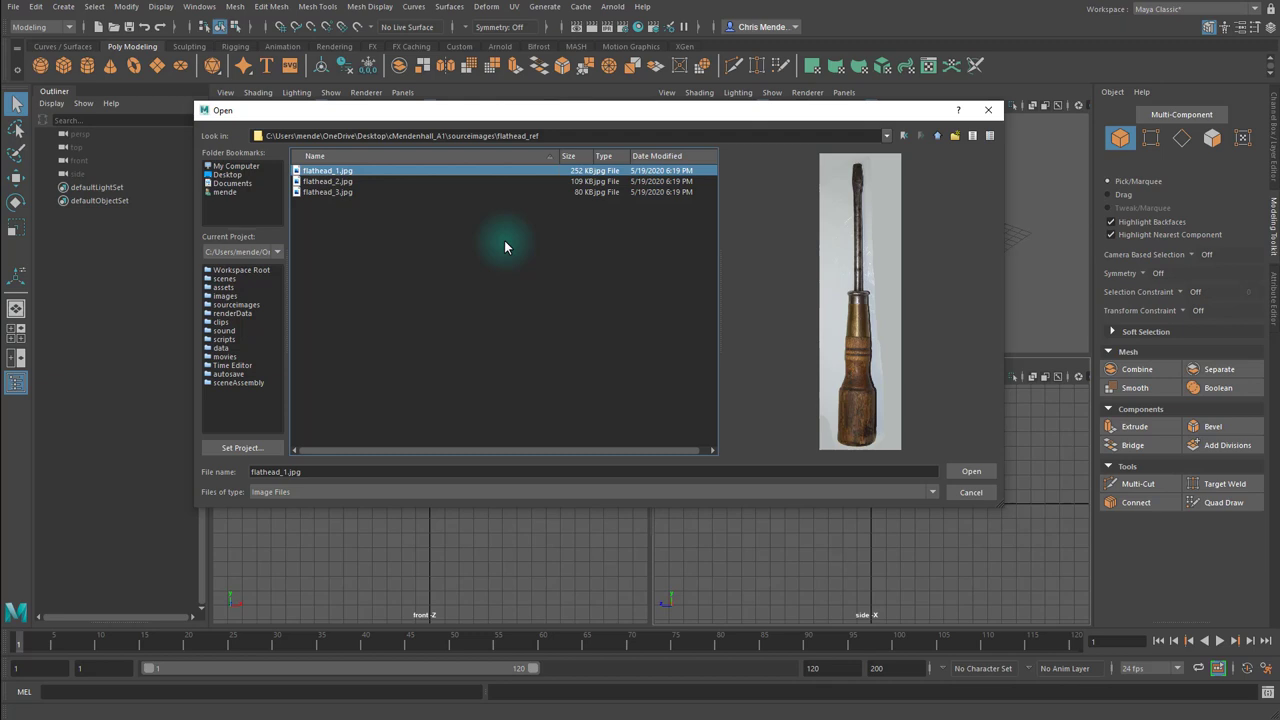
left_click(969, 471)
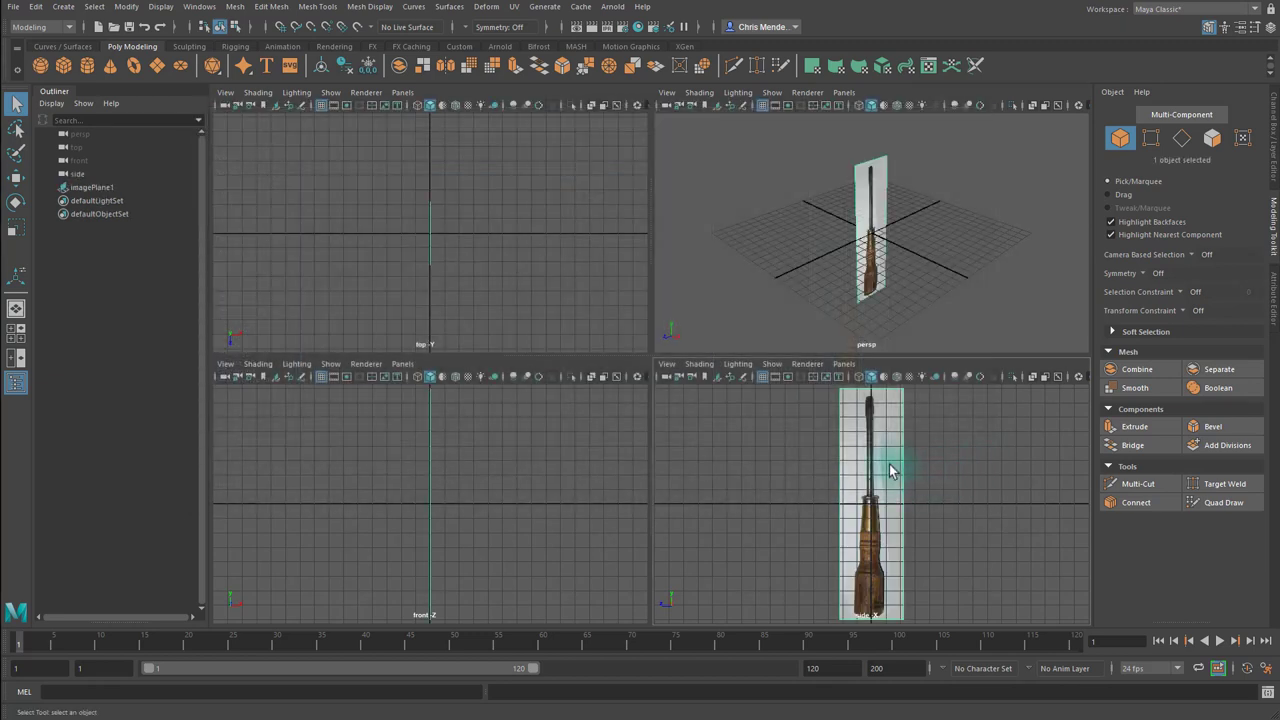
mouse_move(879, 497)
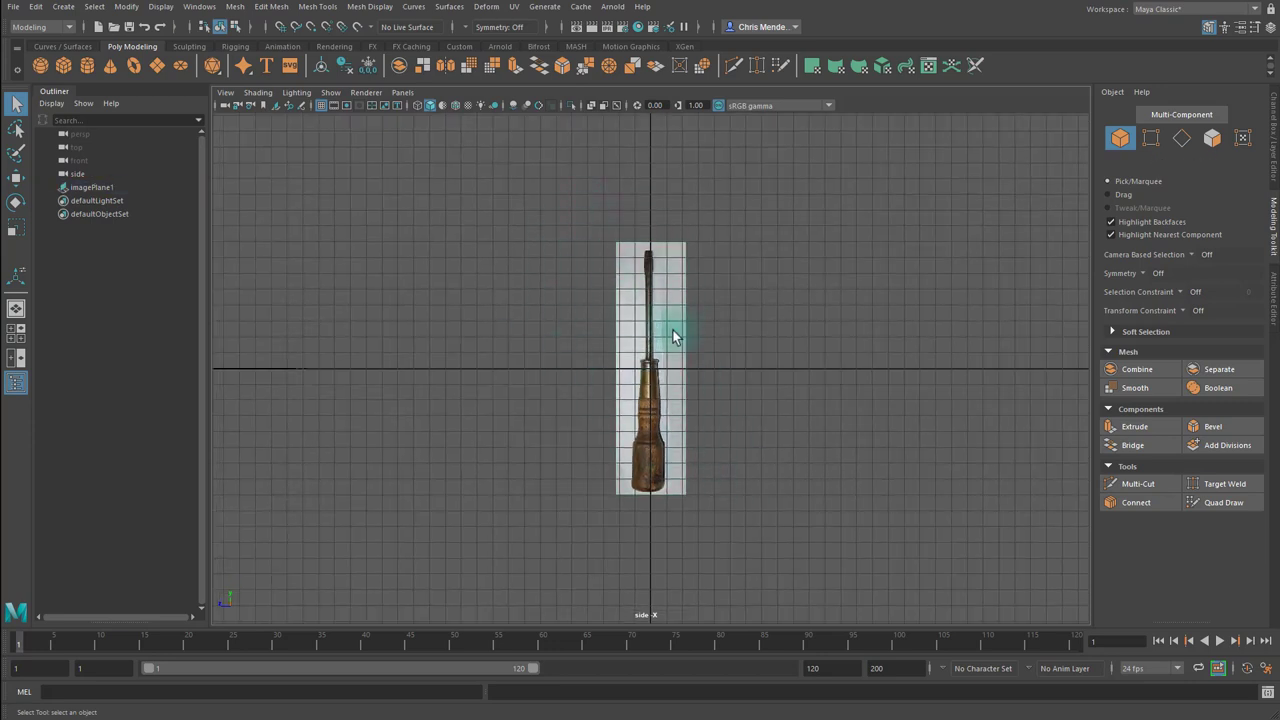
Select imagePlane1 and move it up so its bottom edge sits on the grid.
left_click(92, 187)
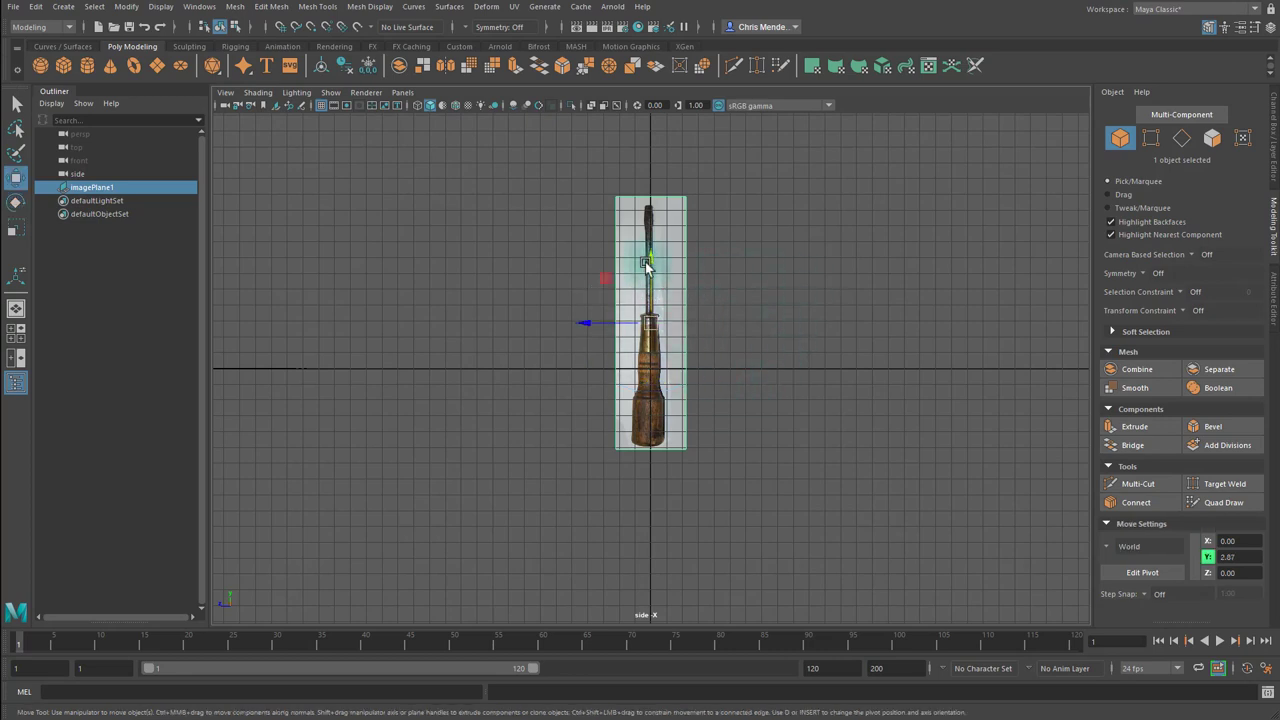
left_click_drag(650, 265, 650, 185)
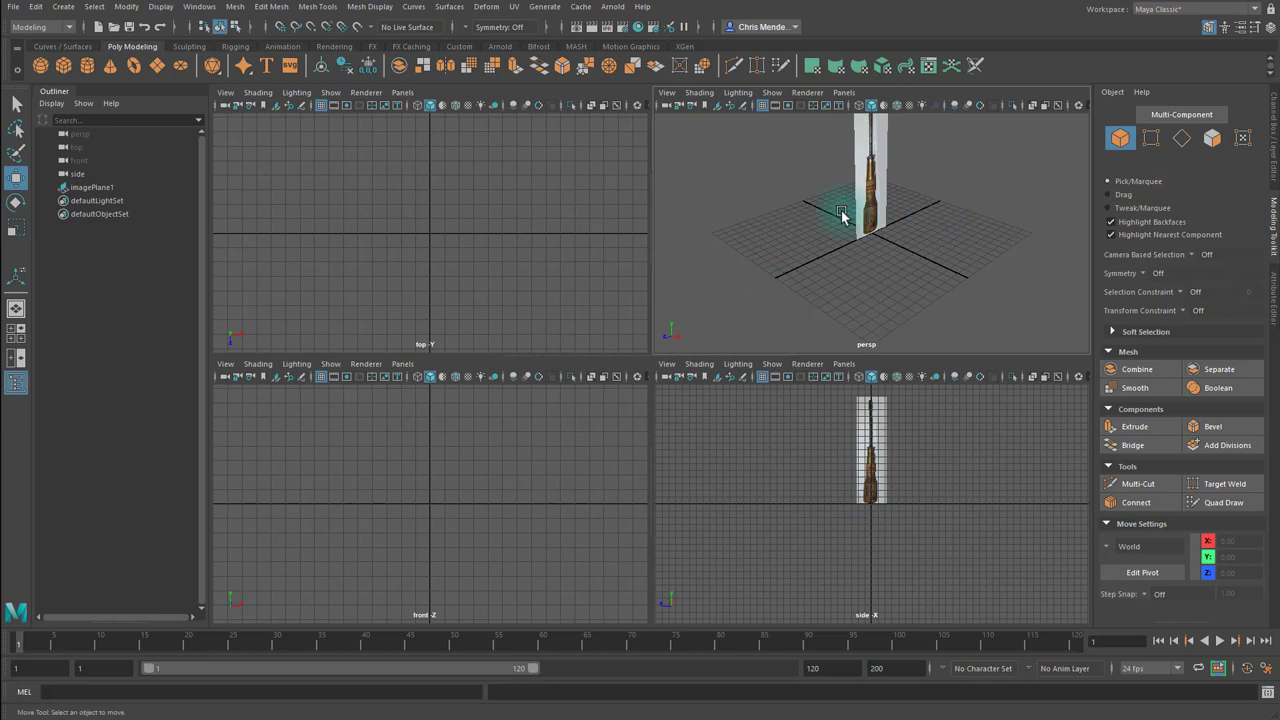
mouse_move(990, 194)
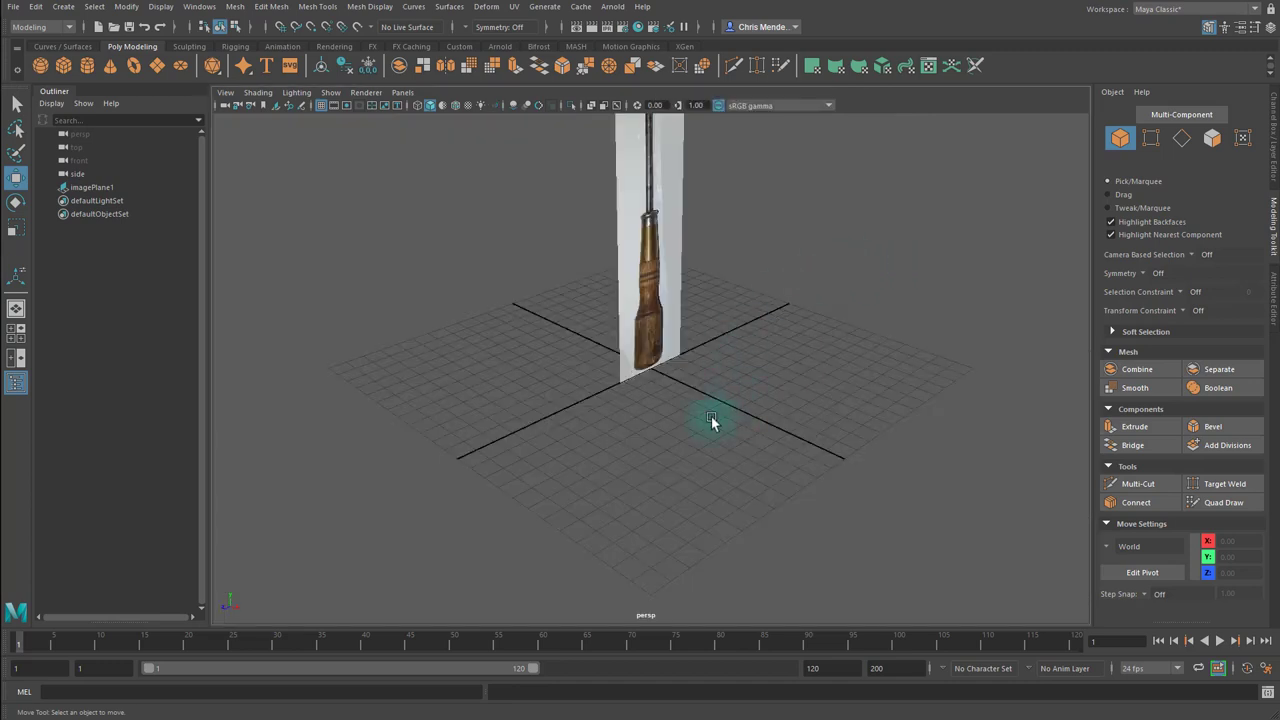
mouse_move(655, 378)
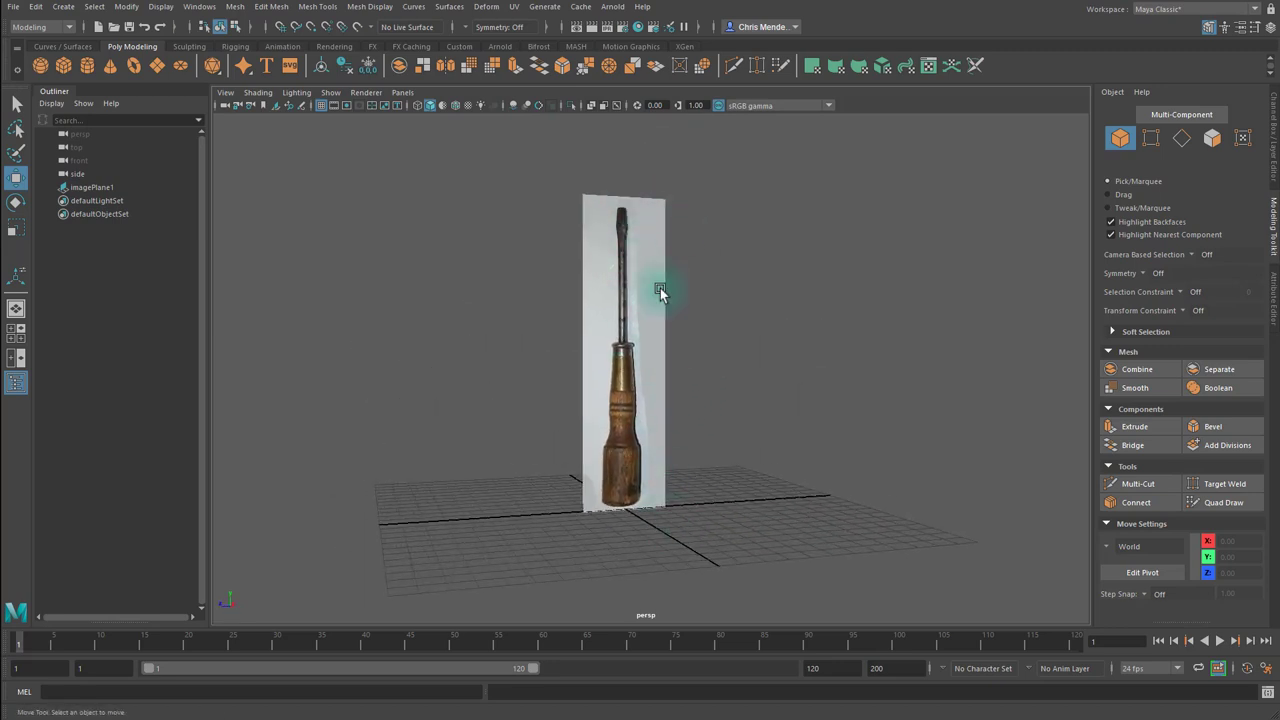
Orbit the maximized perspective view around the screwdriver image plane to inspect it.
left_click_drag(660, 290, 730, 375)
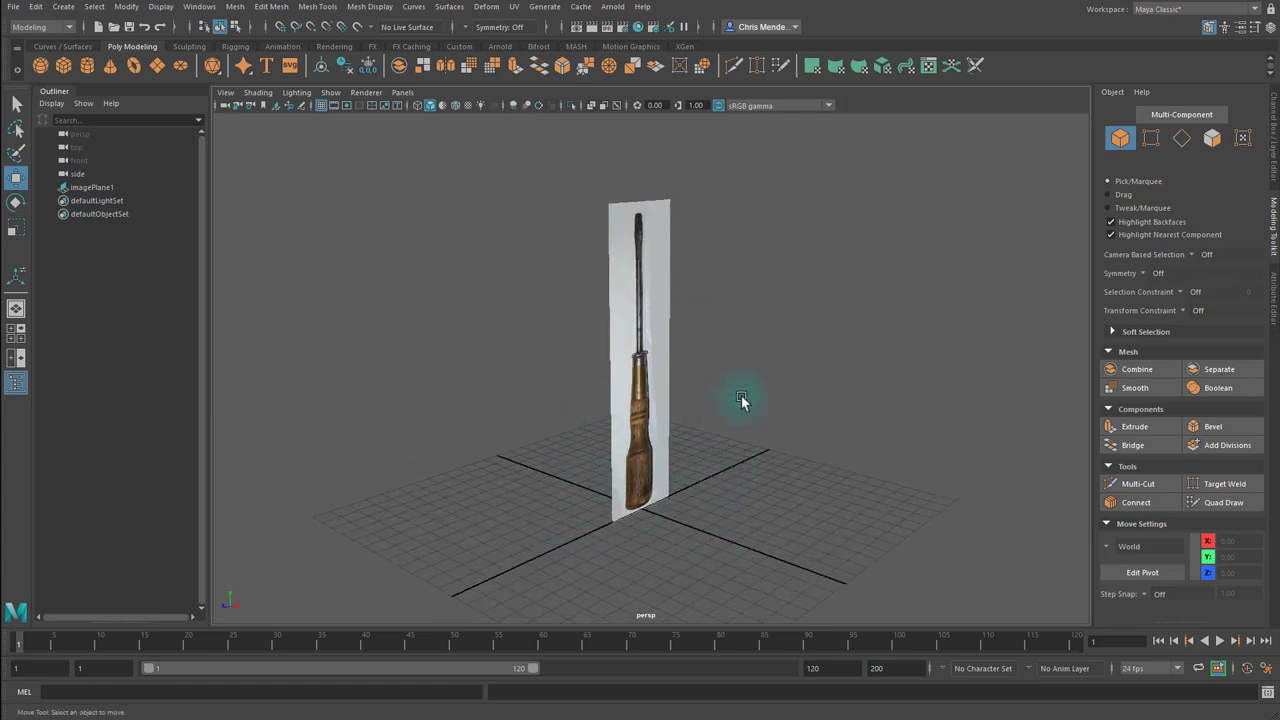
left_click_drag(740, 400, 590, 345)
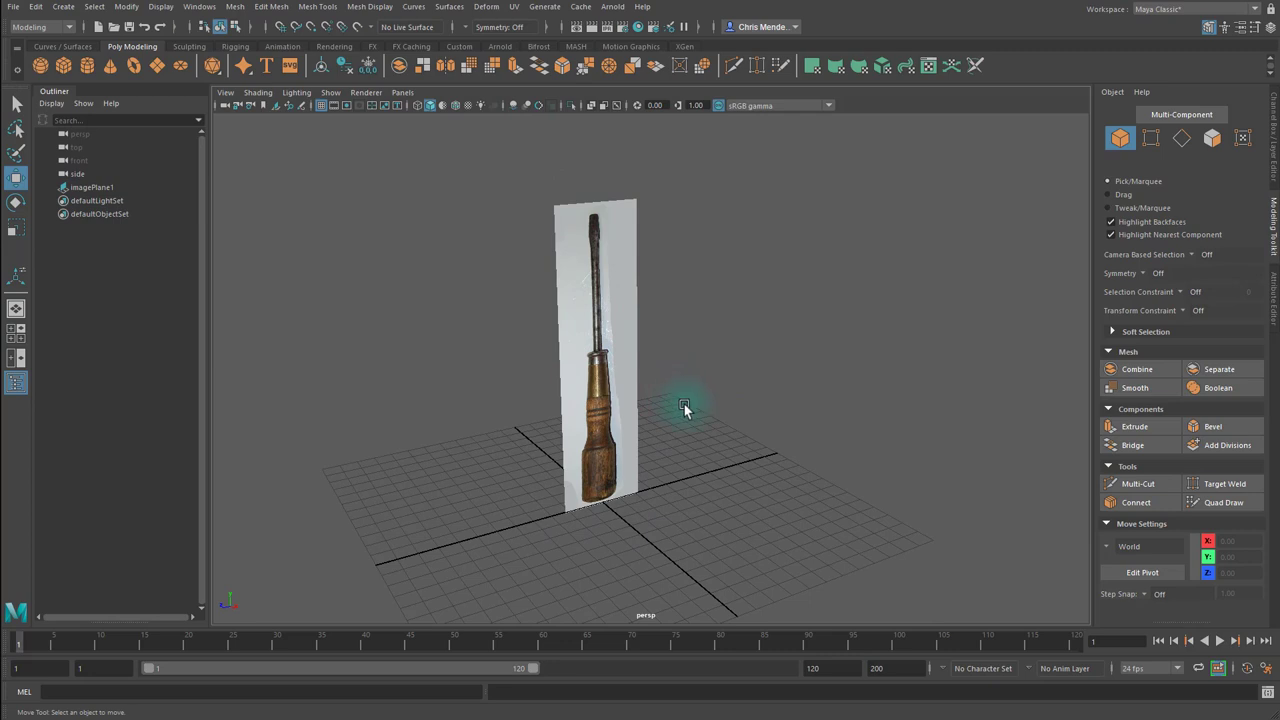
left_click_drag(685, 408, 845, 400)
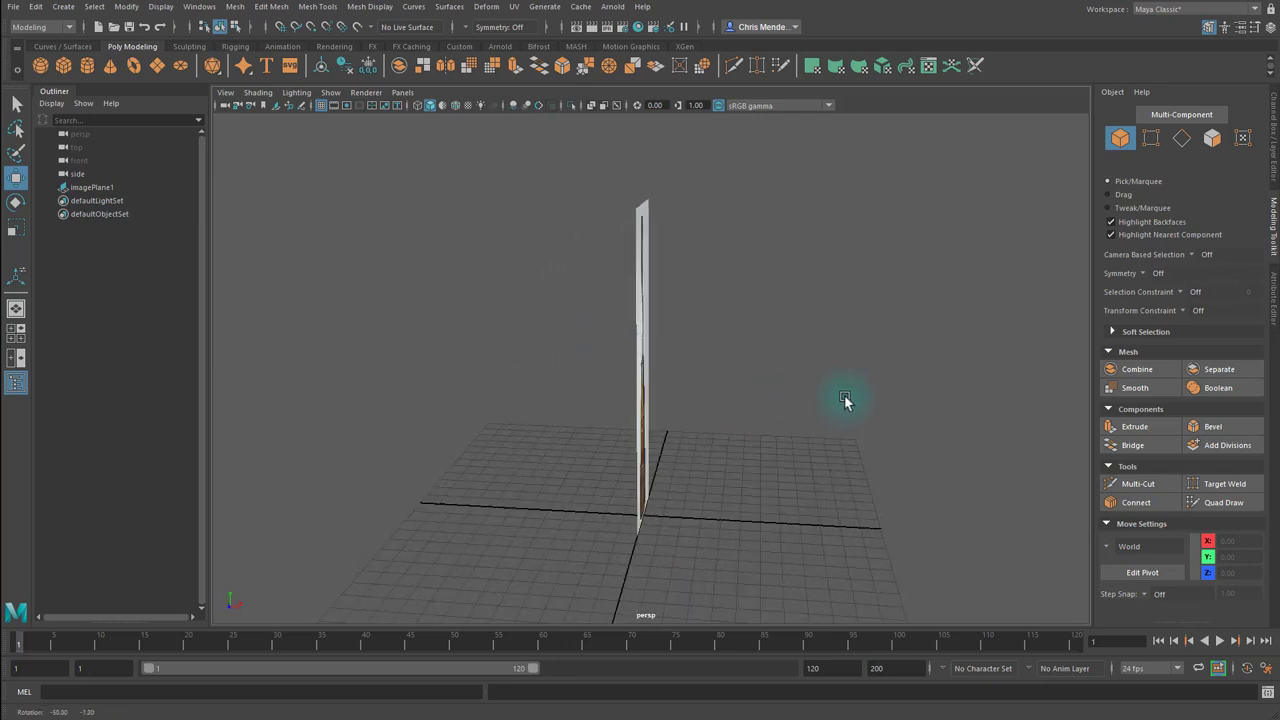
left_click_drag(845, 395, 715, 395)
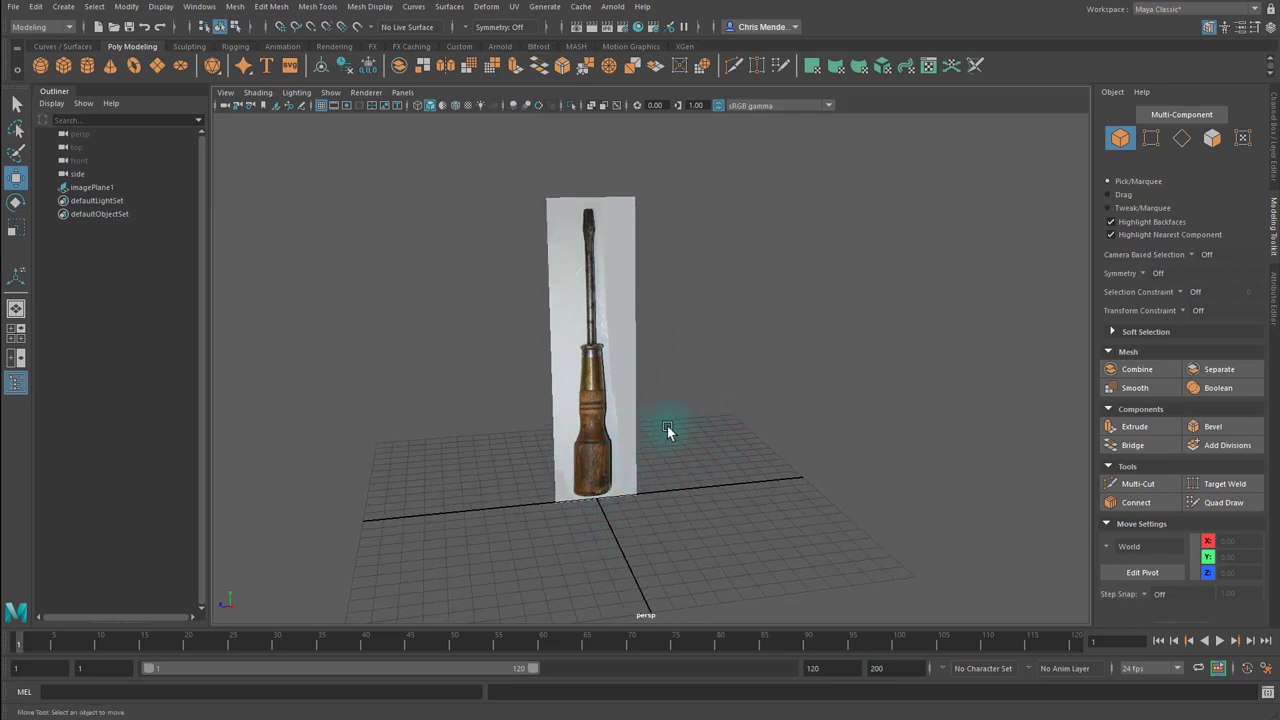
left_click_drag(667, 432, 718, 488)
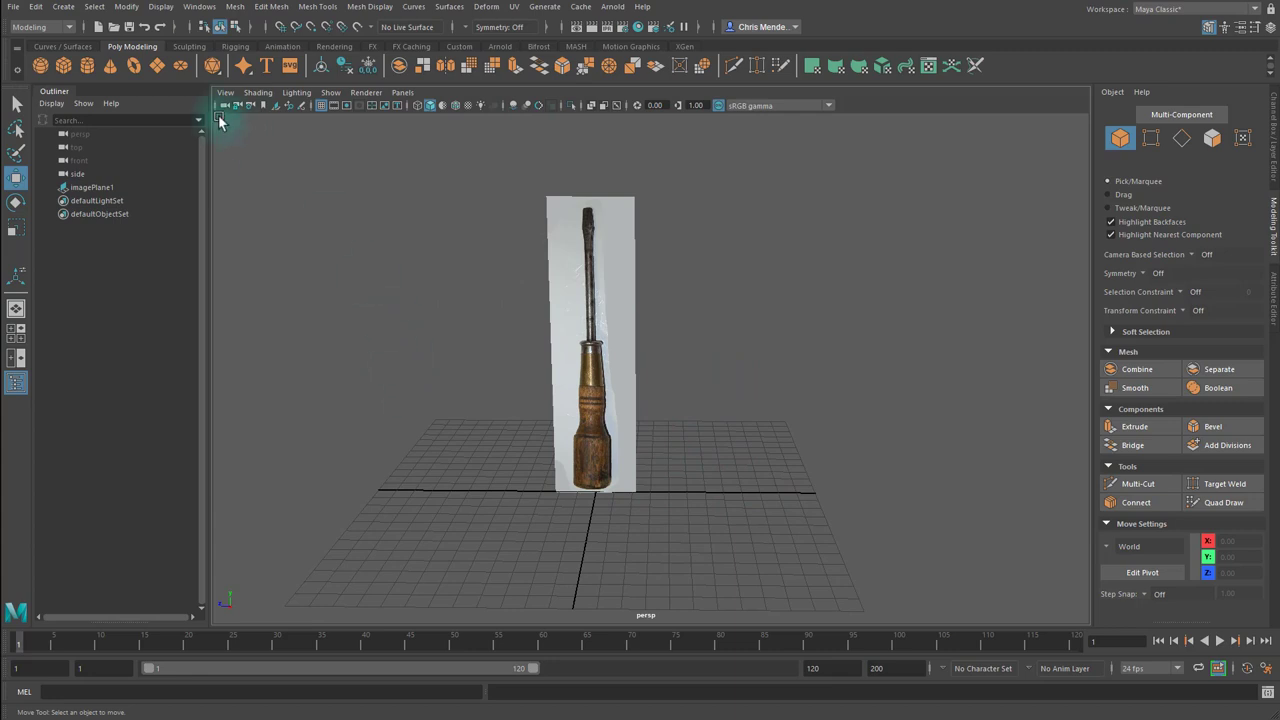
Set the linear working unit to foot in Preferences Settings and save.
left_click(199, 7)
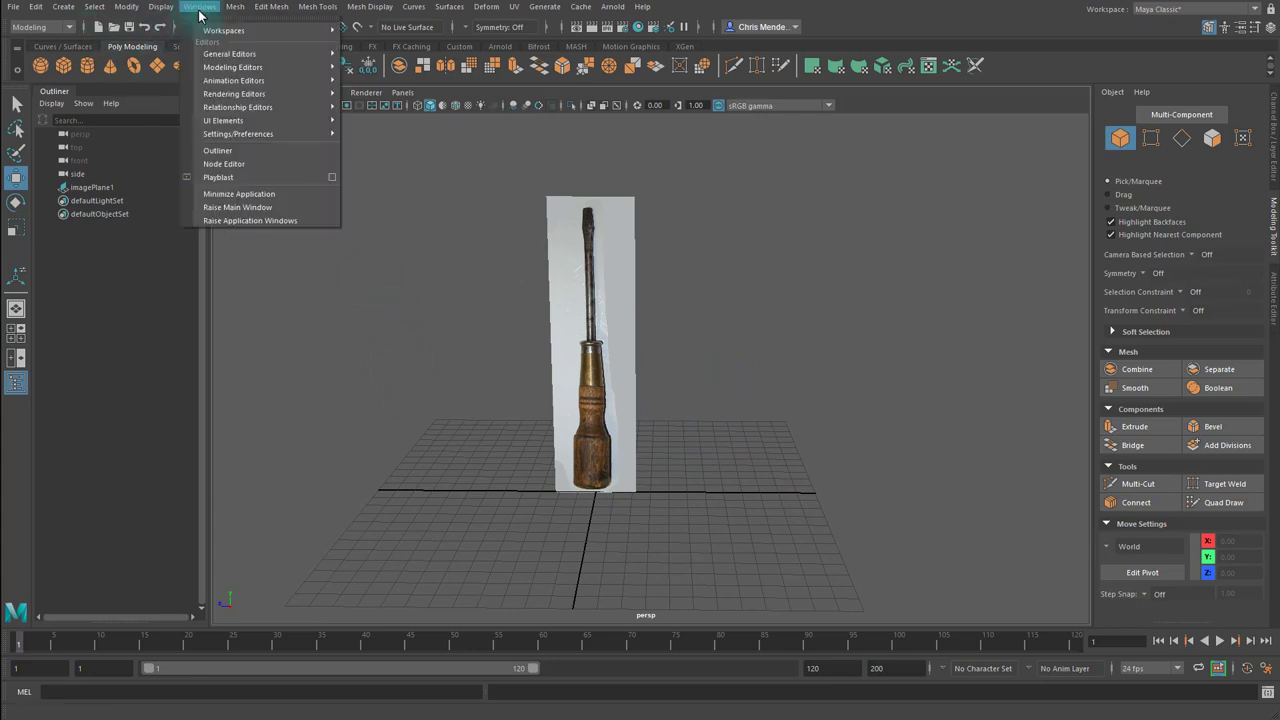
mouse_move(238, 133)
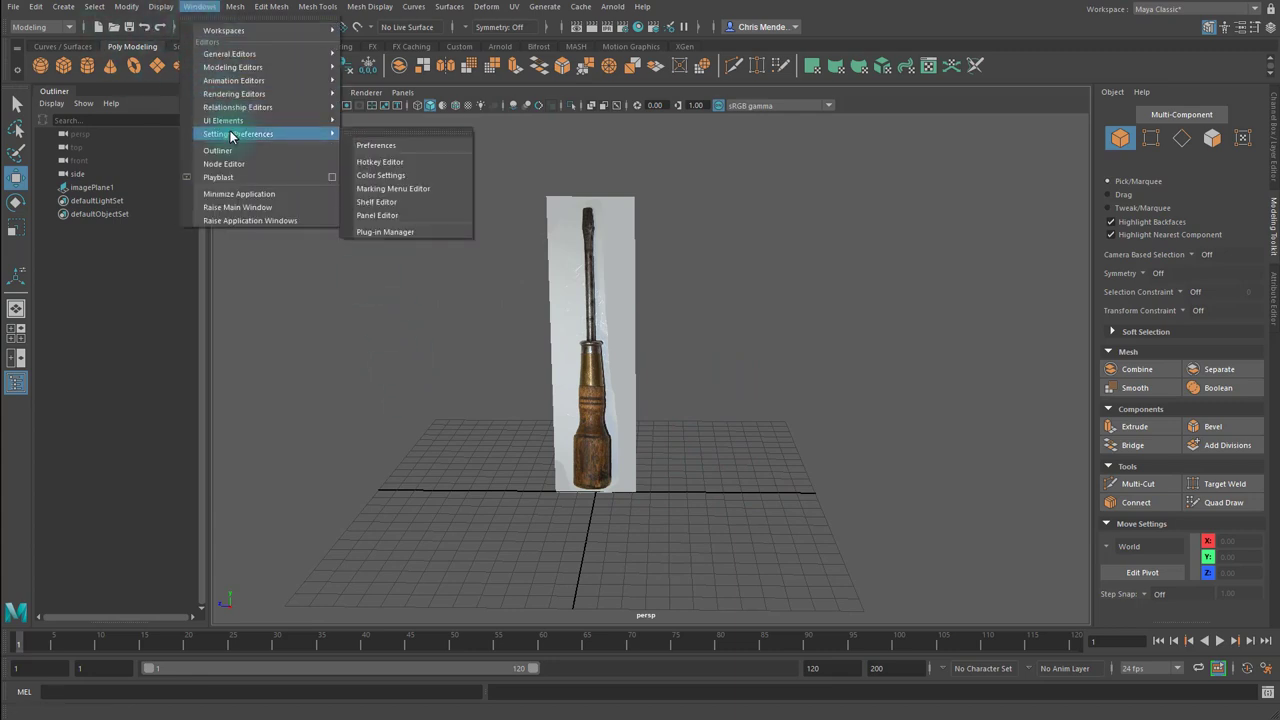
left_click(376, 145)
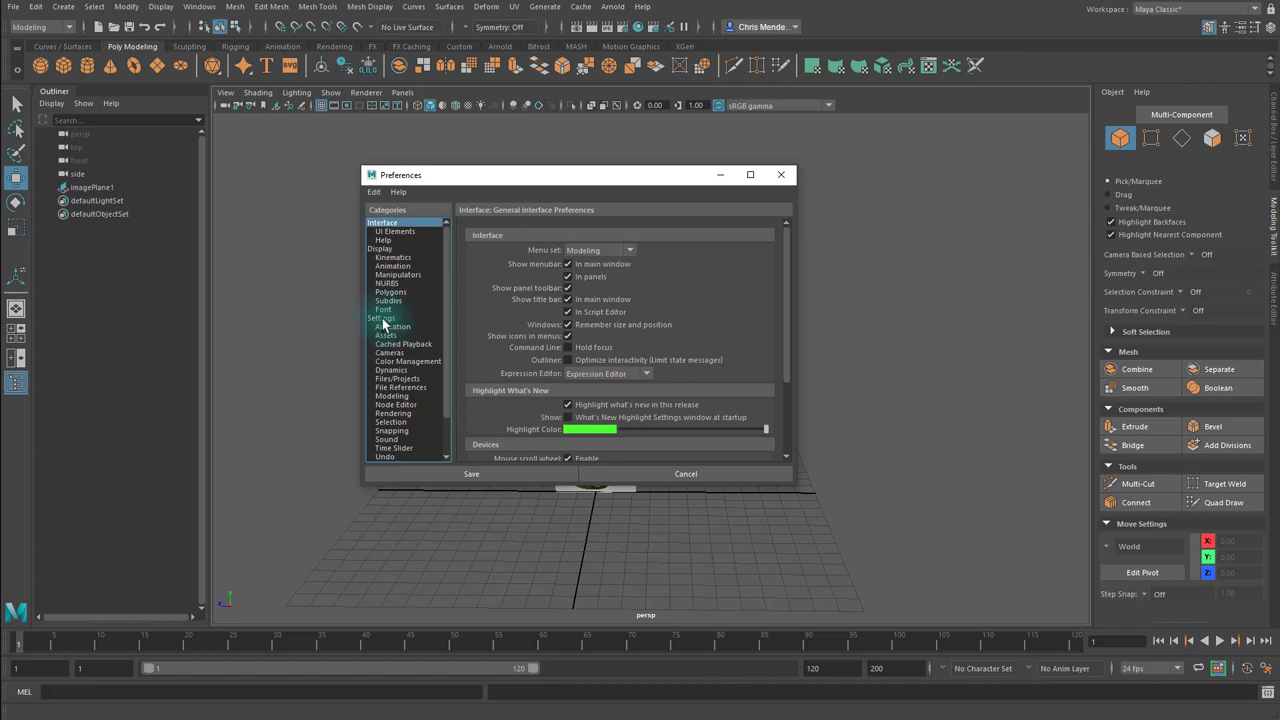
left_click(383, 317)
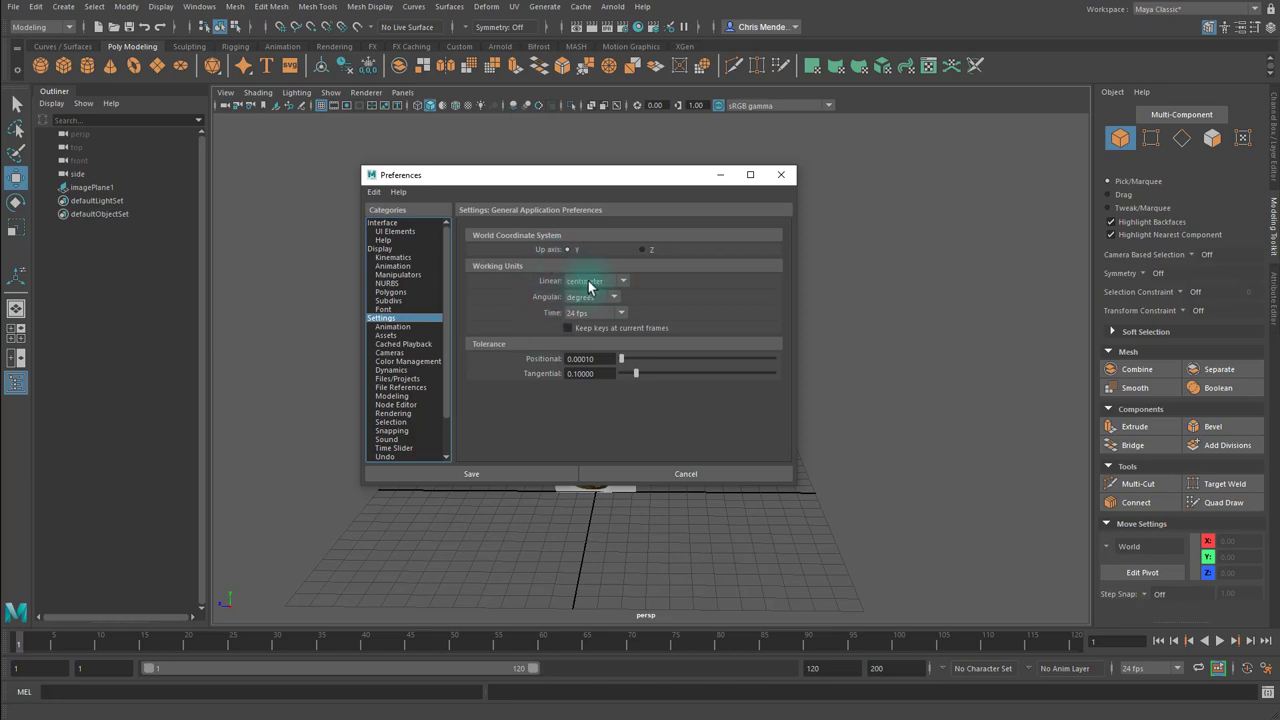
left_click(622, 280)
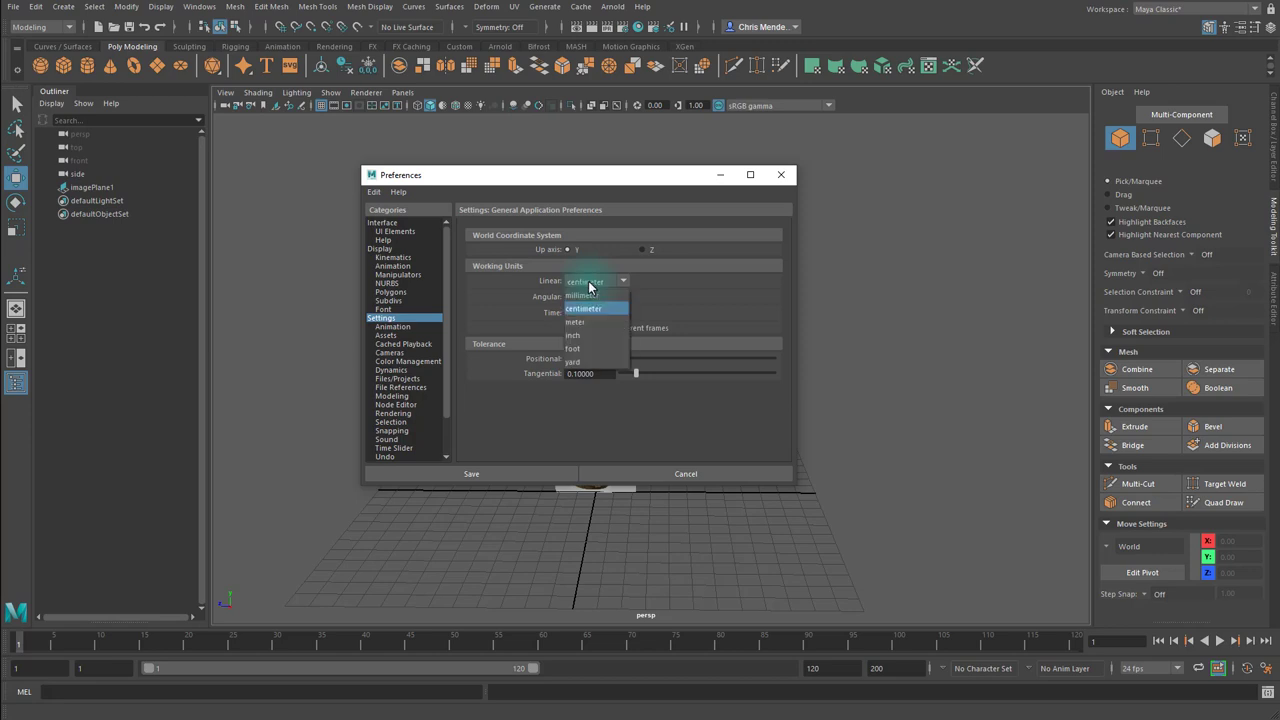
mouse_move(583, 295)
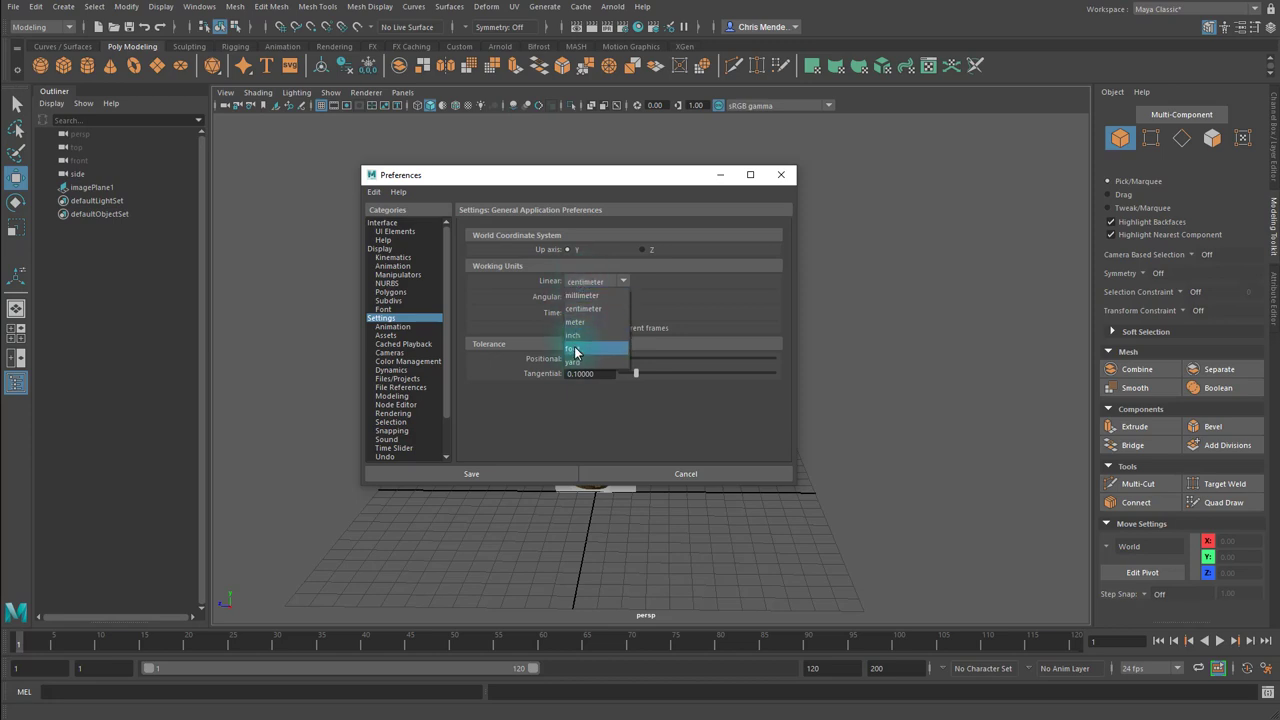
left_click(574, 348)
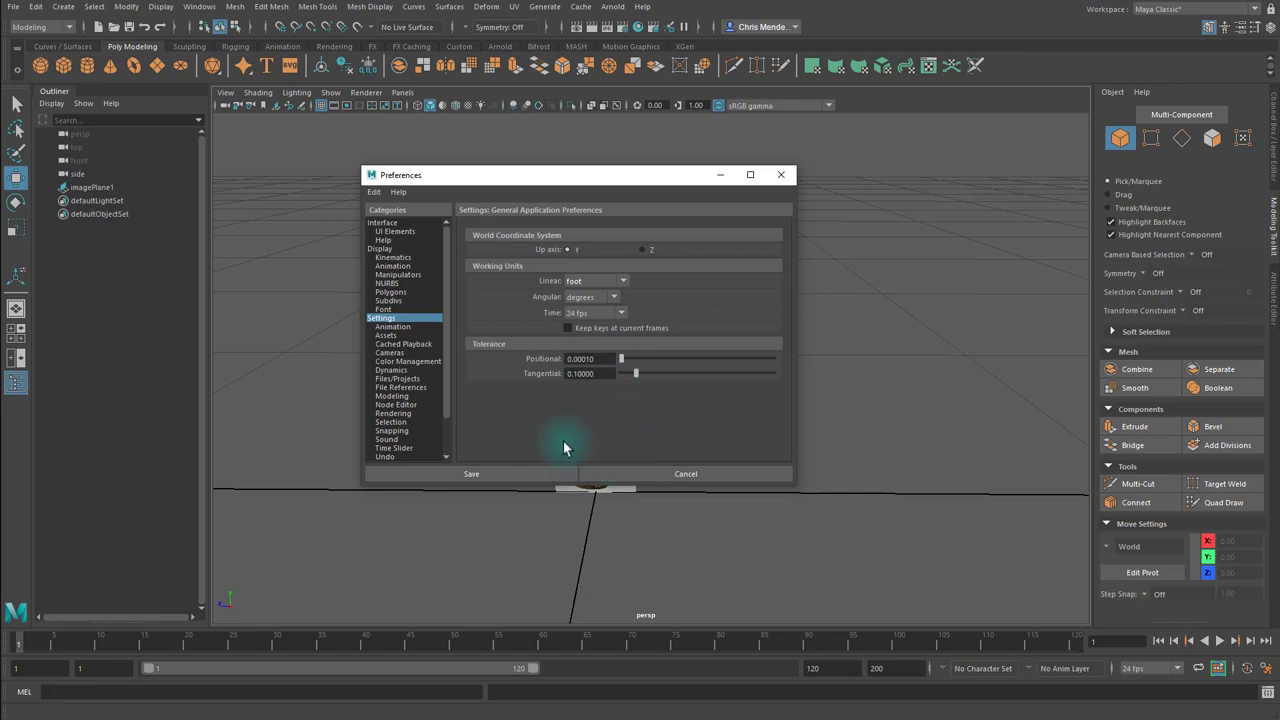
left_click(595, 280)
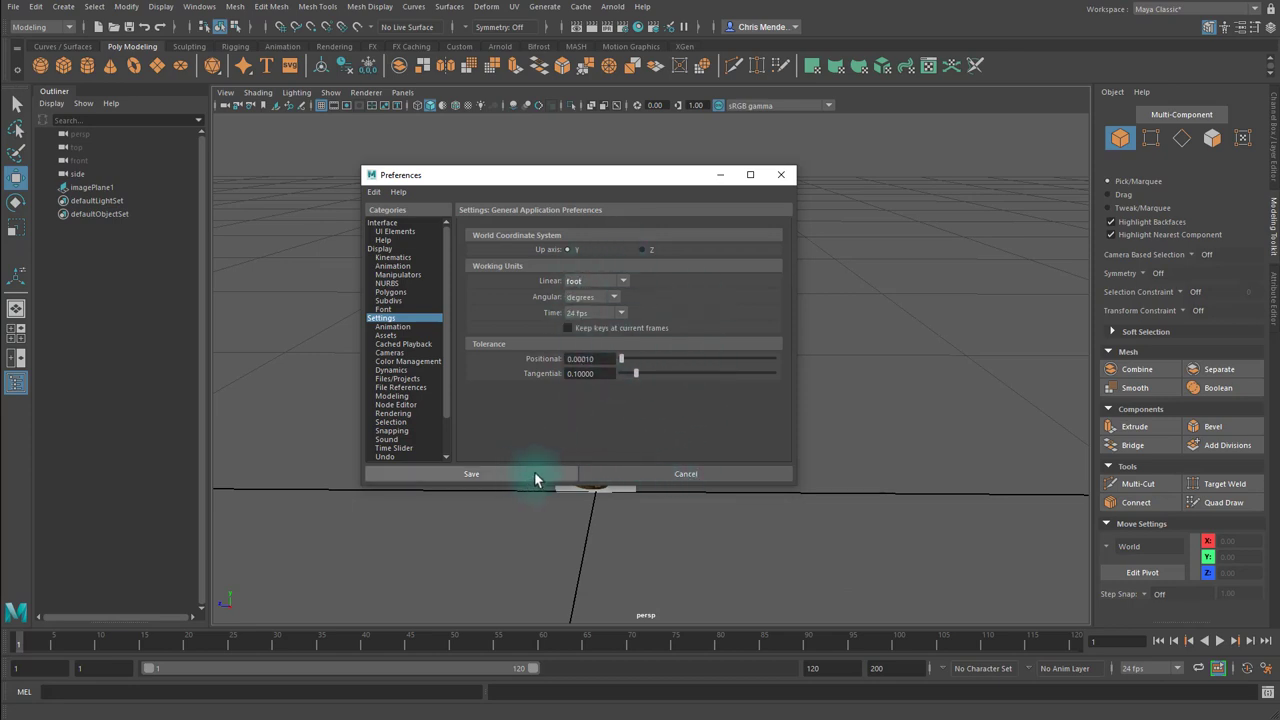
left_click(471, 473)
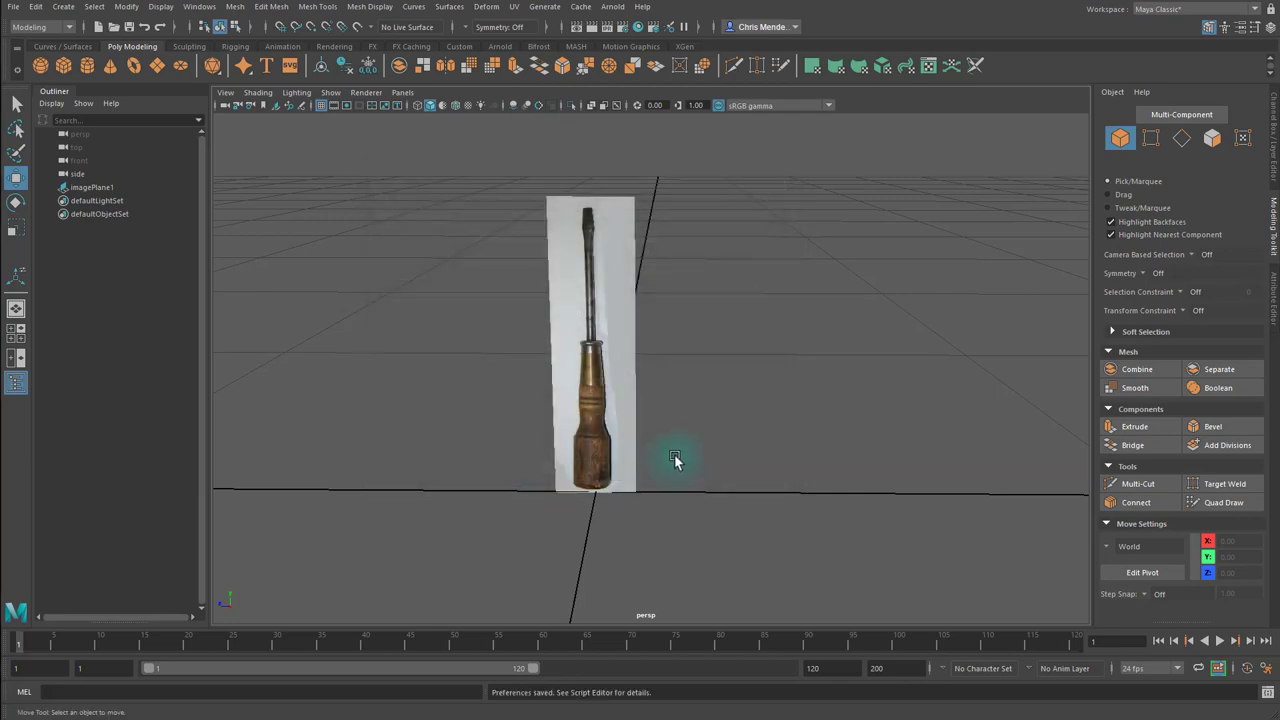
Orbit the perspective view to an angle and back to face the image plane.
left_click_drag(675, 460, 630, 385)
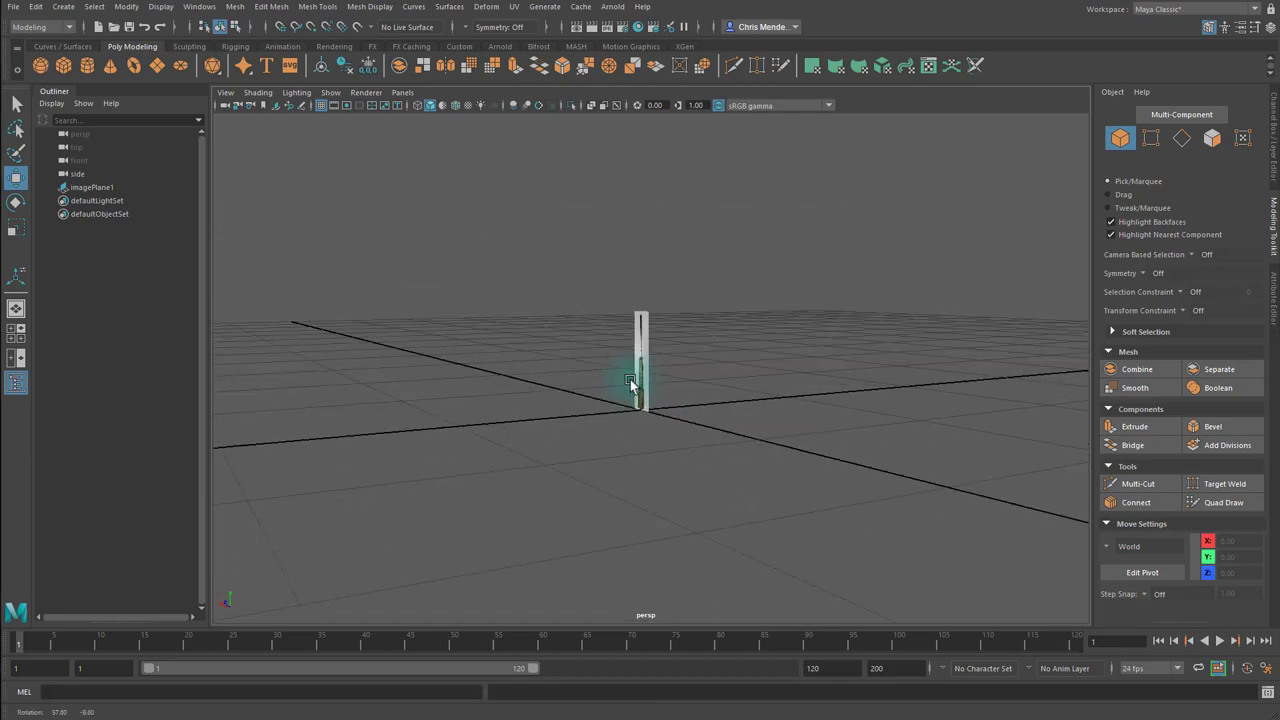
left_click_drag(640, 400, 670, 410)
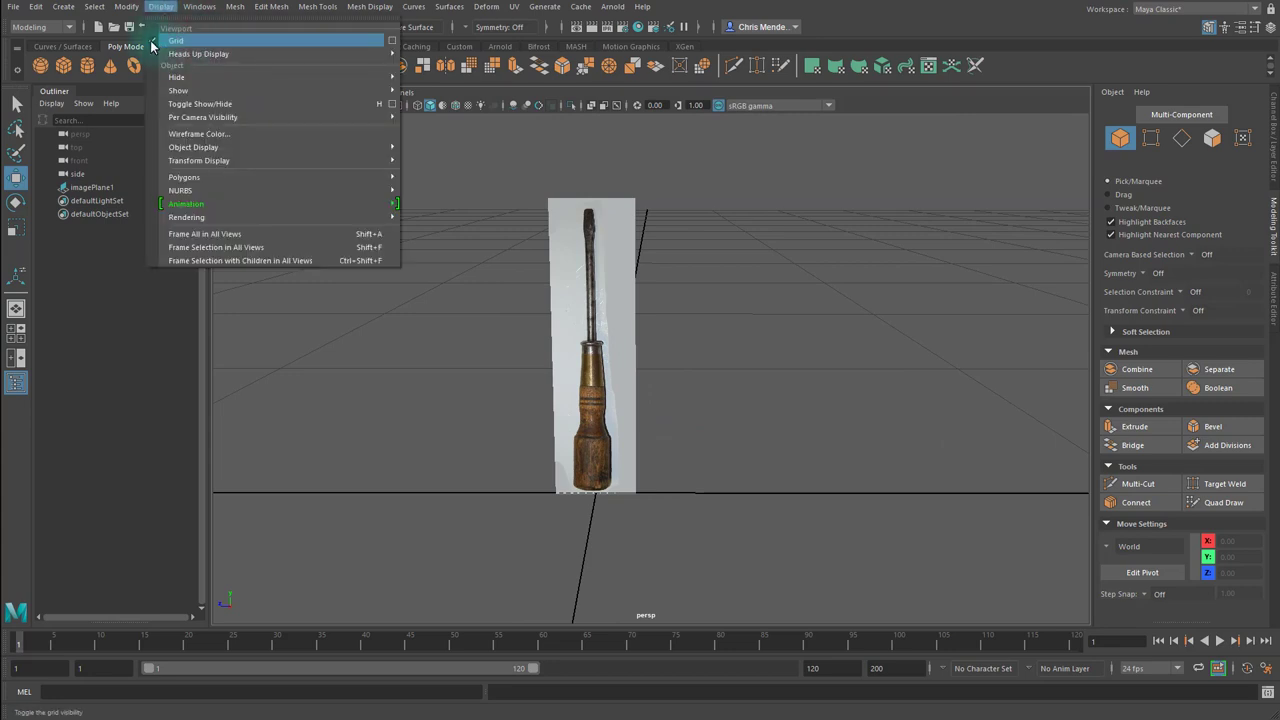
Browse the Display, Mesh Tools, Edit Mesh and Mesh menus, ending back on Display.
left_click(177, 40)
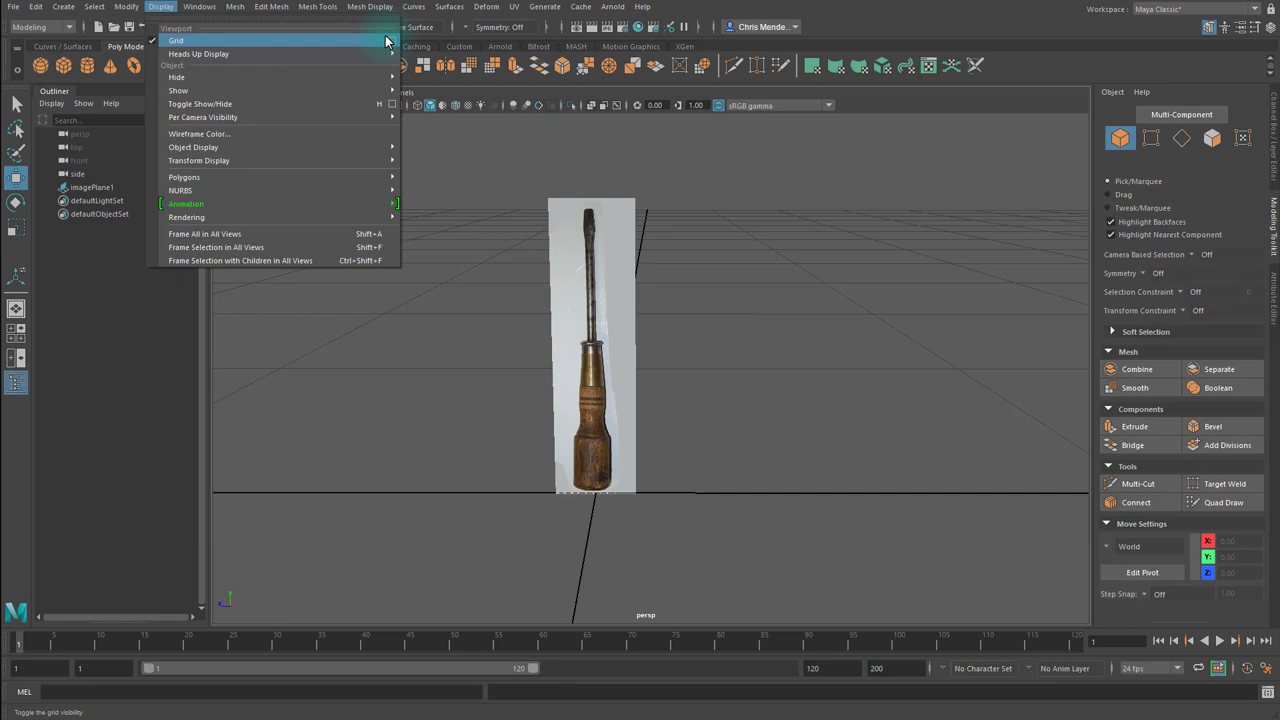
left_click(318, 7)
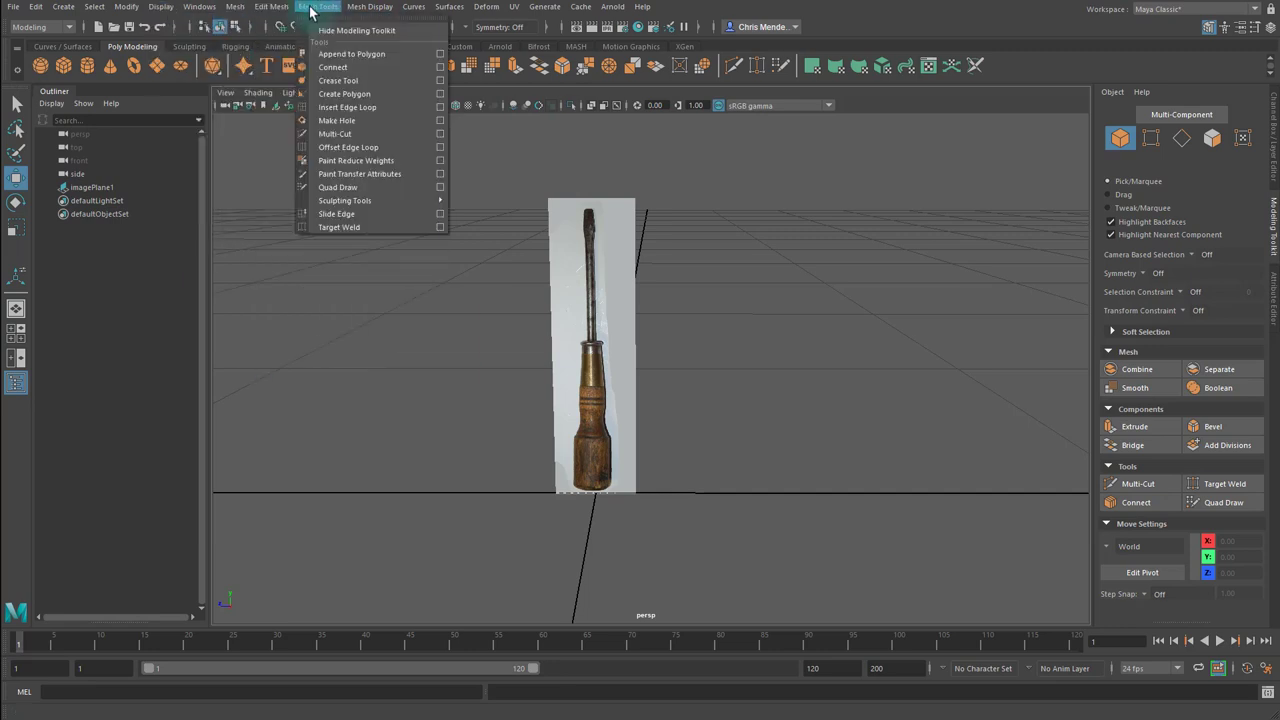
left_click(271, 6)
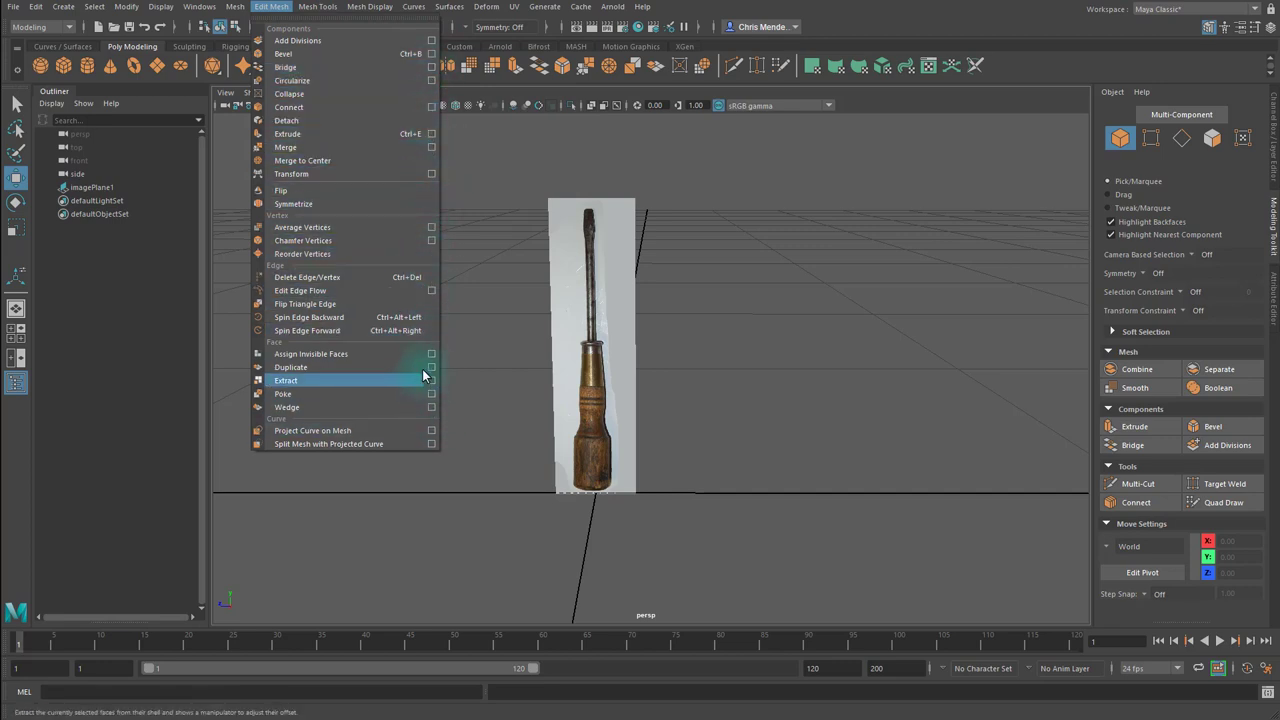
left_click(235, 7)
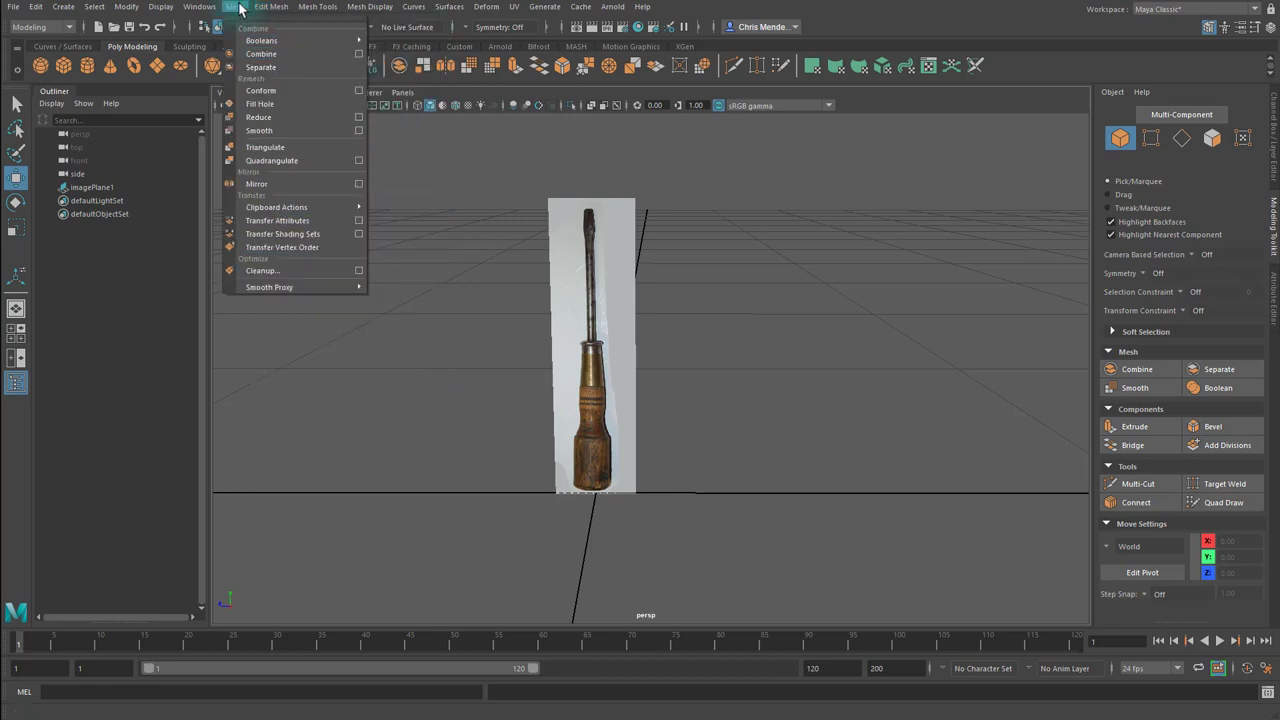
left_click(161, 7)
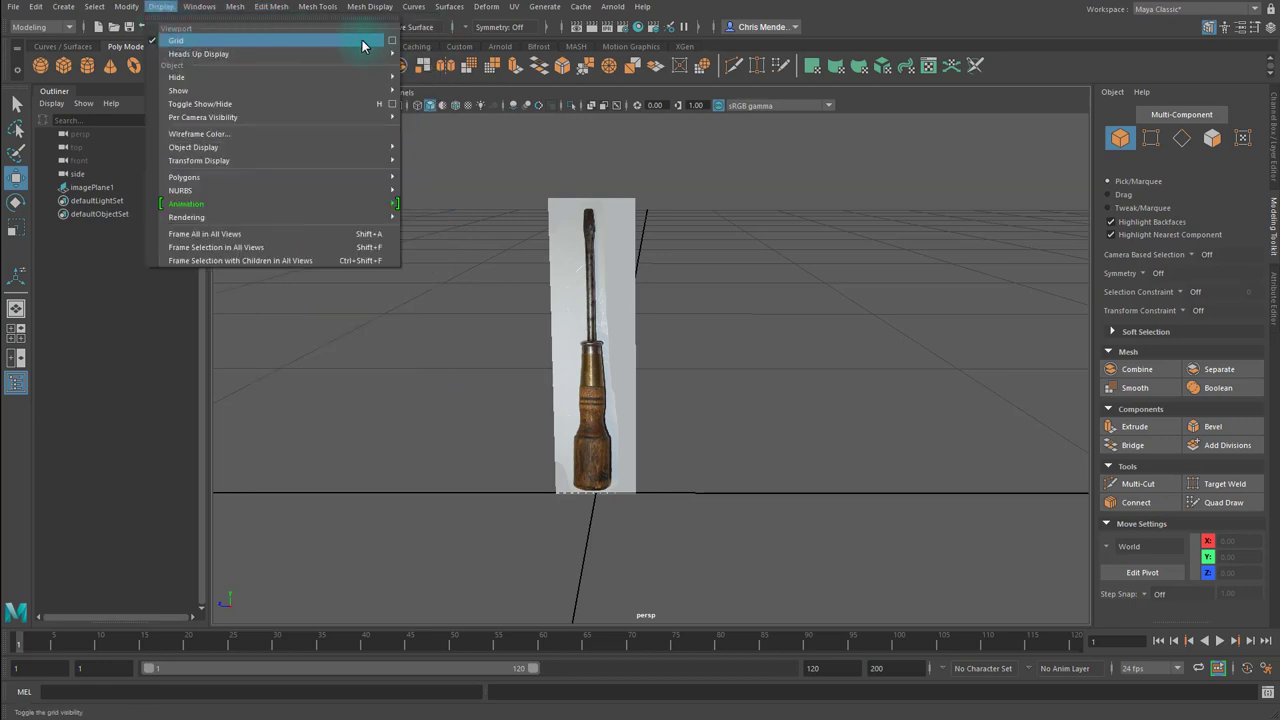
mouse_move(392, 41)
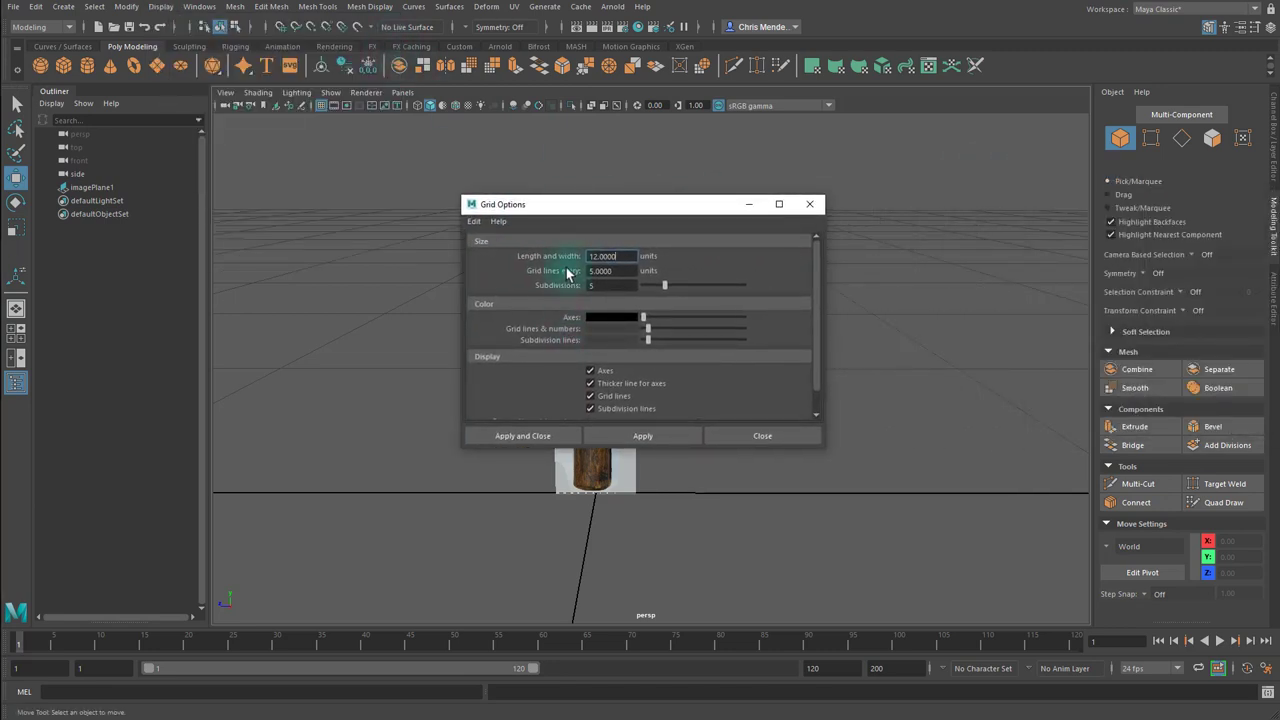
Set grid length and width 5, lines every 1, 12 subdivisions, red axes, and apply.
triple_click(603, 256)
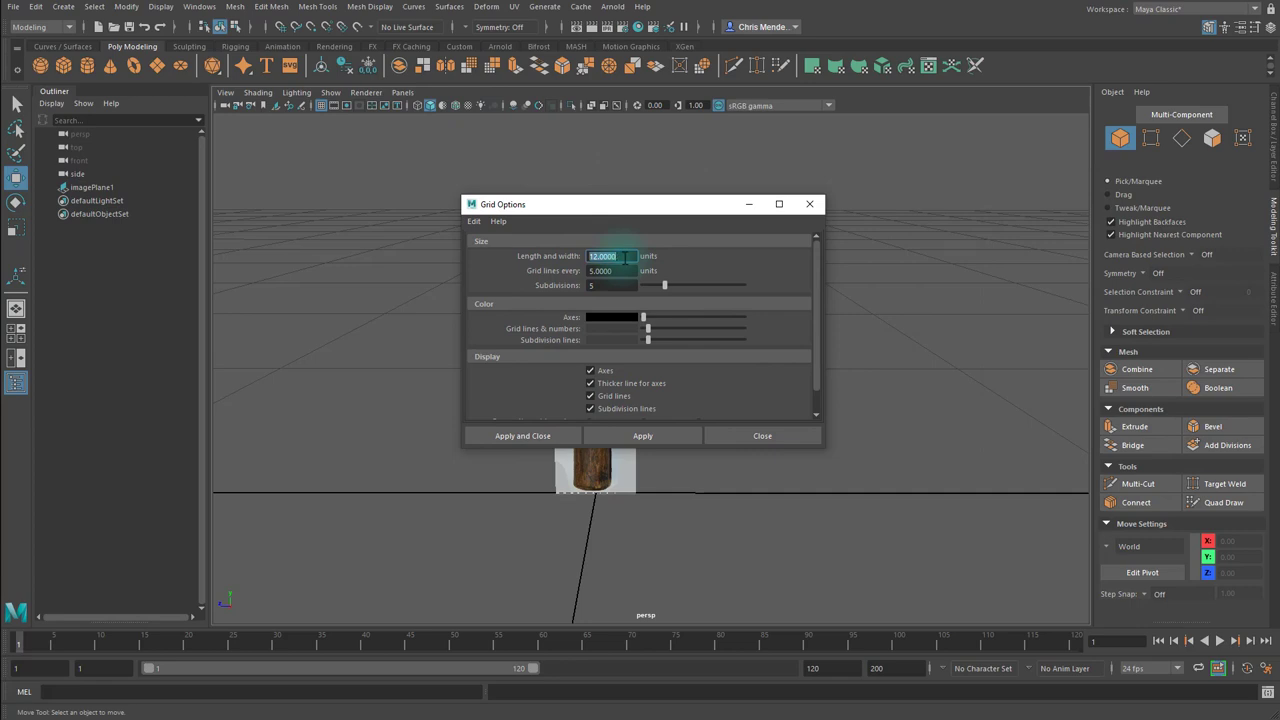
type("5.0000")
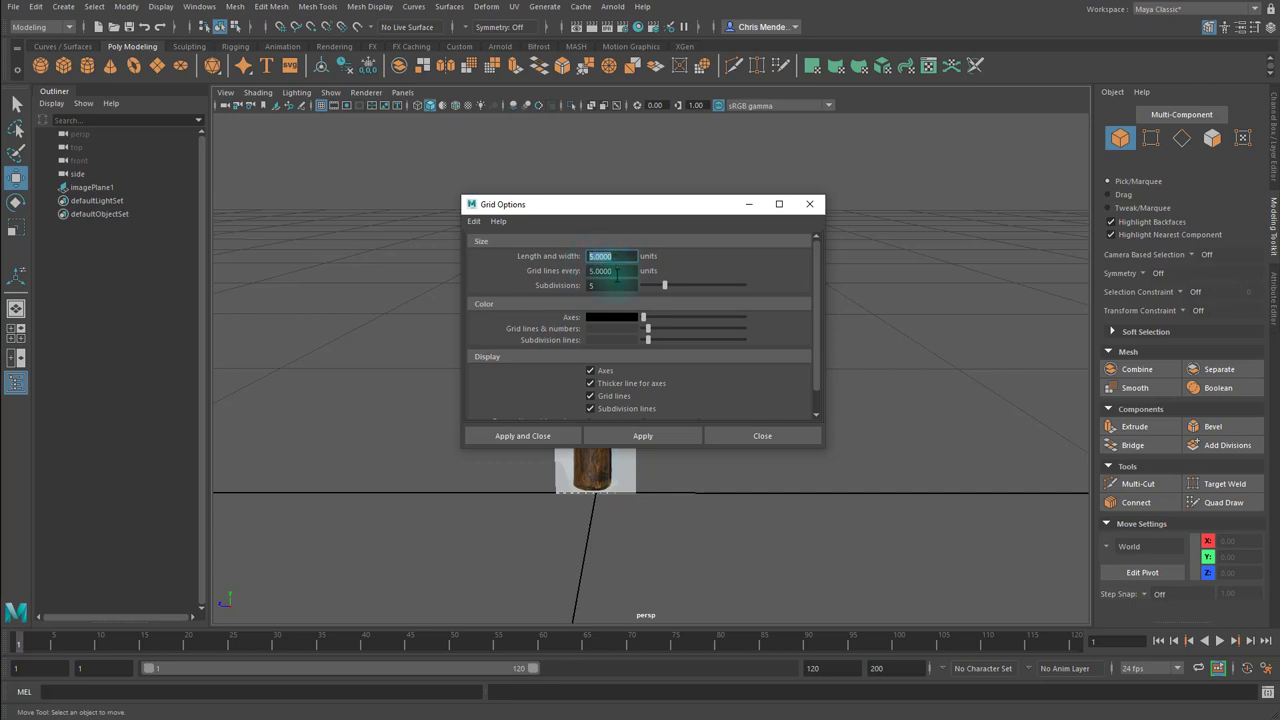
left_click(610, 271)
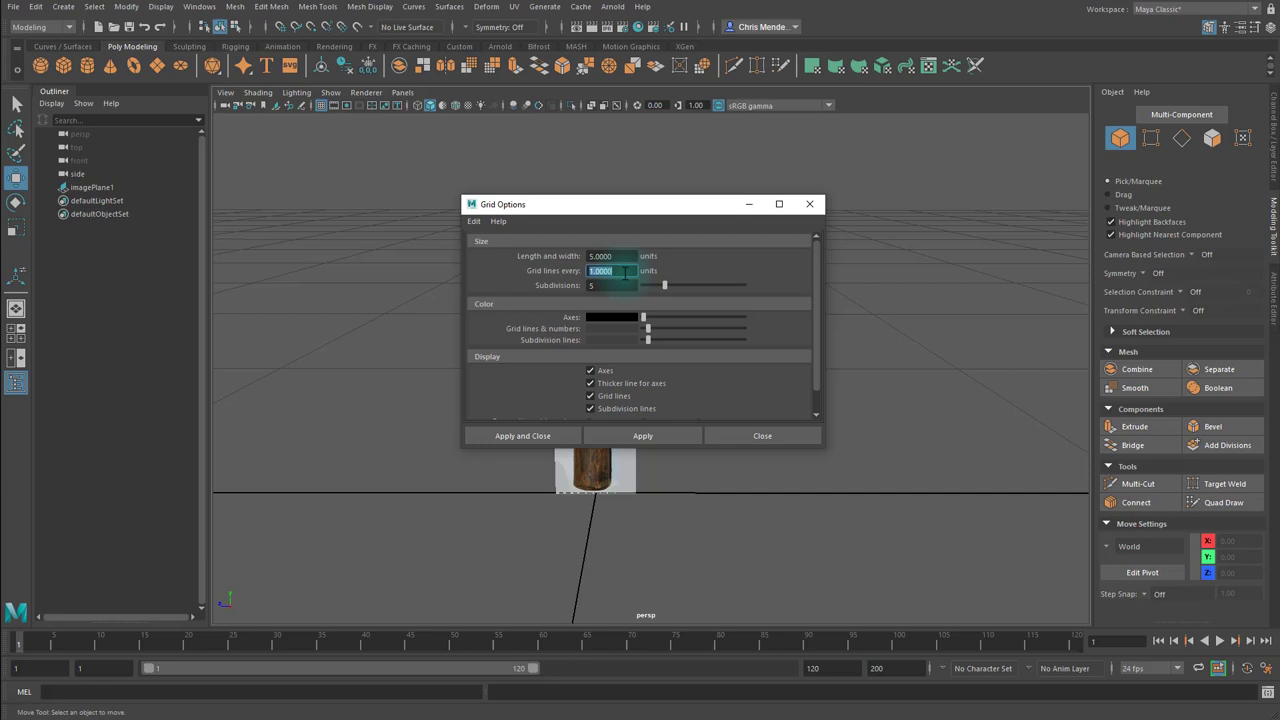
left_click(610, 285)
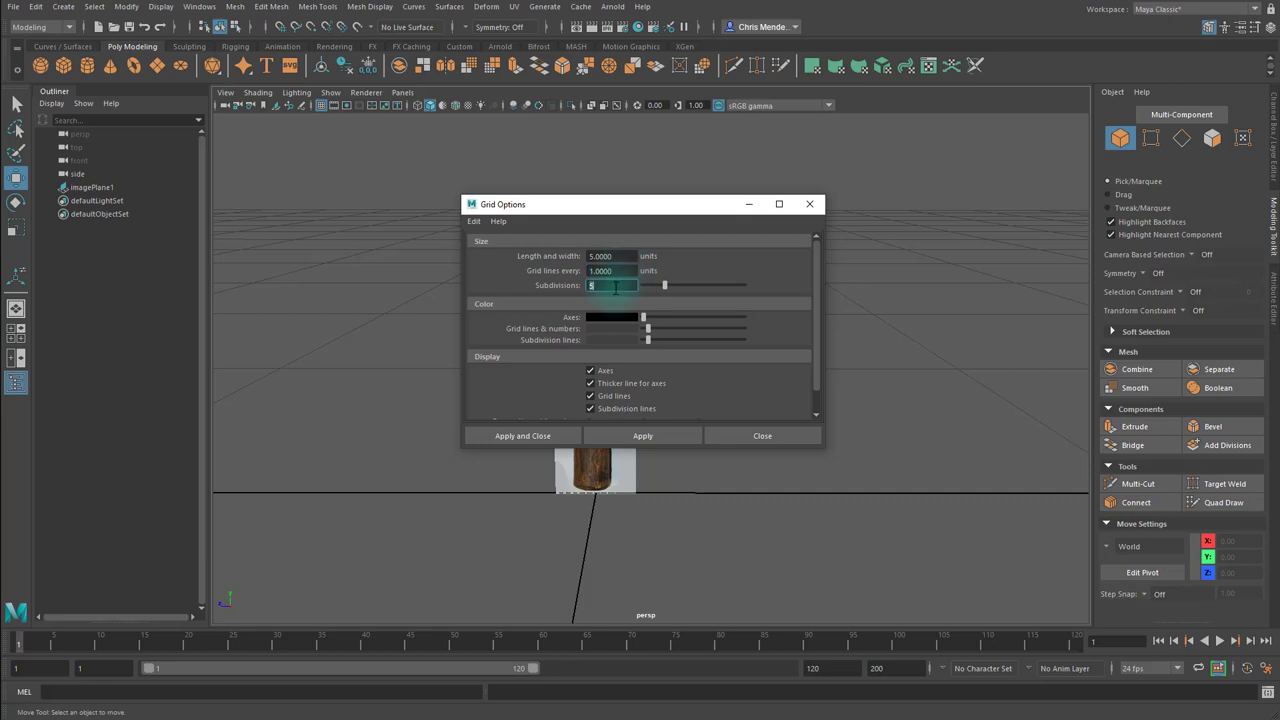
type("12")
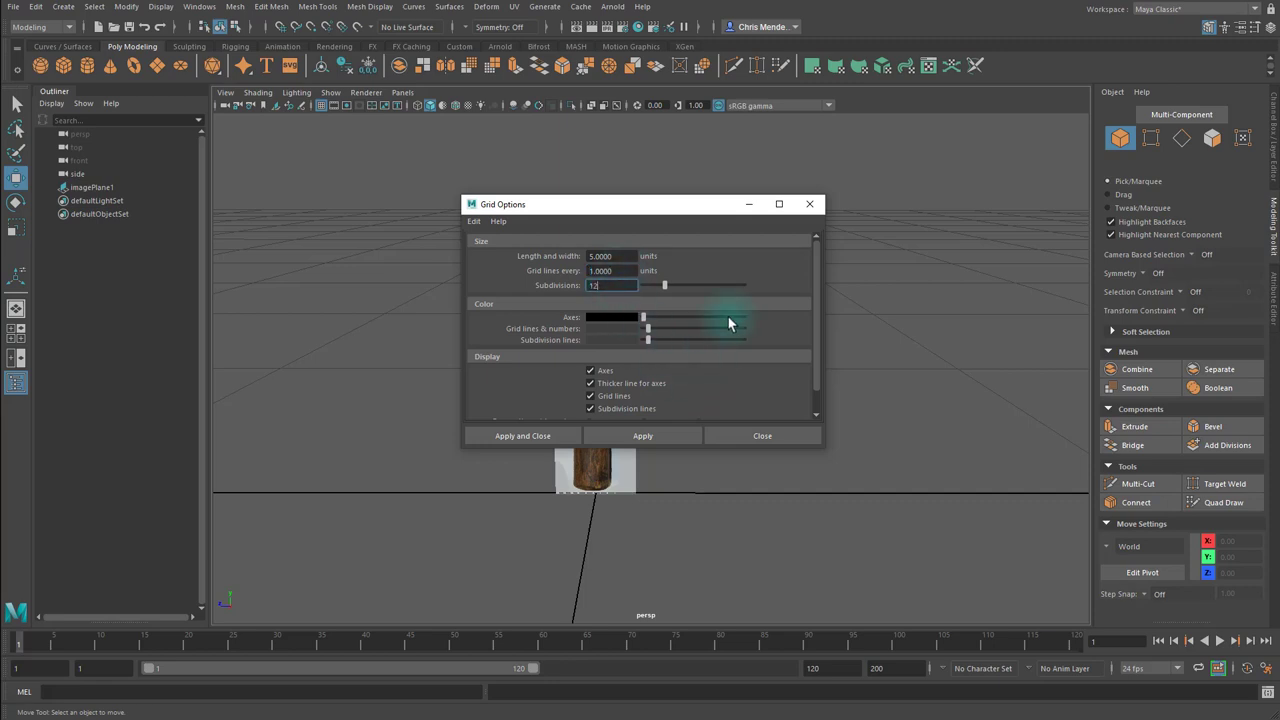
mouse_move(573, 338)
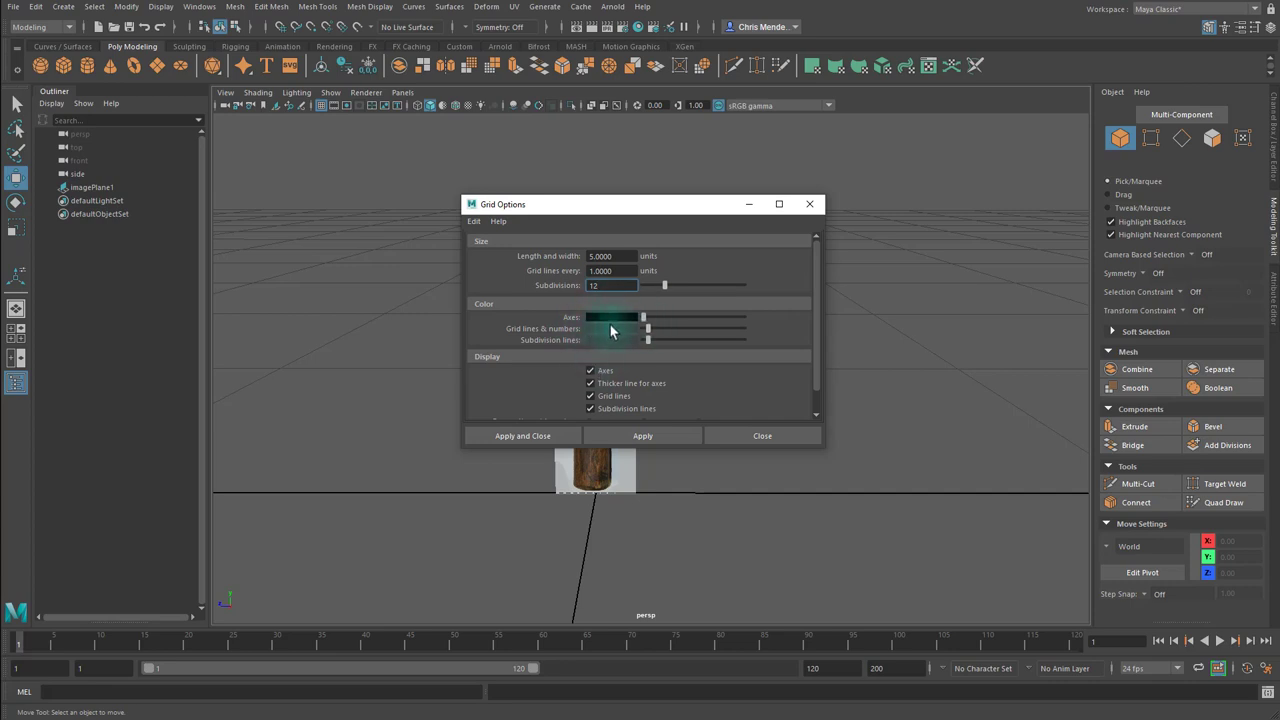
left_click(611, 317)
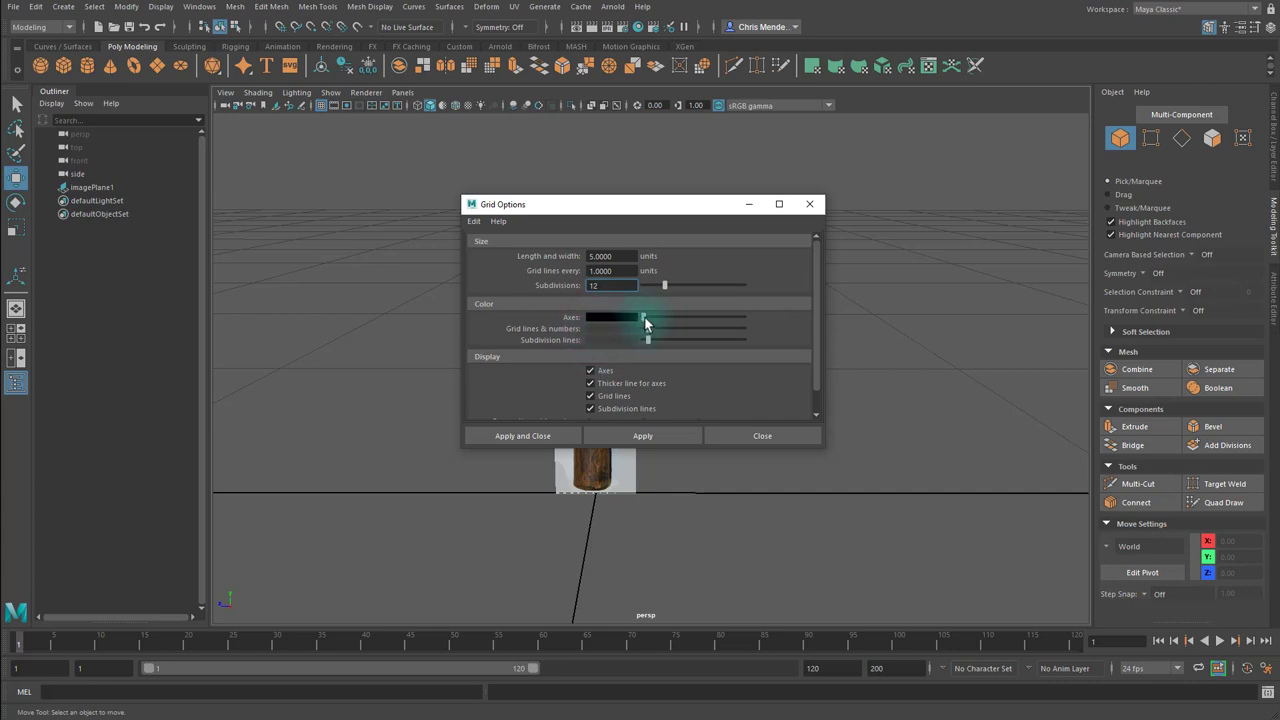
left_click(612, 317)
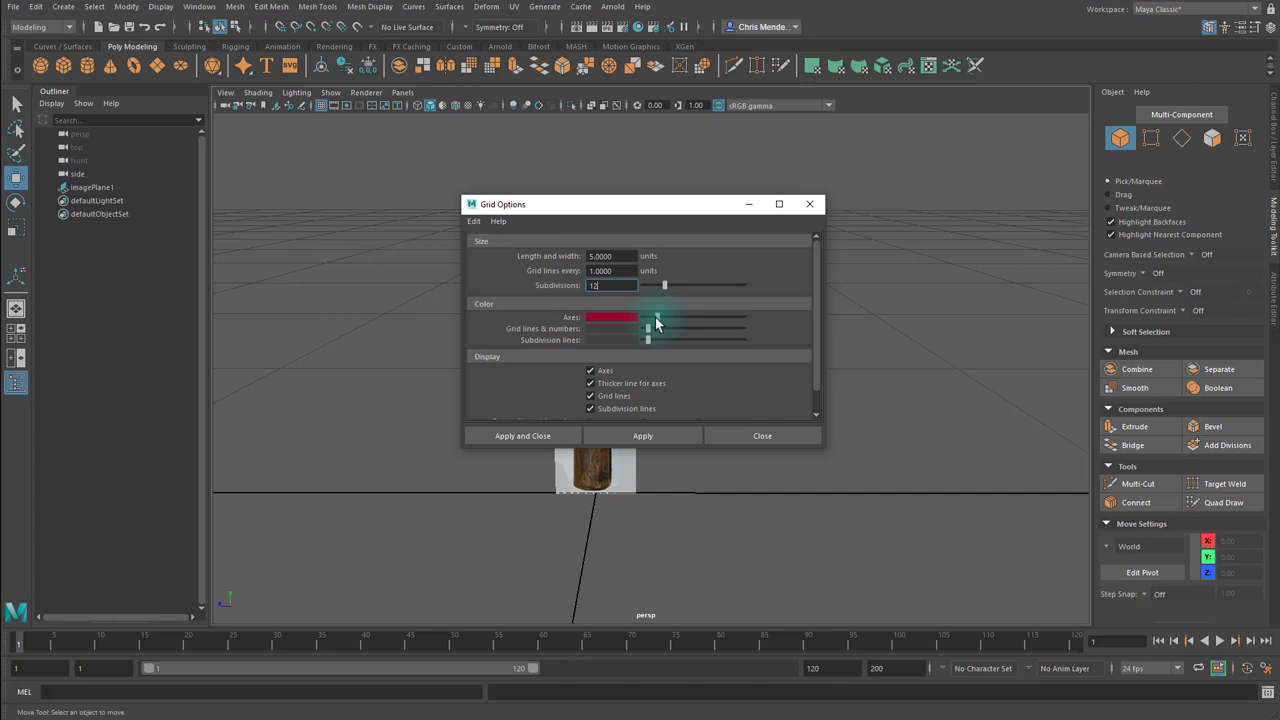
left_click(642, 435)
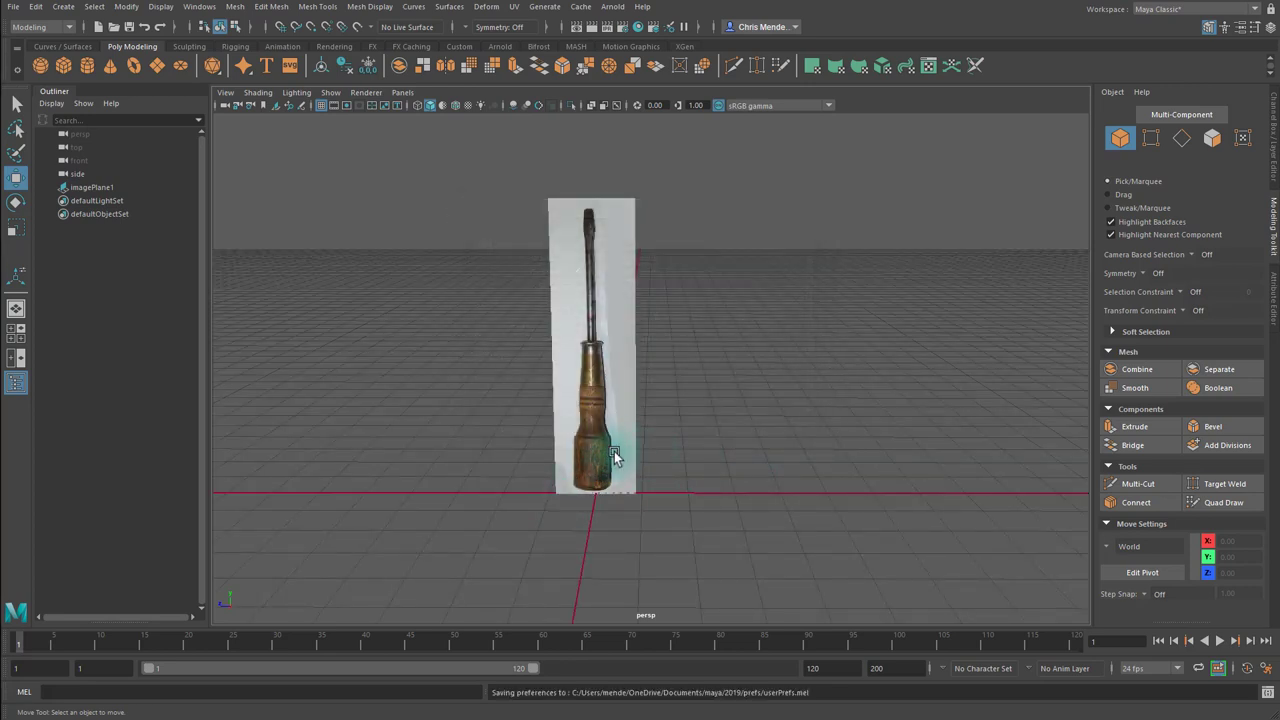
left_click_drag(615, 455, 720, 435)
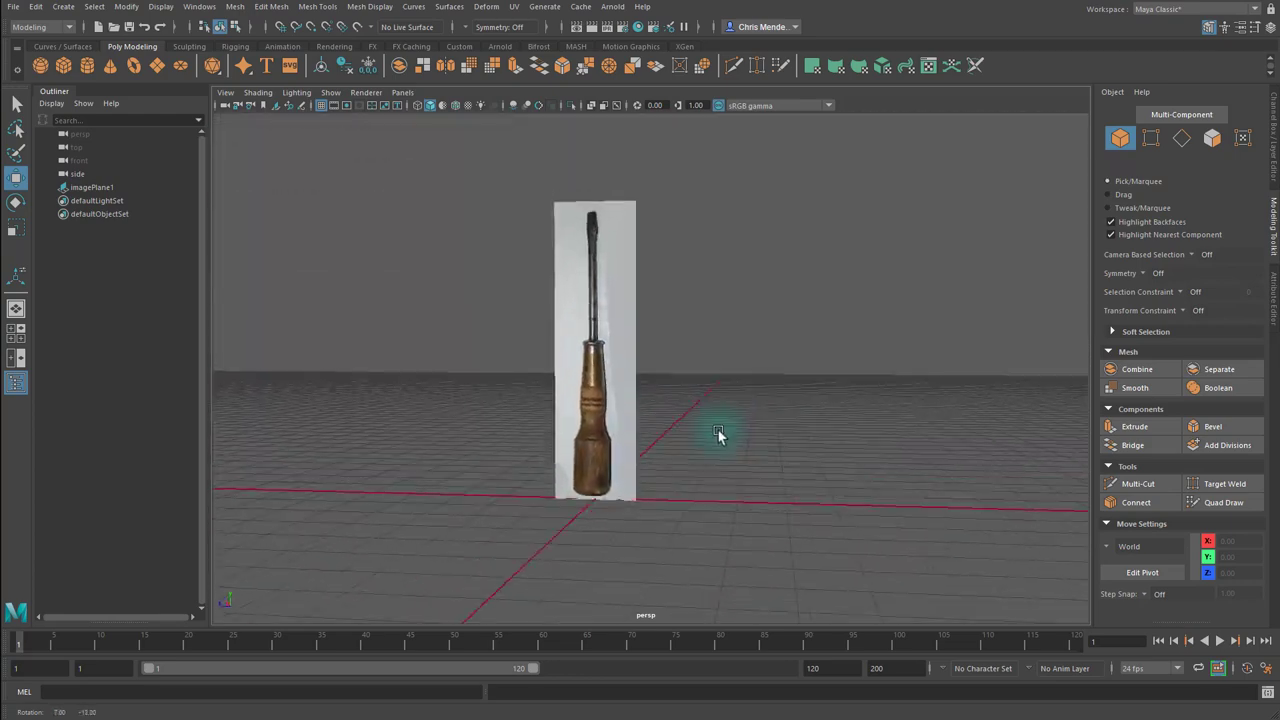
left_click_drag(720, 430, 735, 392)
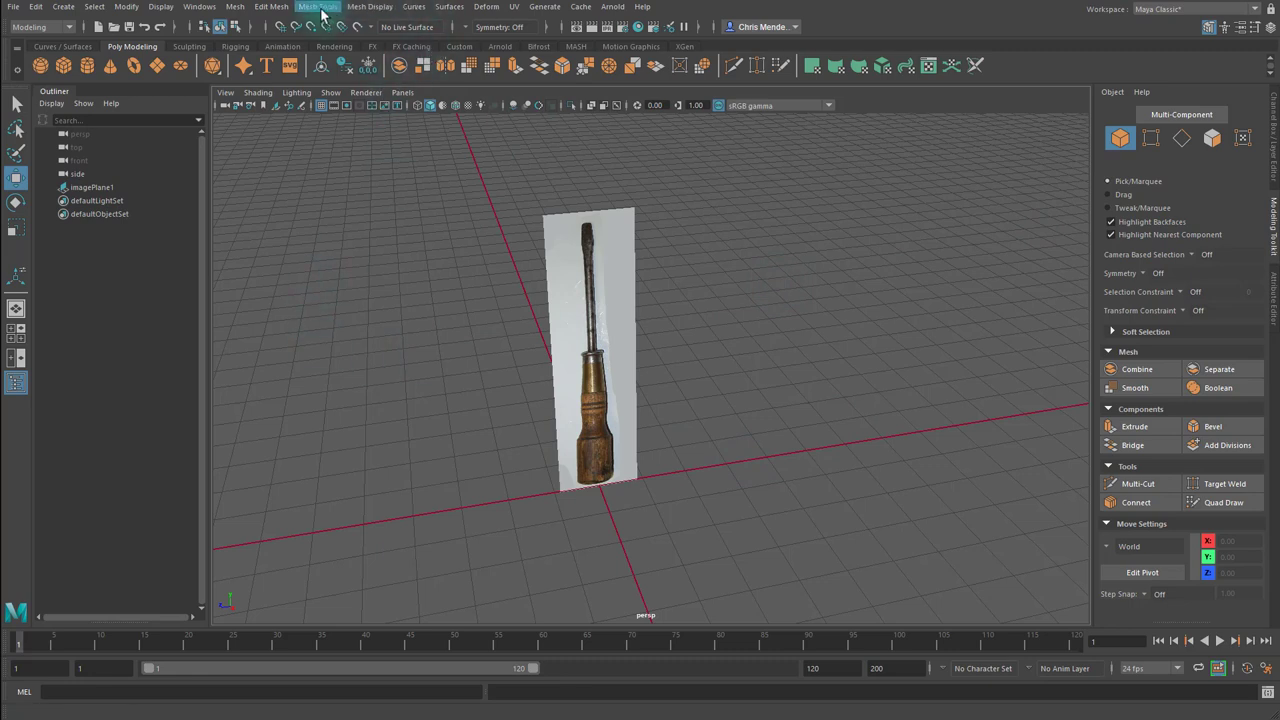
left_click(199, 7)
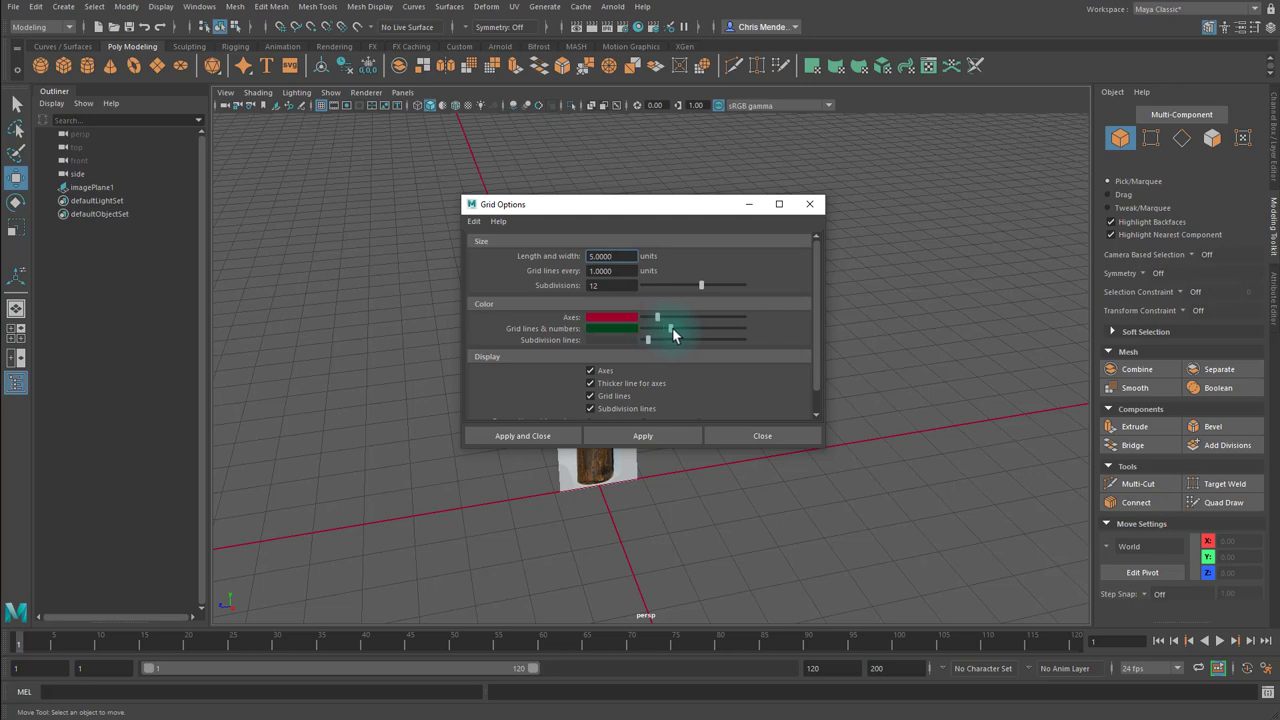
left_click_drag(657, 328, 690, 328)
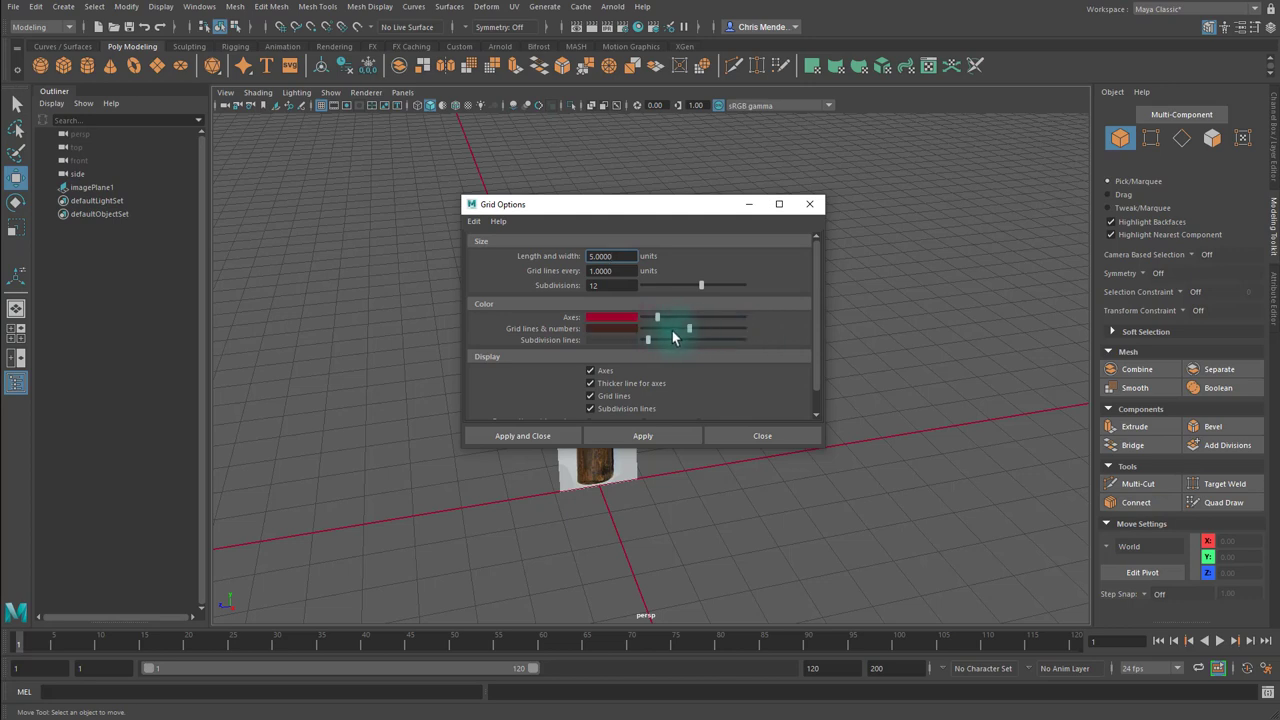
left_click(762, 435)
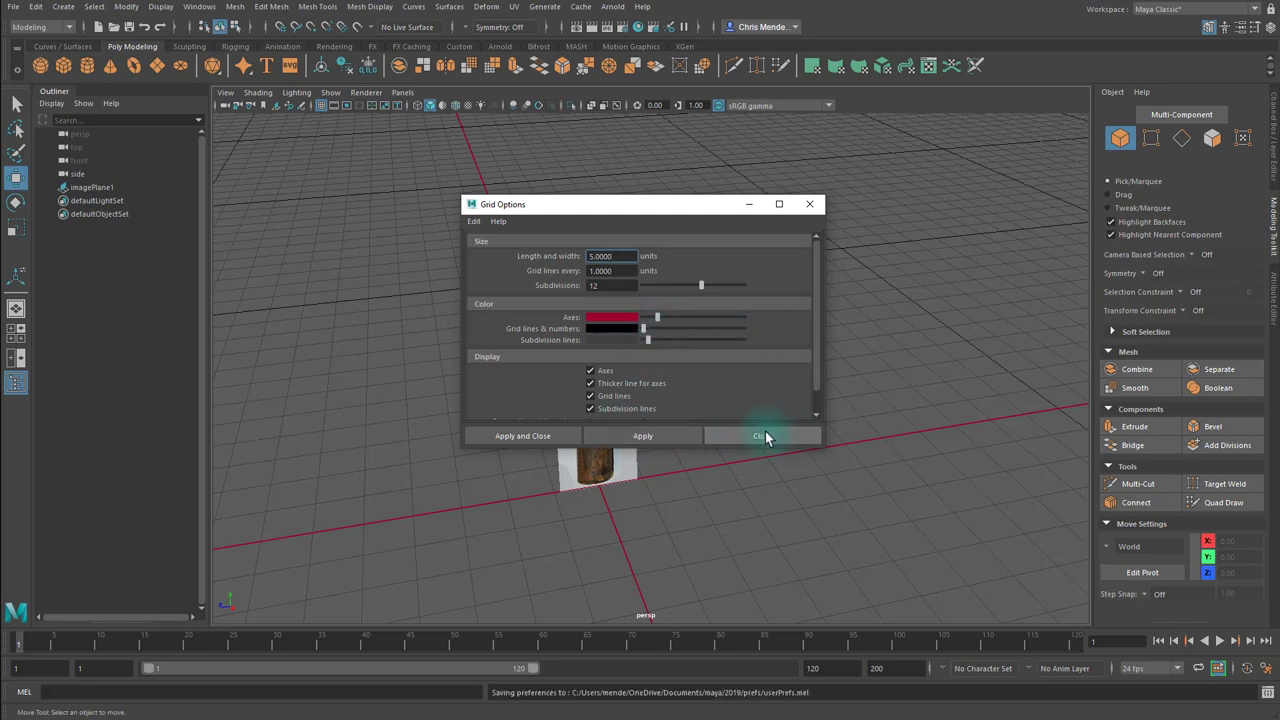
left_click(765, 435)
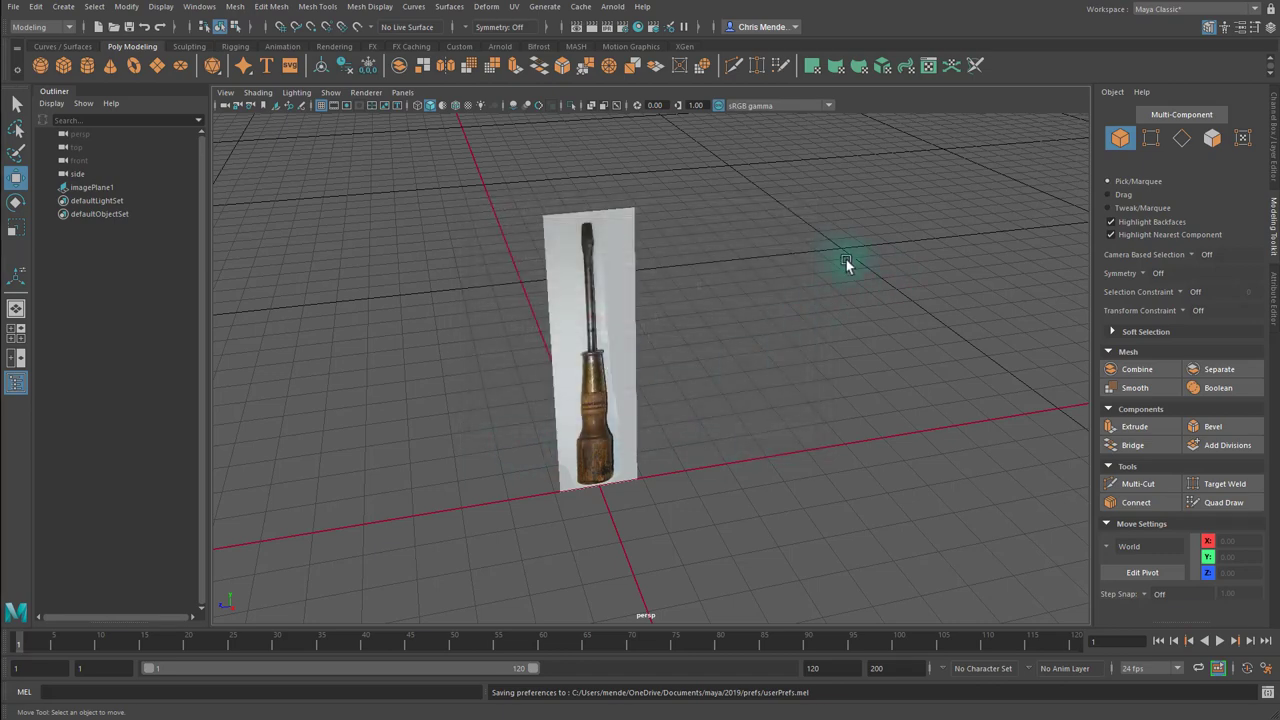
mouse_move(793, 385)
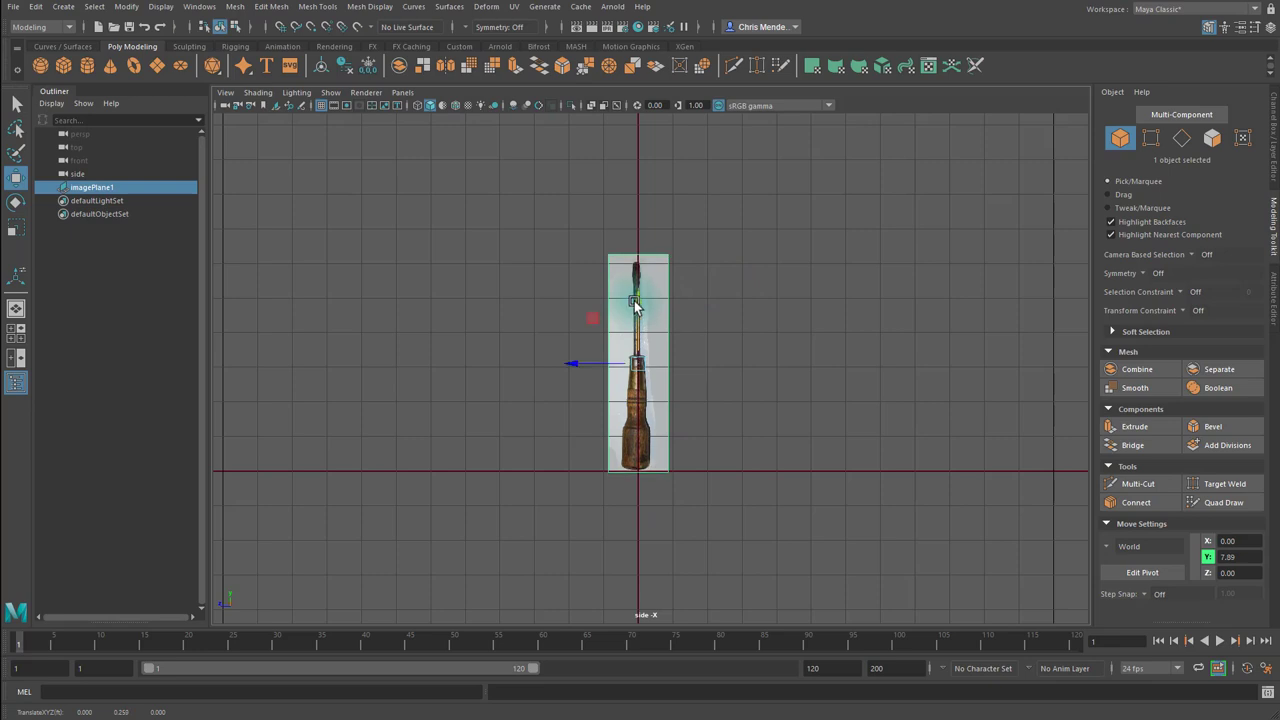
Scale the screwdriver image plane uniformly to about 1.336 with the Scale tool.
left_click(16, 228)
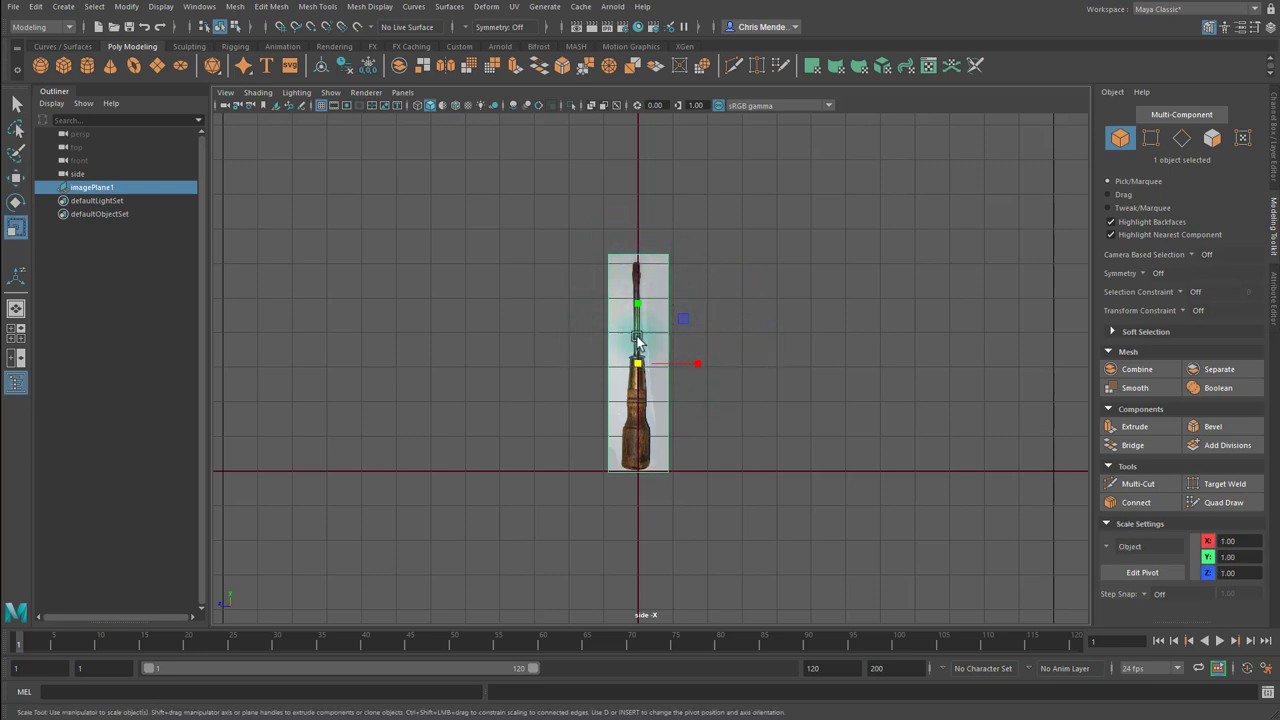
left_click(16, 229)
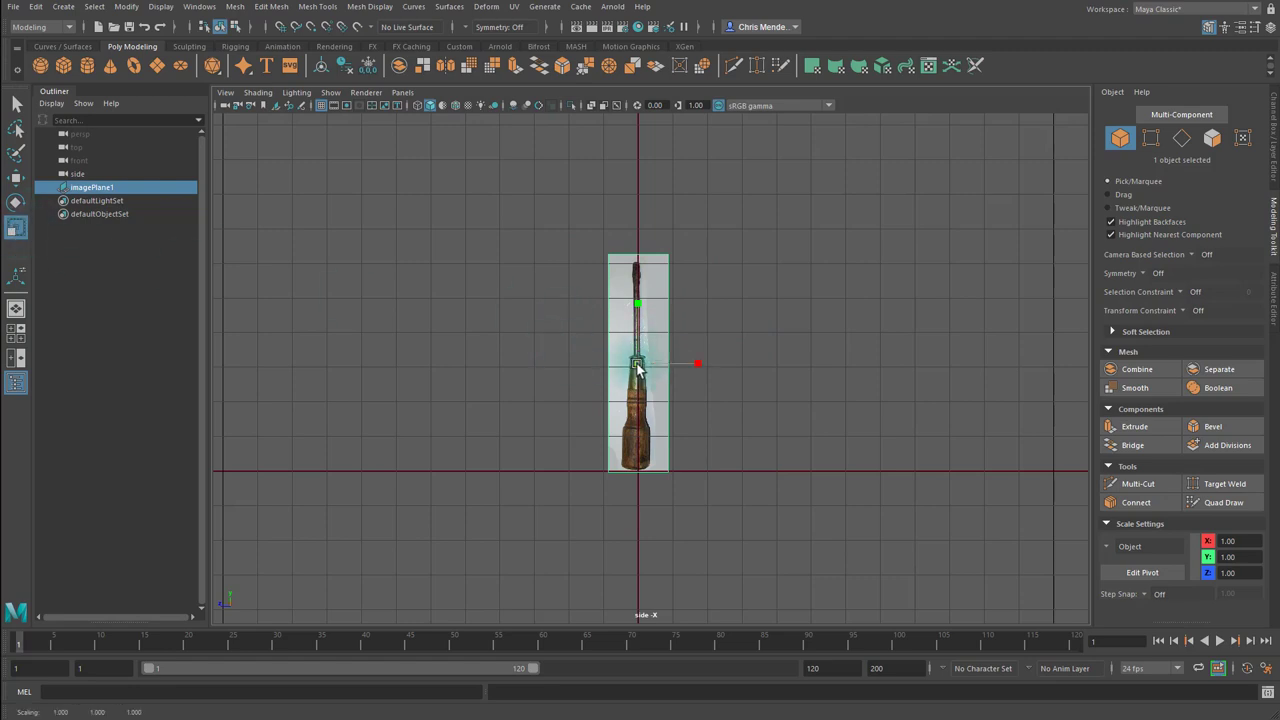
left_click_drag(698, 363, 718, 363)
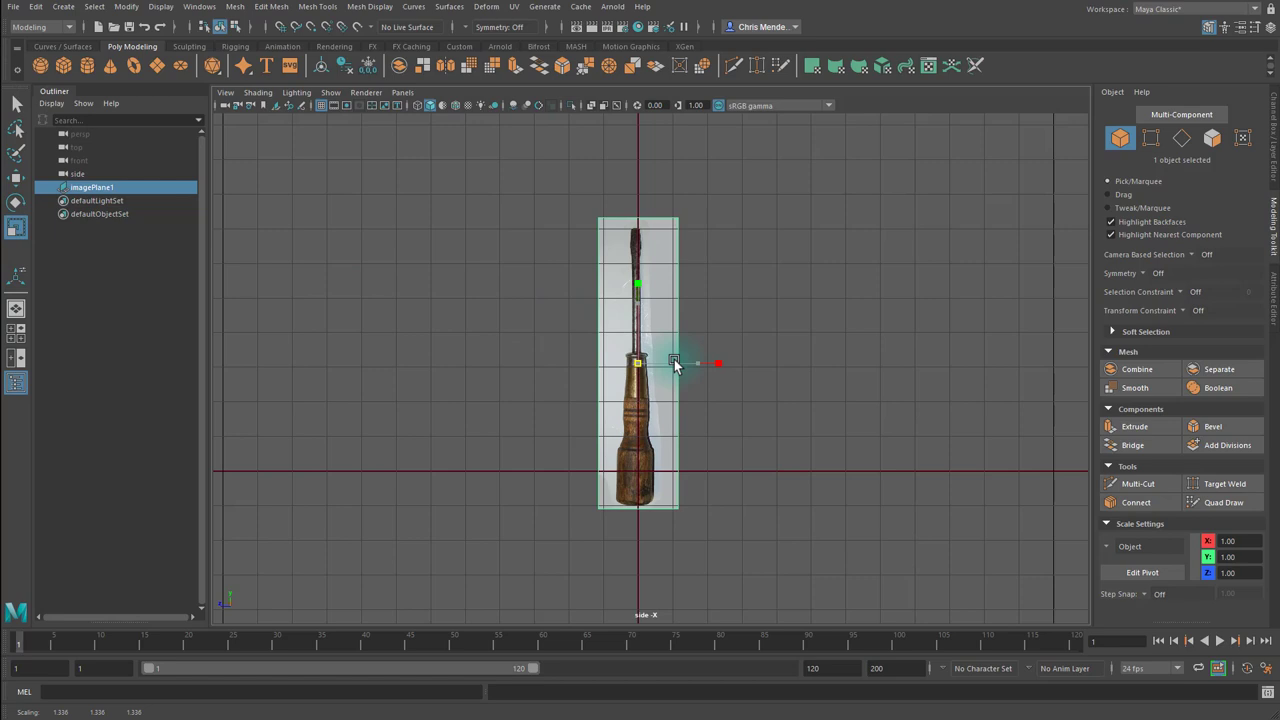
left_click_drag(675, 363, 637, 413)
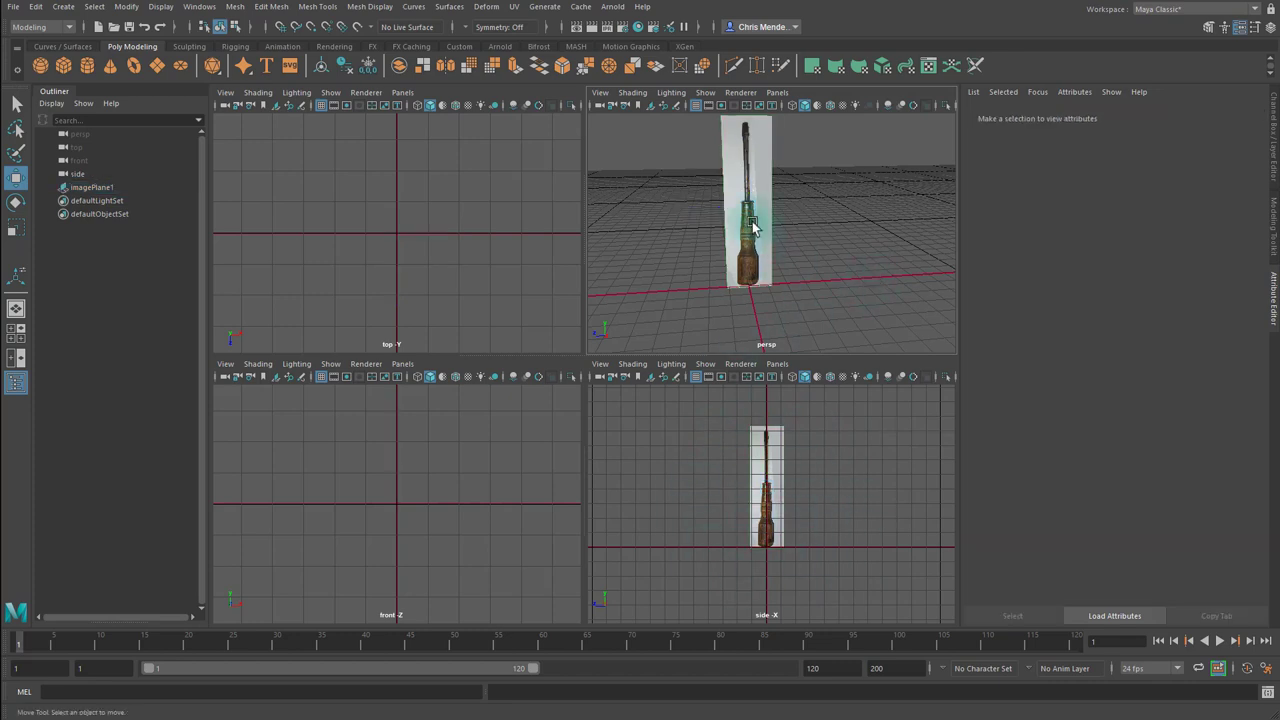
Set imagePlane1 Display to 'looking through camera' and Alpha Gain to 0.5.
left_click(91, 187)
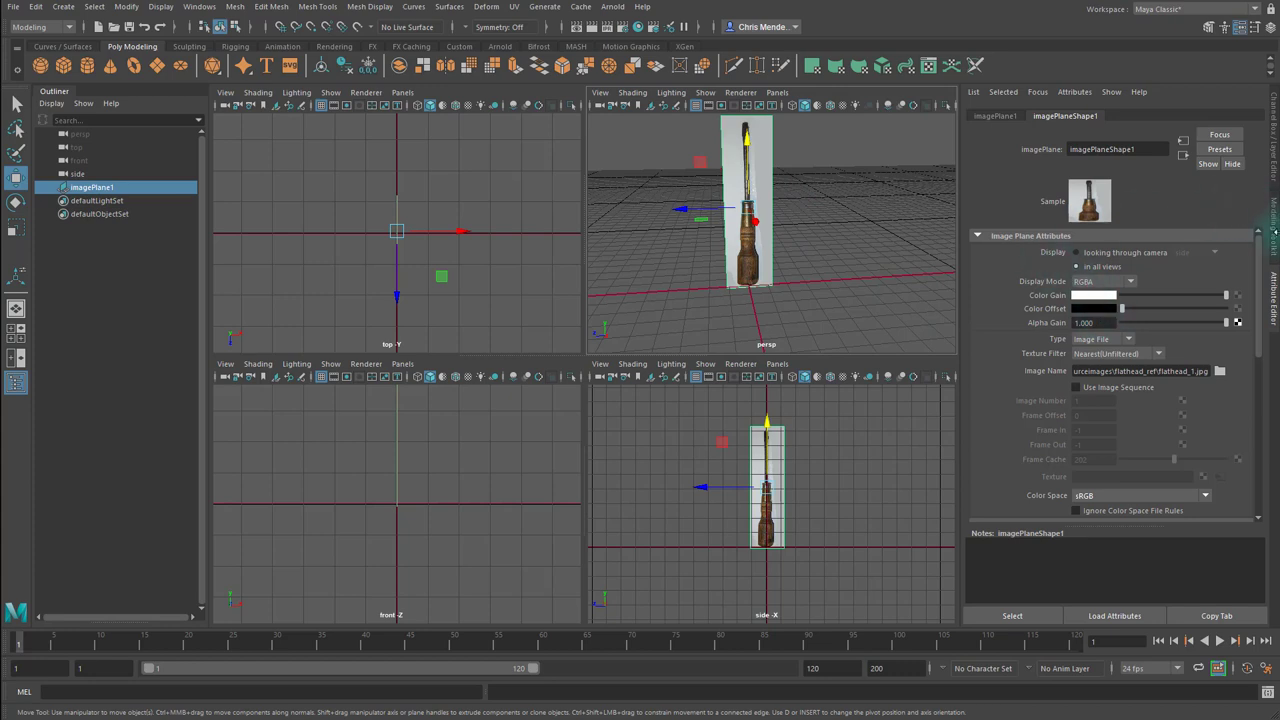
mouse_move(1070, 255)
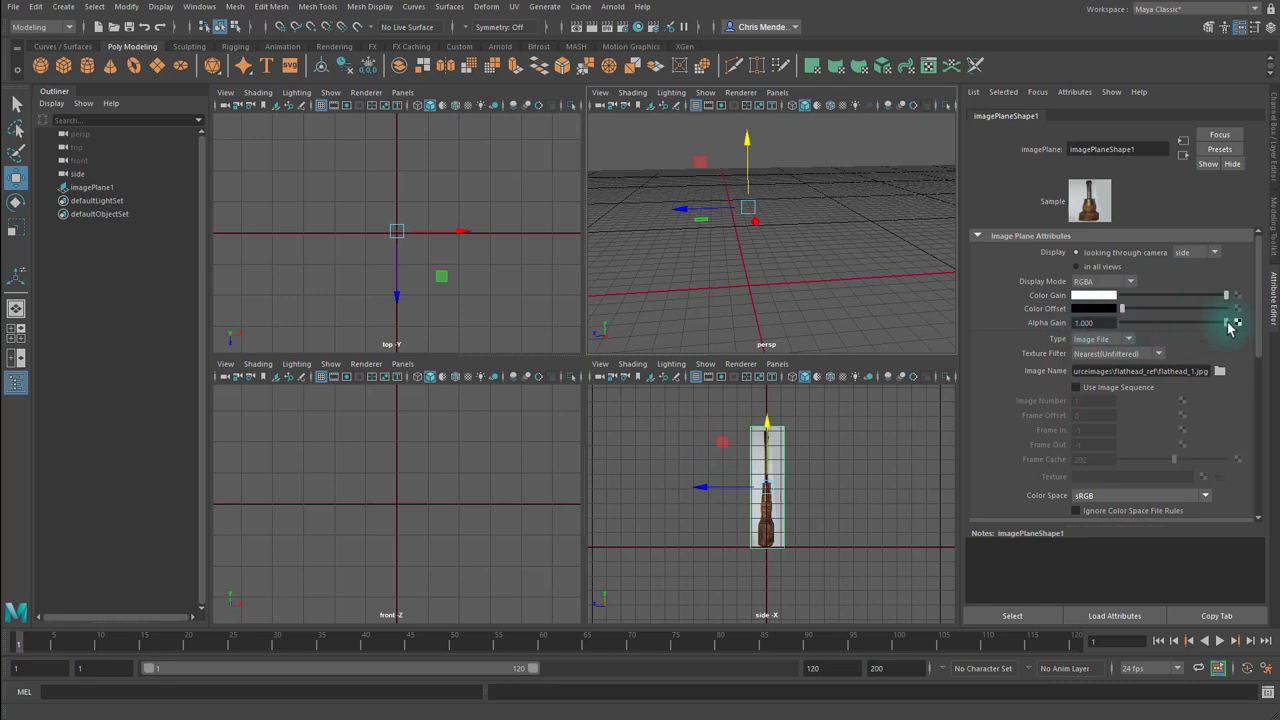
left_click(838, 462)
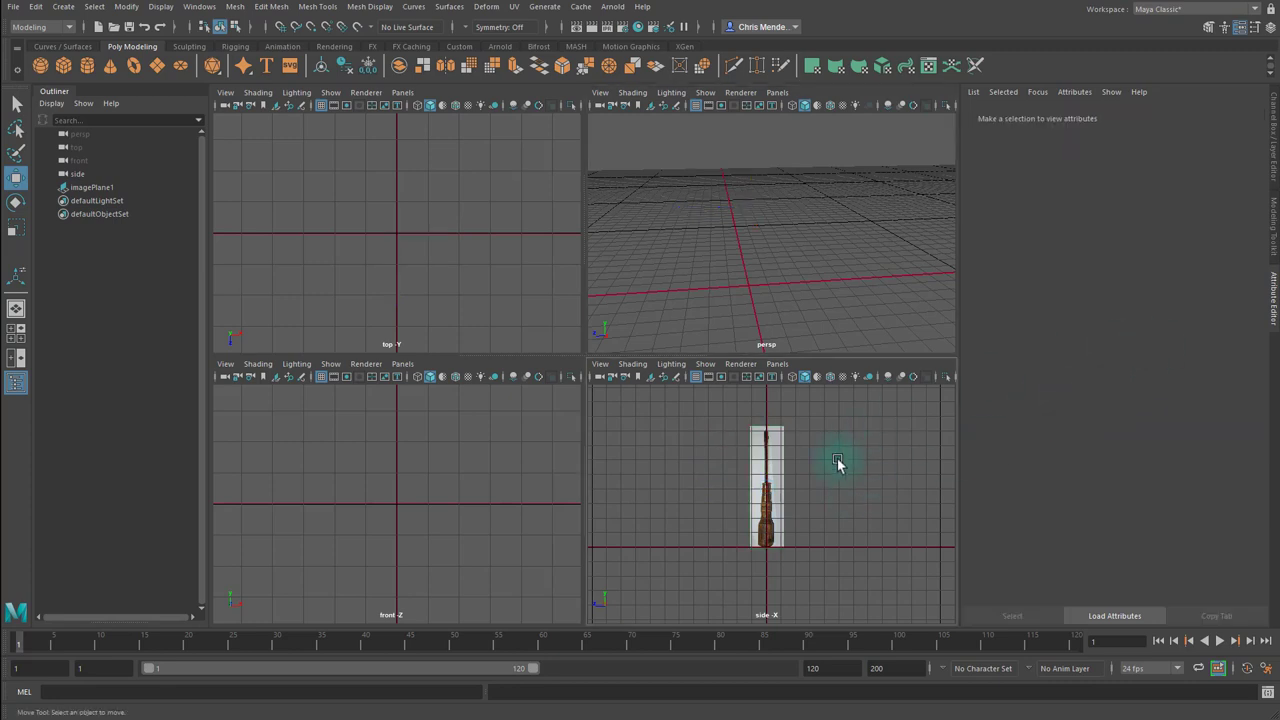
left_click(91, 187)
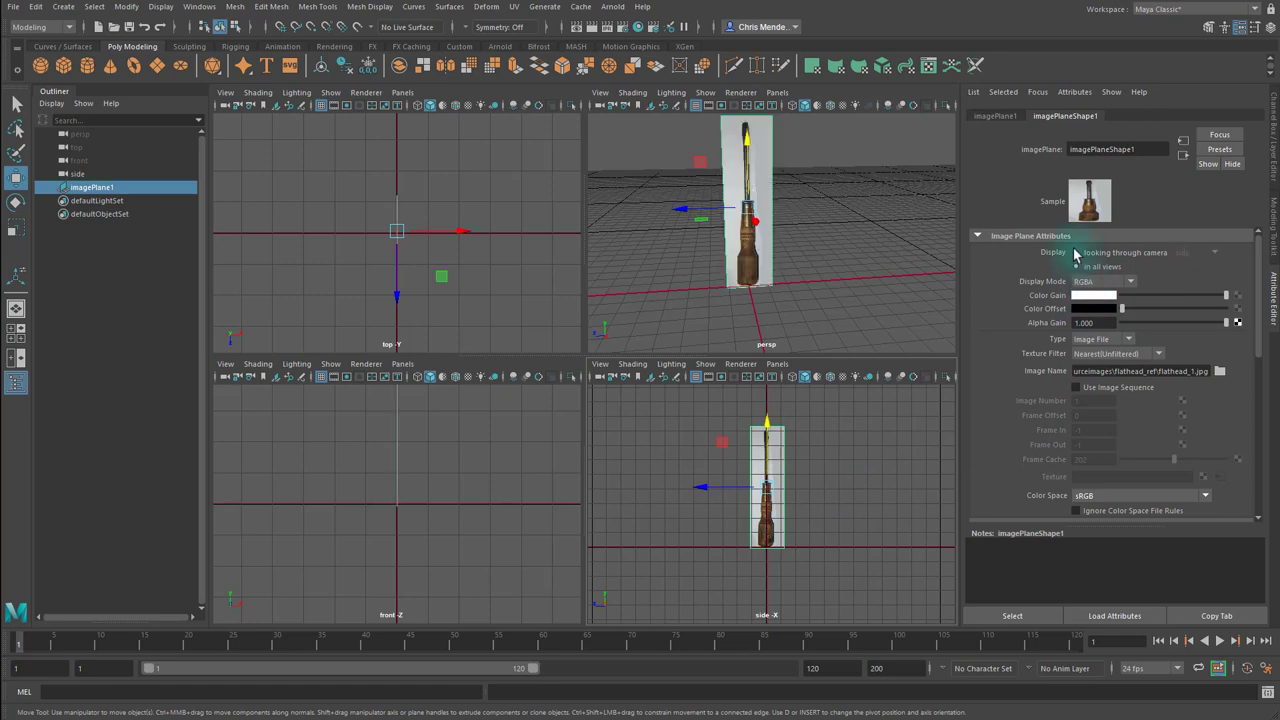
left_click(1195, 252)
type("0.500")
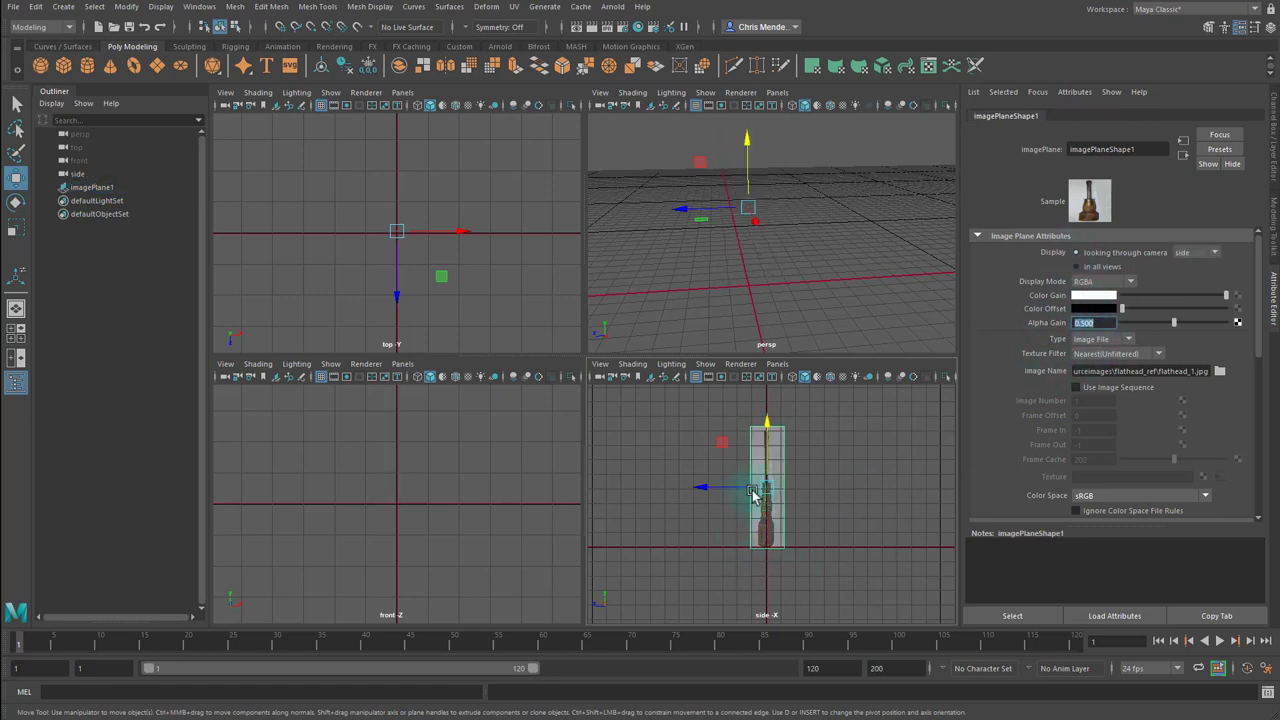
left_click(830, 450)
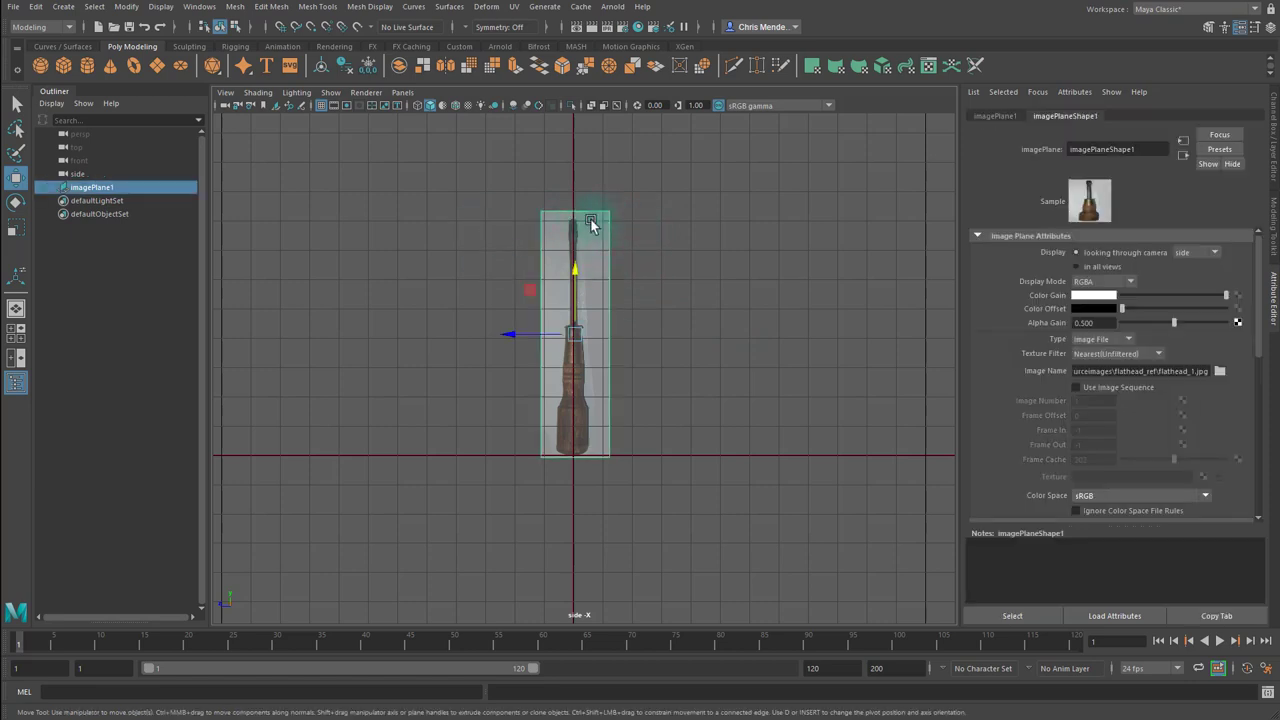
Assign the selected screwdriver image plane to a new display layer, layer1.
left_click(755, 301)
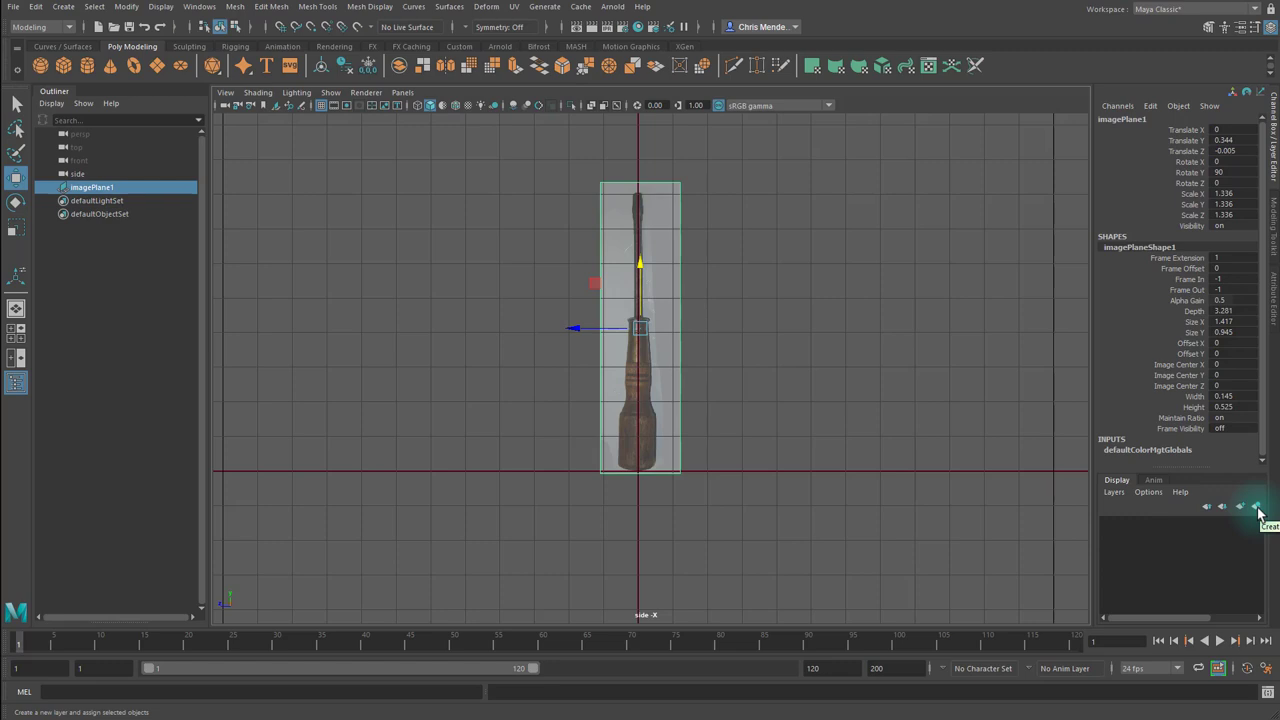
left_click(1258, 506)
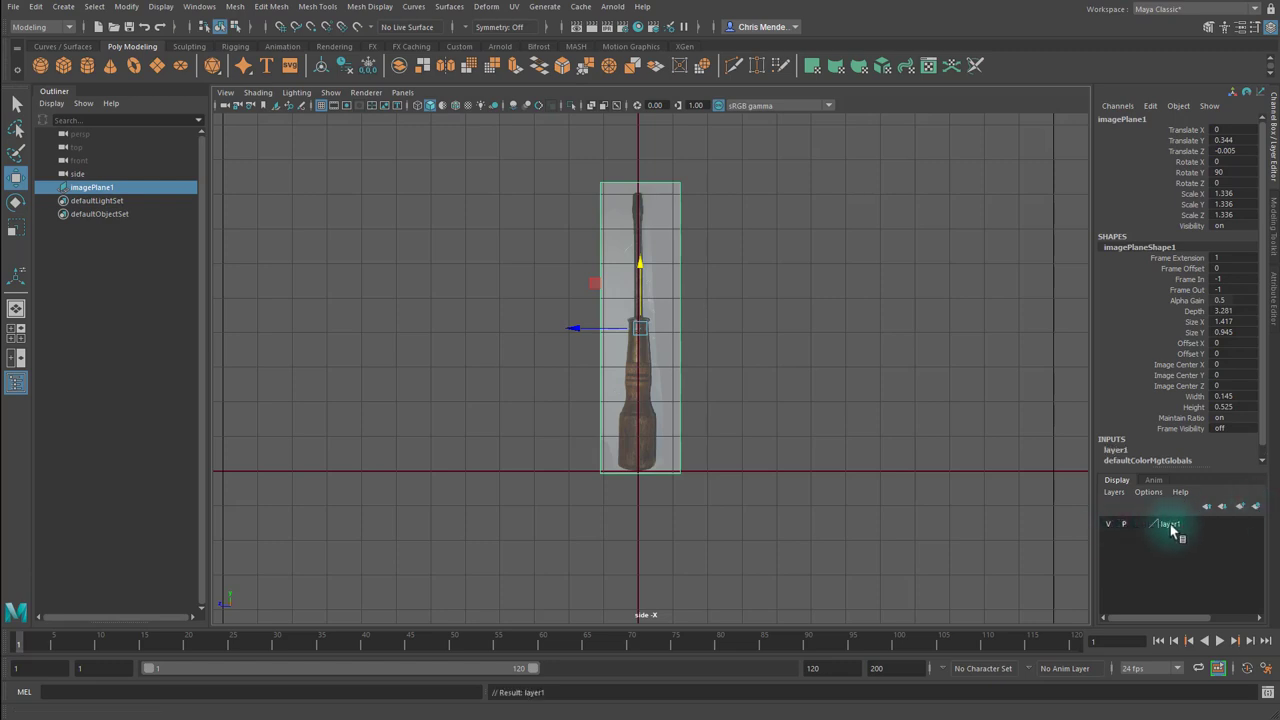
Rename layer1 to 'imagePlane' in the Edit Layer dialog and save.
double_click(1170, 523)
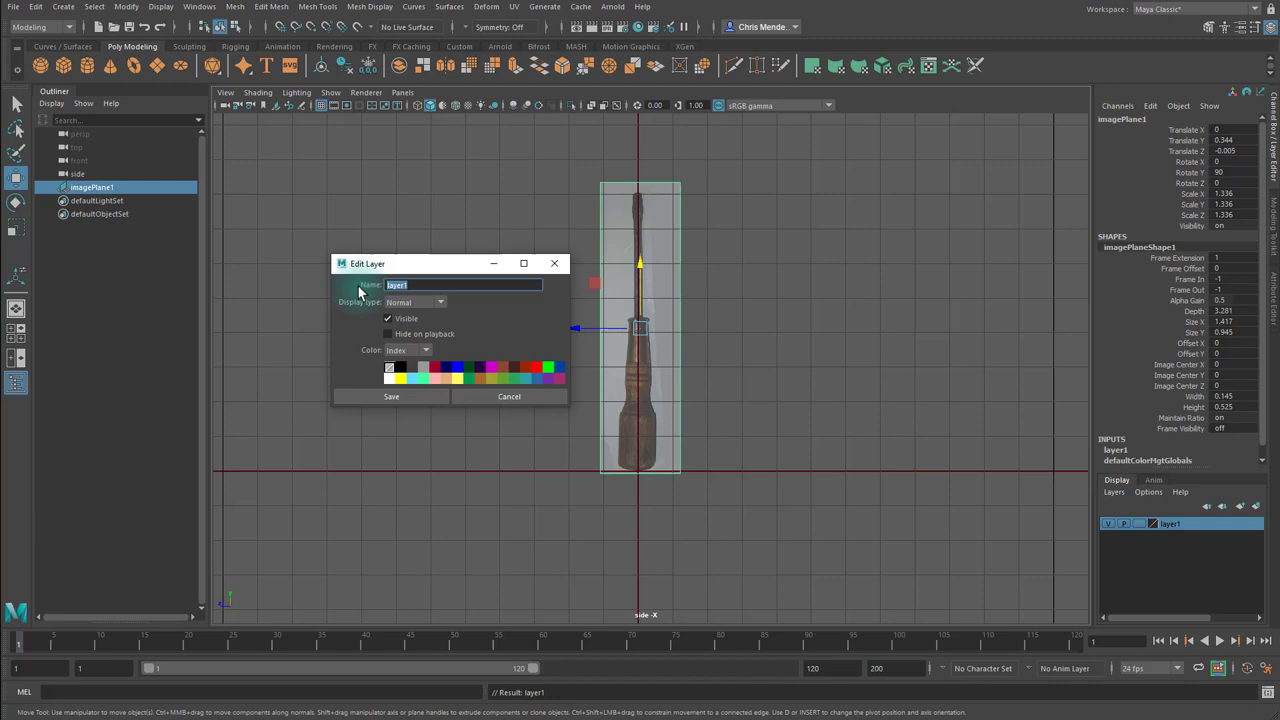
type("imagePlan")
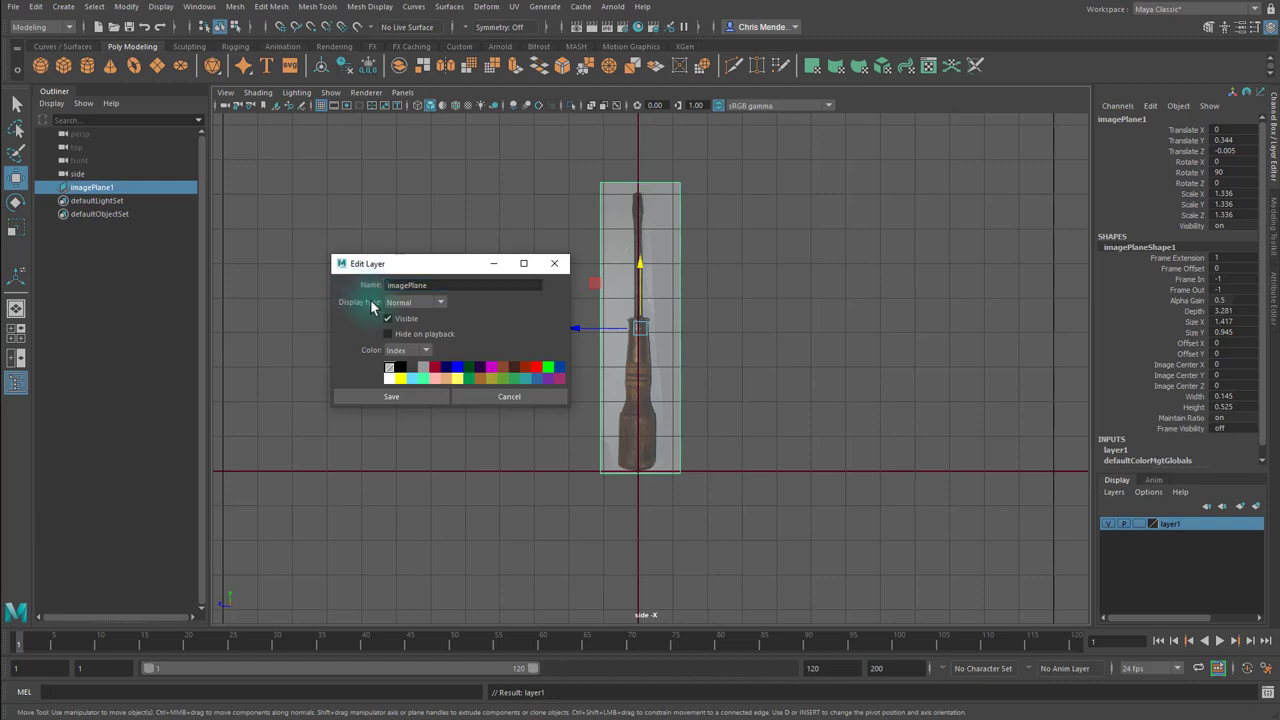
left_click(391, 396)
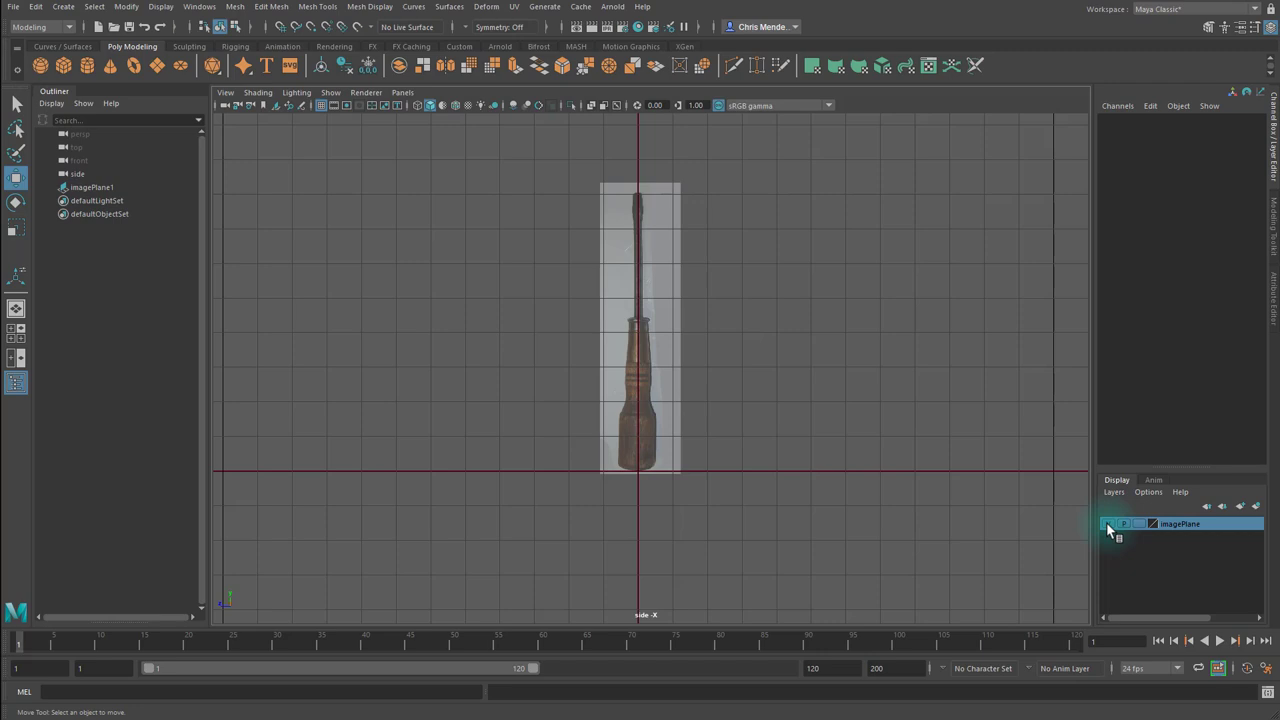
Set the imagePlane layer's display type to Reference (R).
left_click(91, 187)
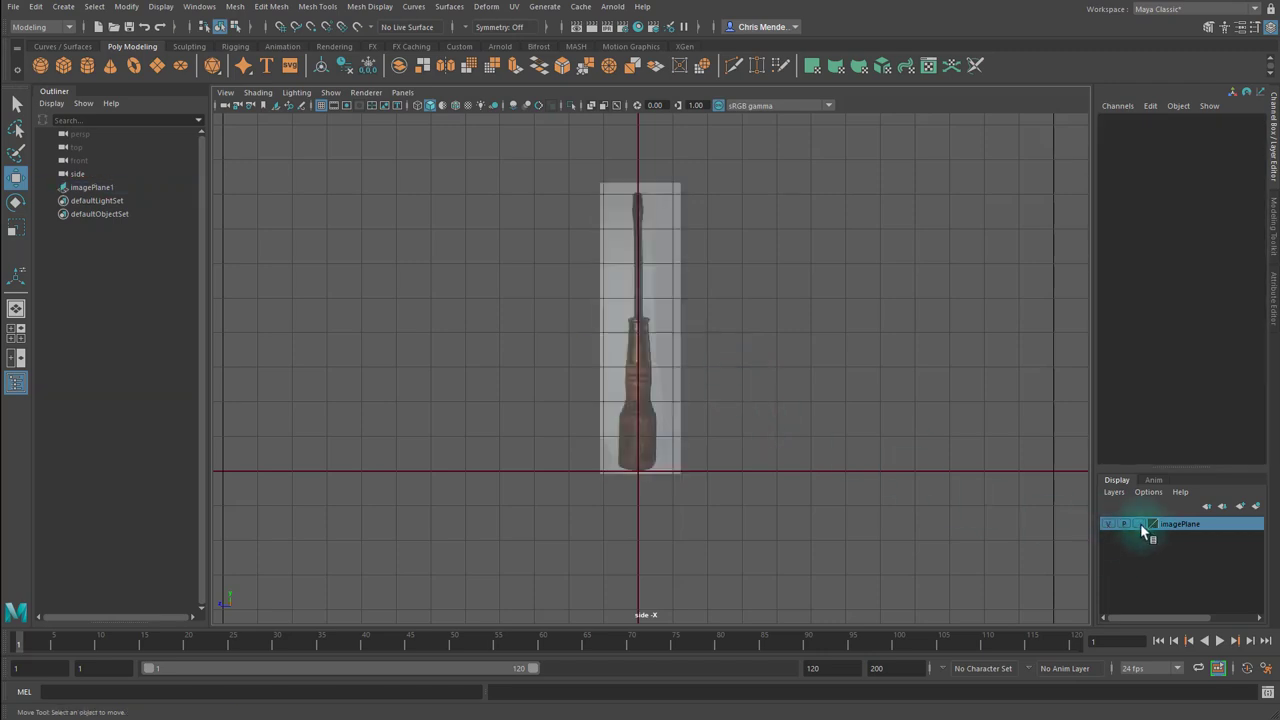
left_click(1125, 523)
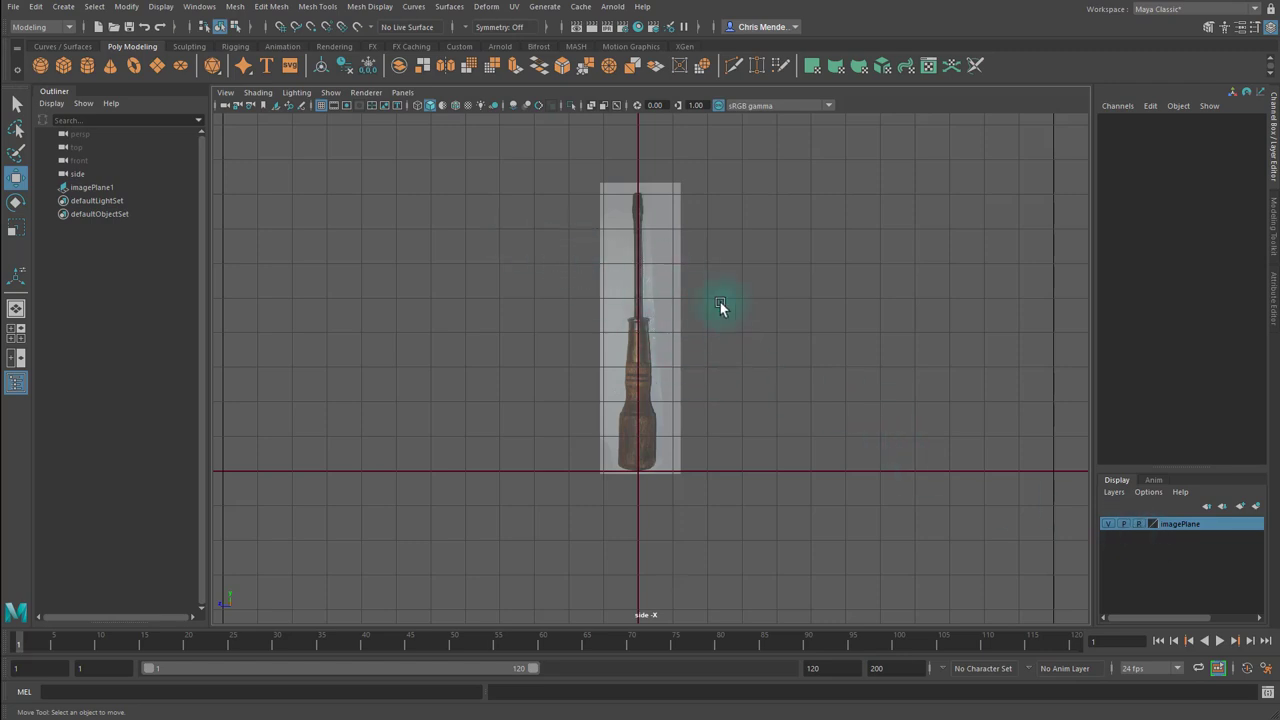
mouse_move(800, 390)
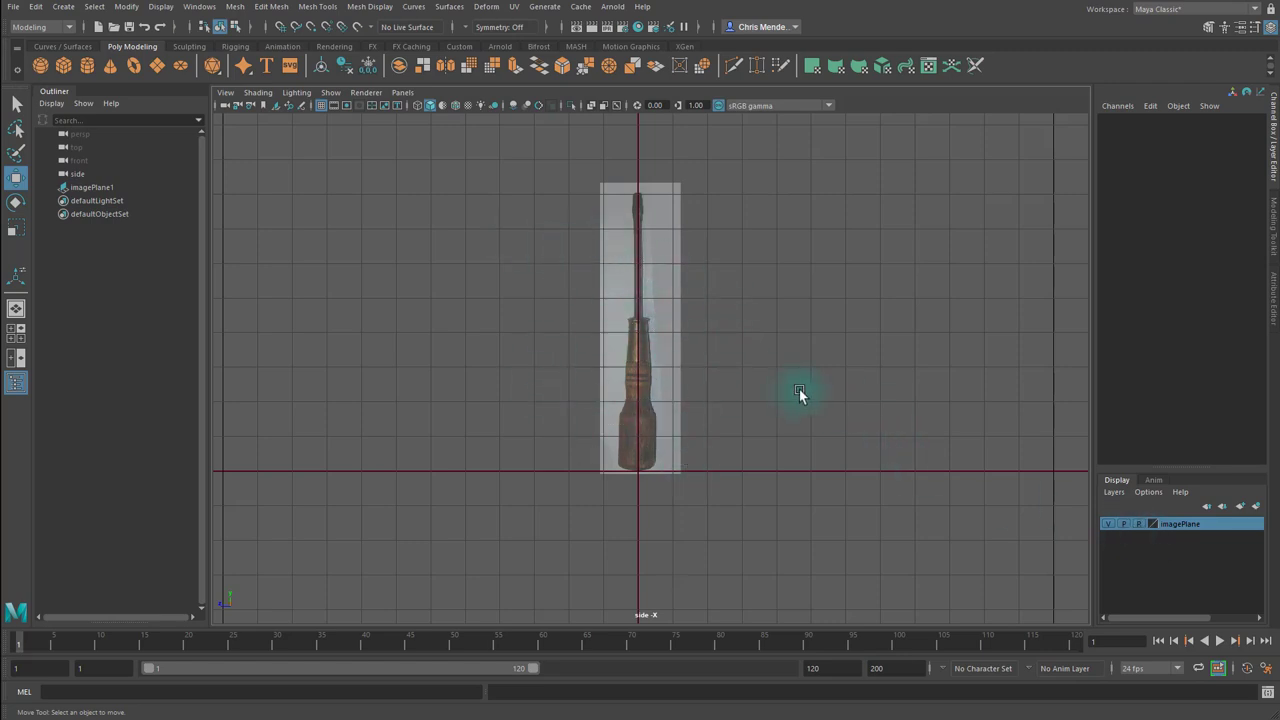
mouse_move(908, 473)
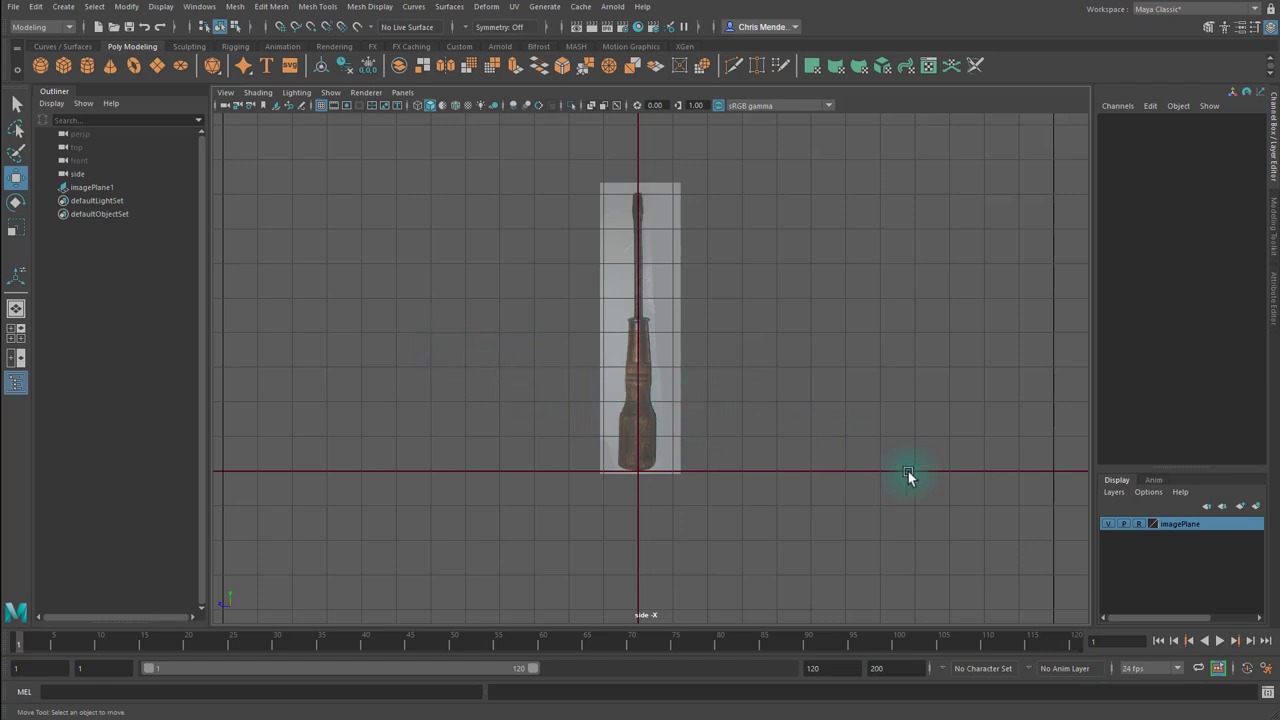
mouse_move(908, 473)
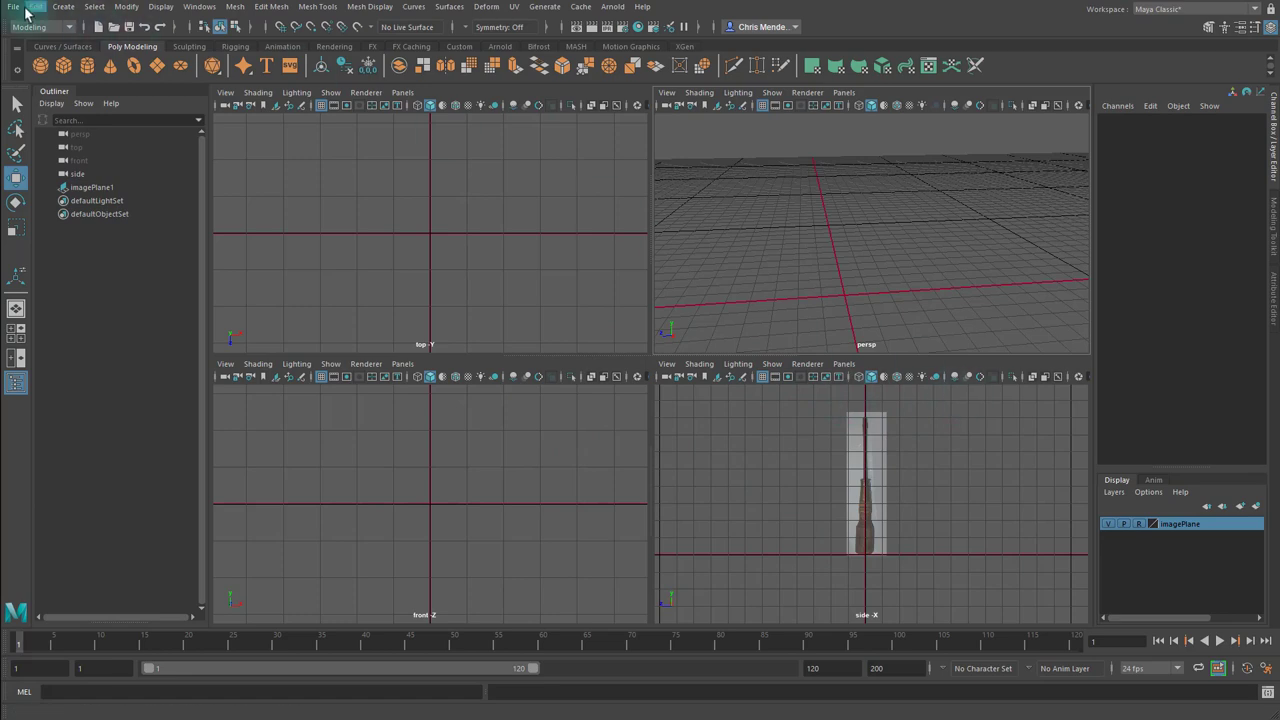
Save the scene as 'screwdriver_v01', accepting the Student Version notice.
left_click(14, 7)
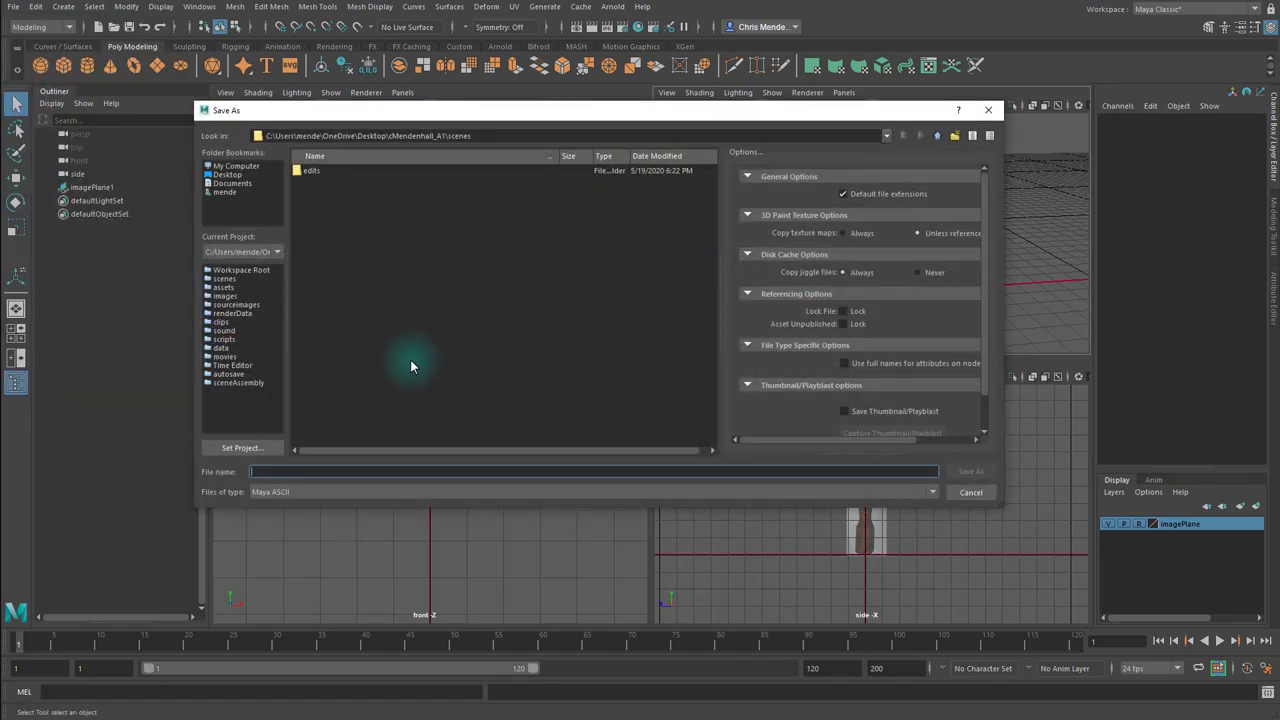
mouse_move(295, 452)
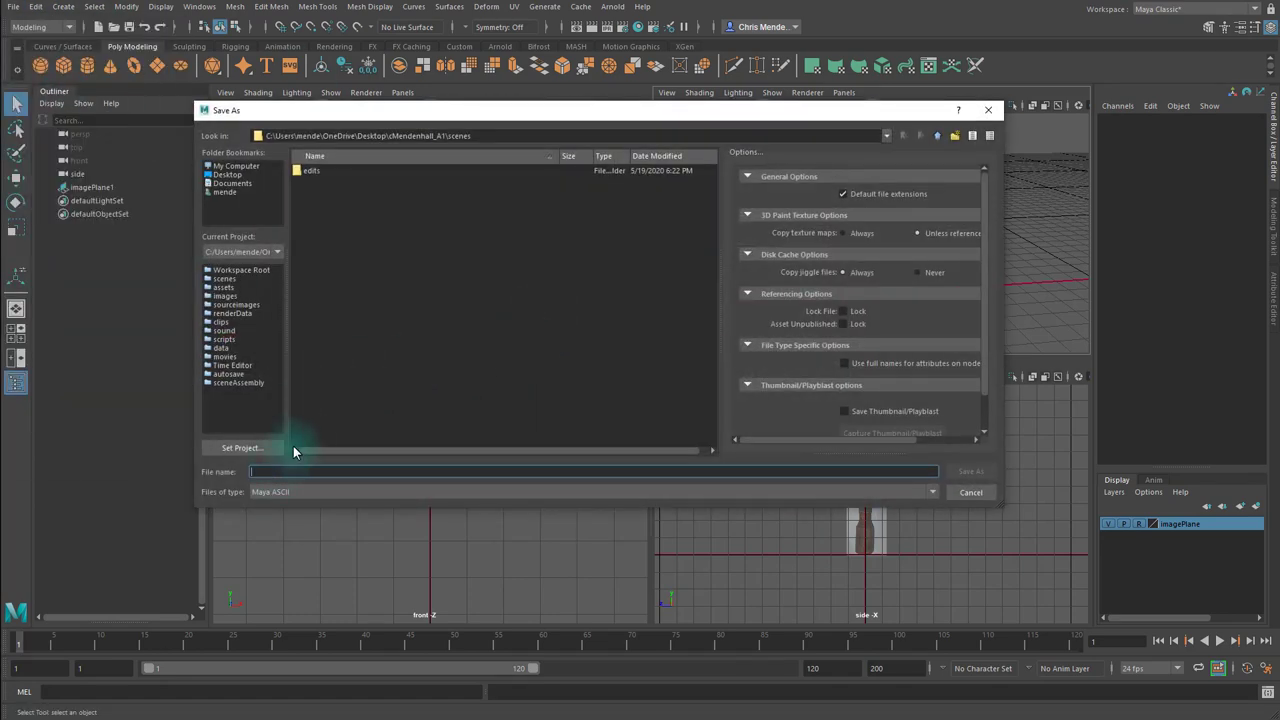
type("scred")
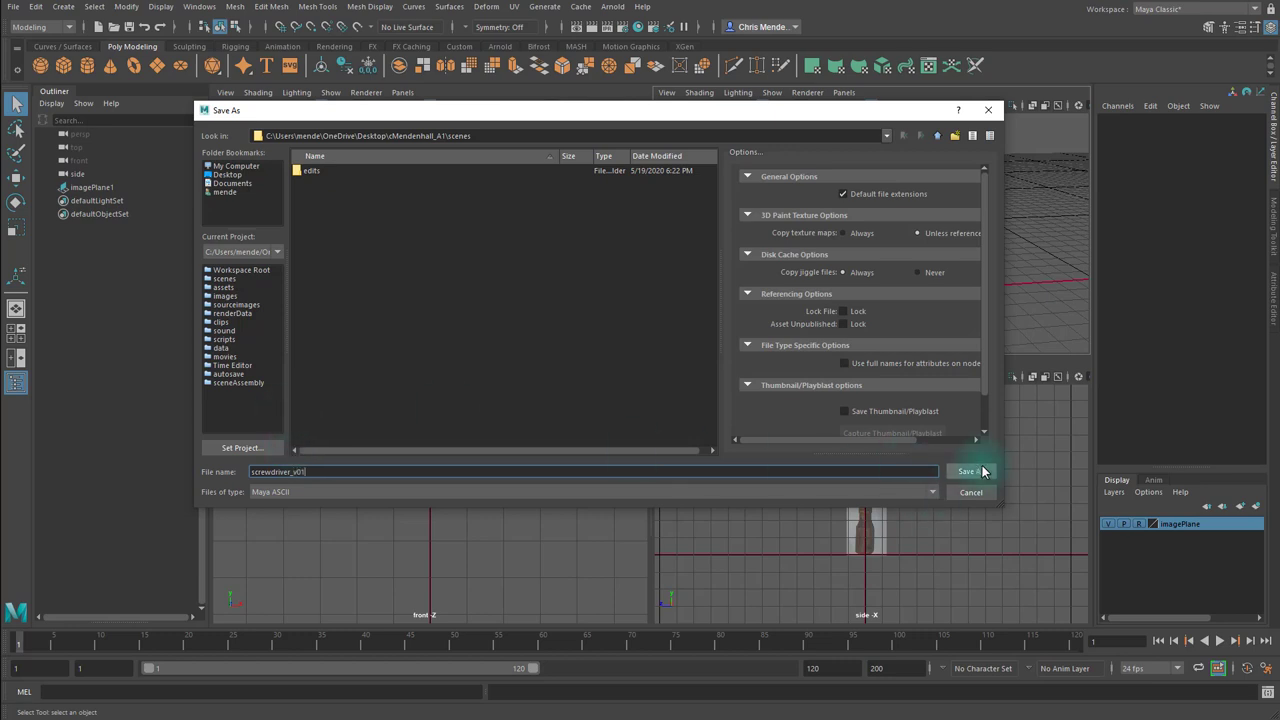
left_click(969, 471)
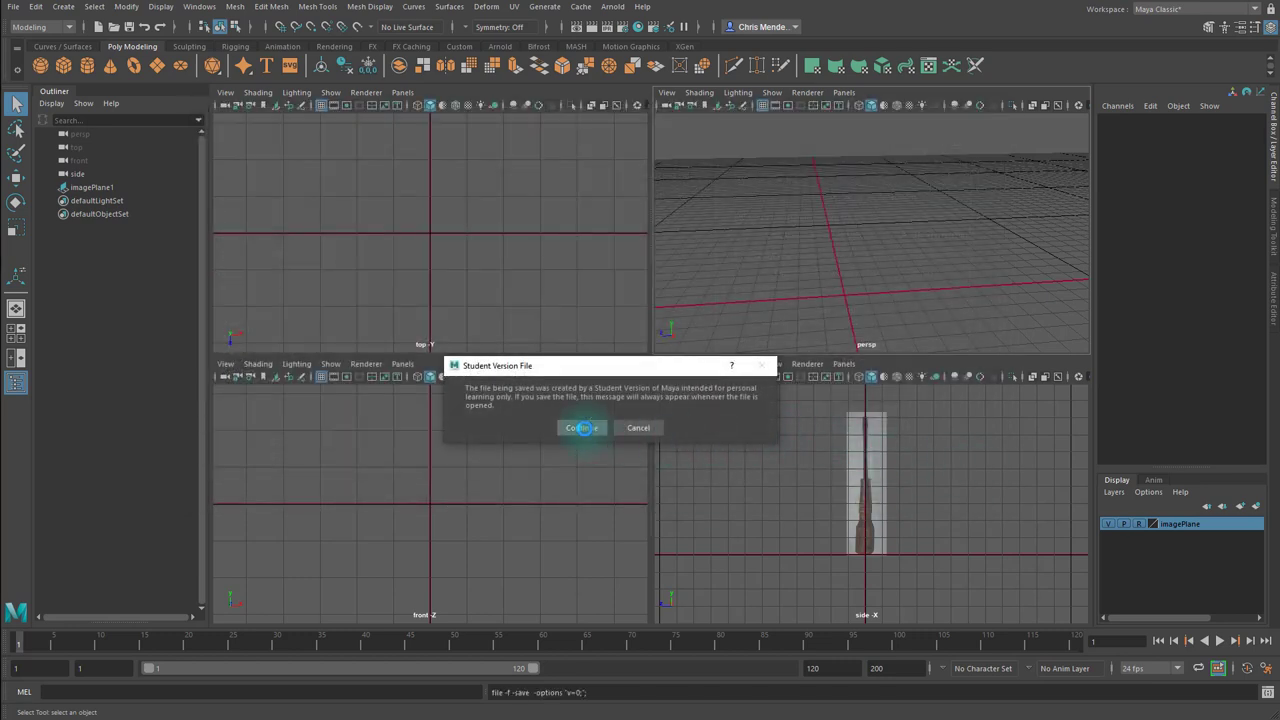
left_click(581, 427)
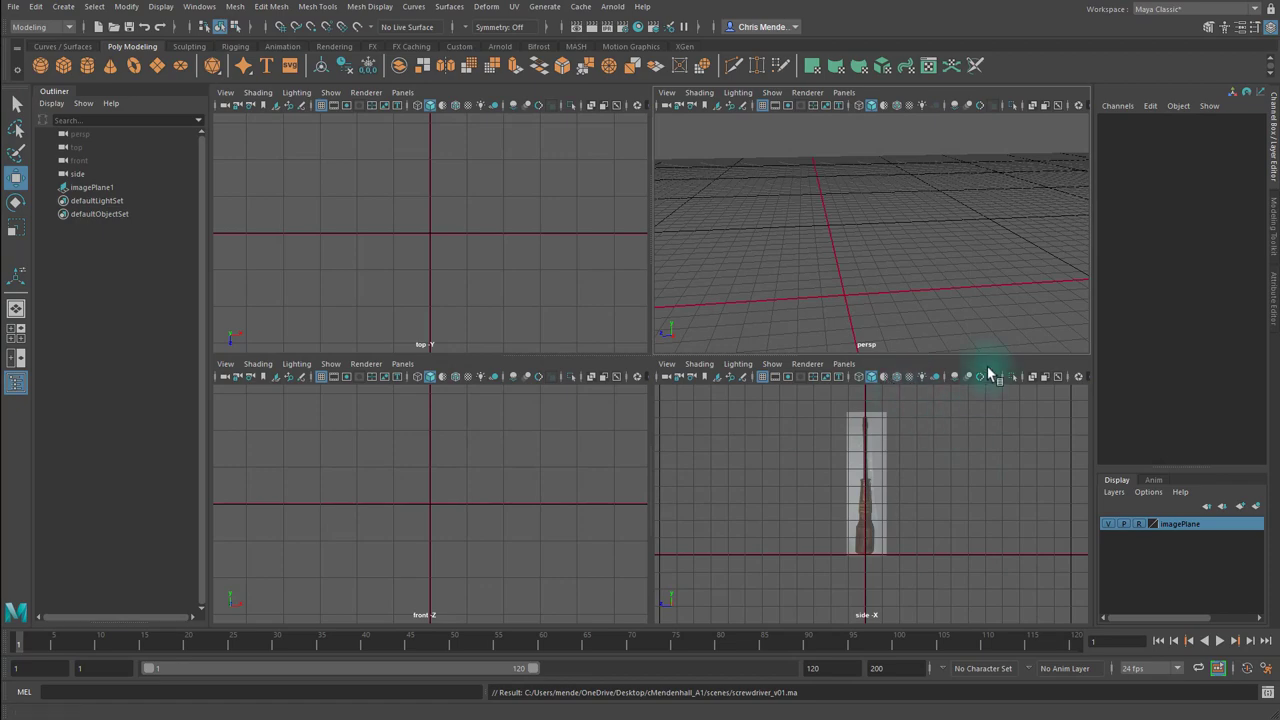
mouse_move(740, 462)
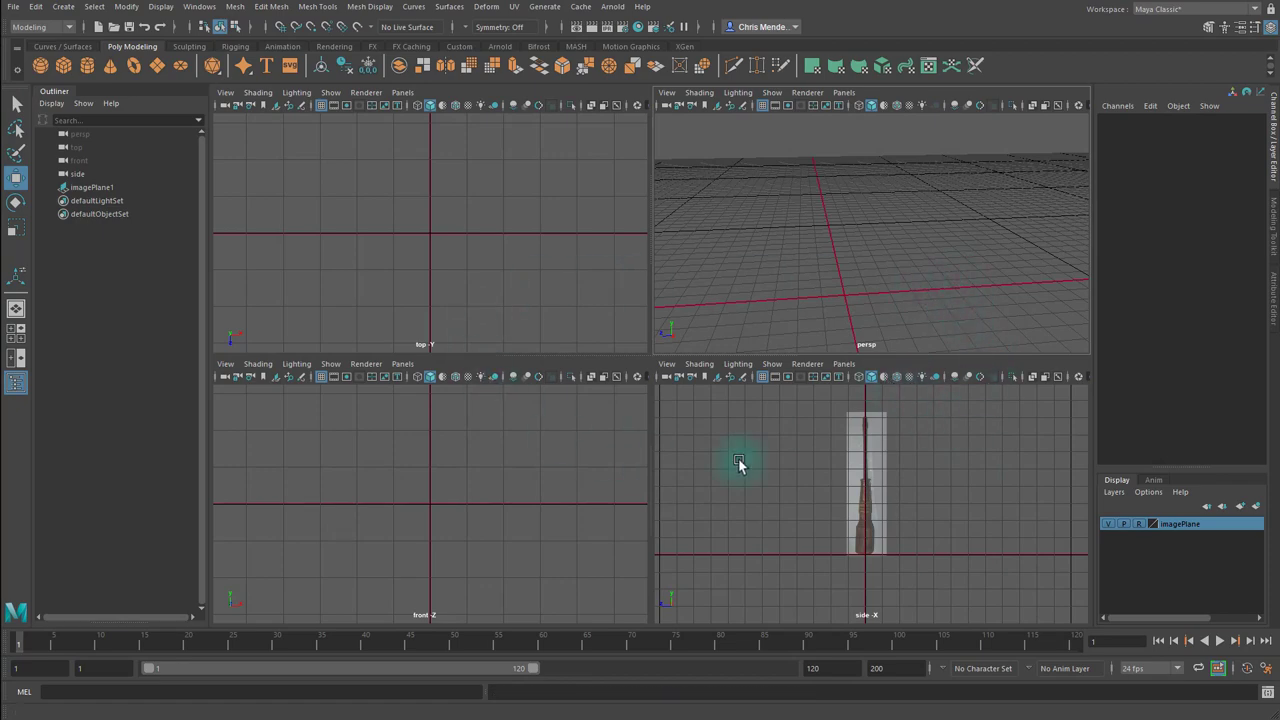